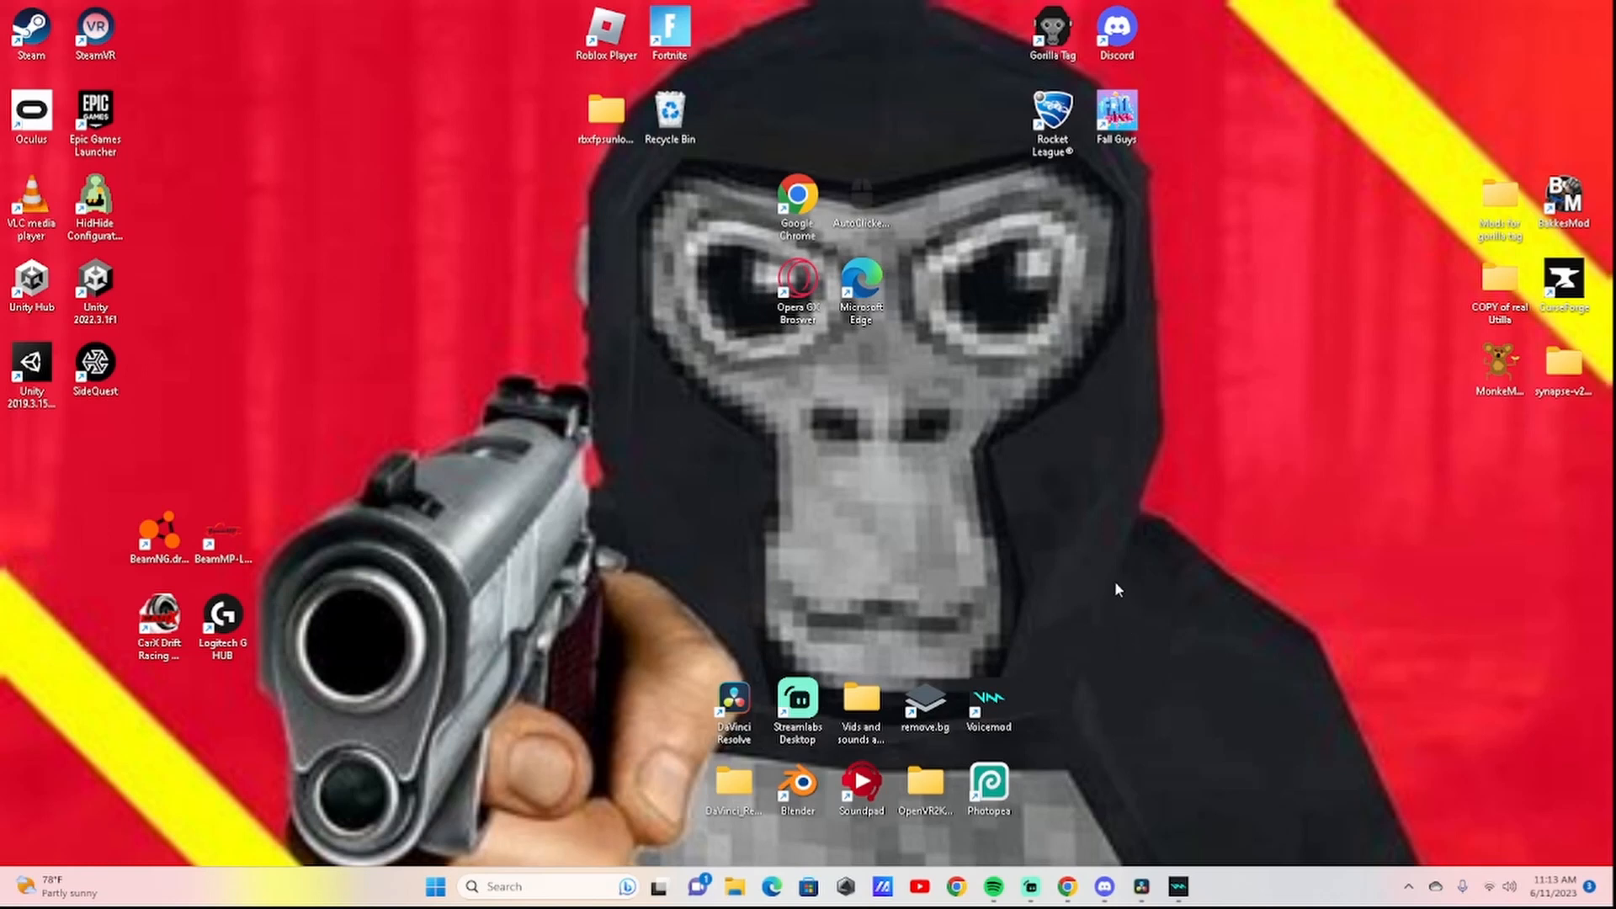
mouse_move(1062, 584)
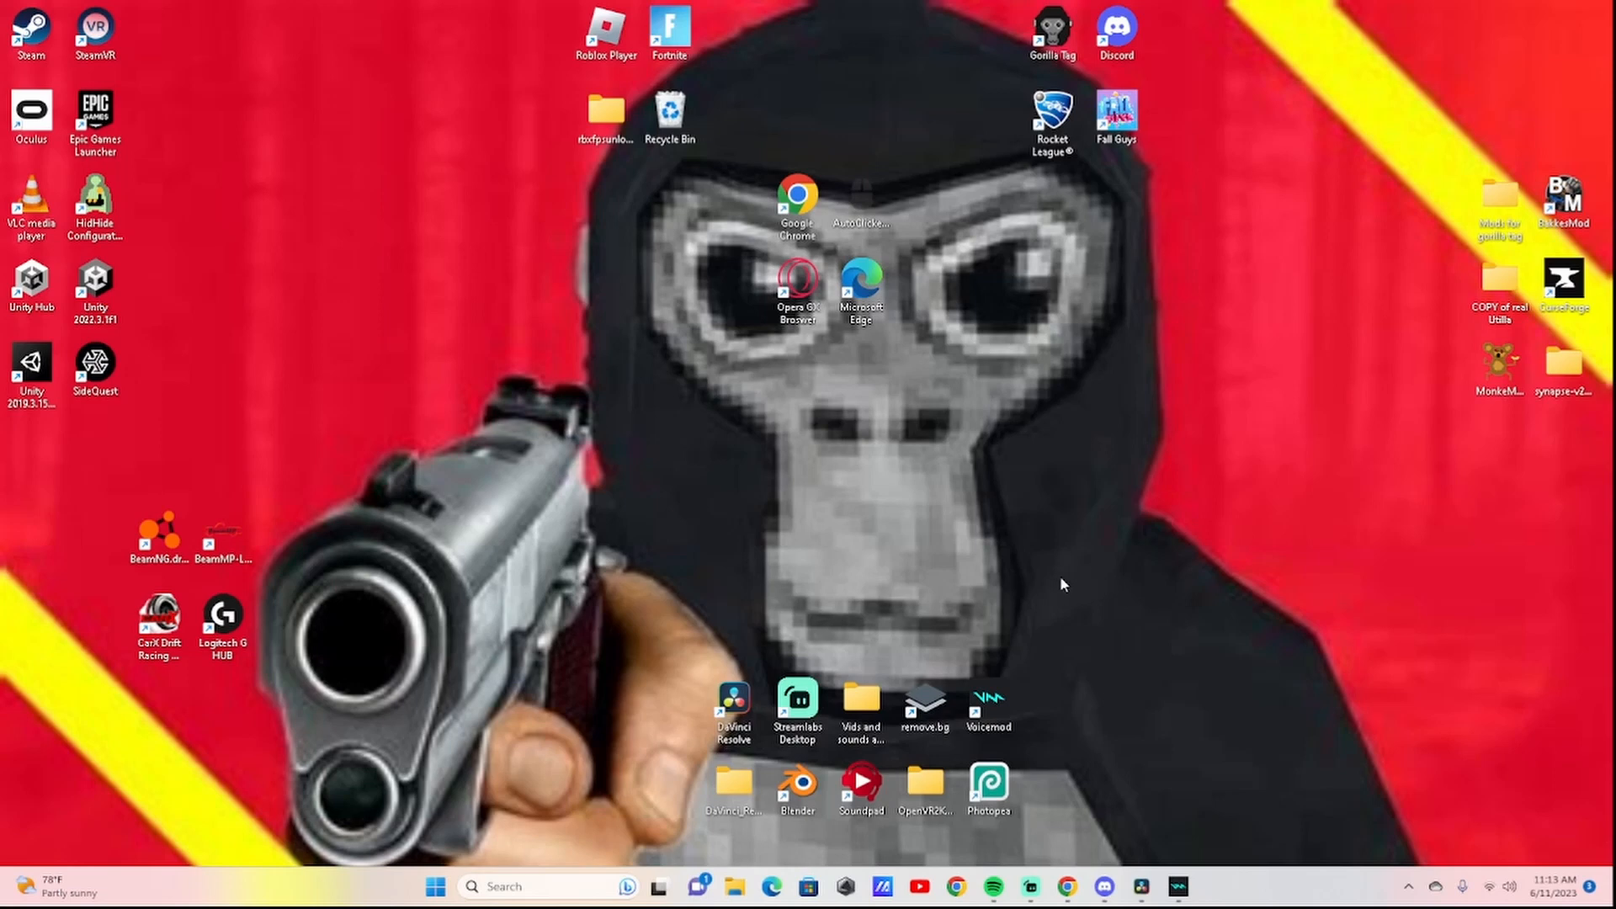
mouse_move(1185, 790)
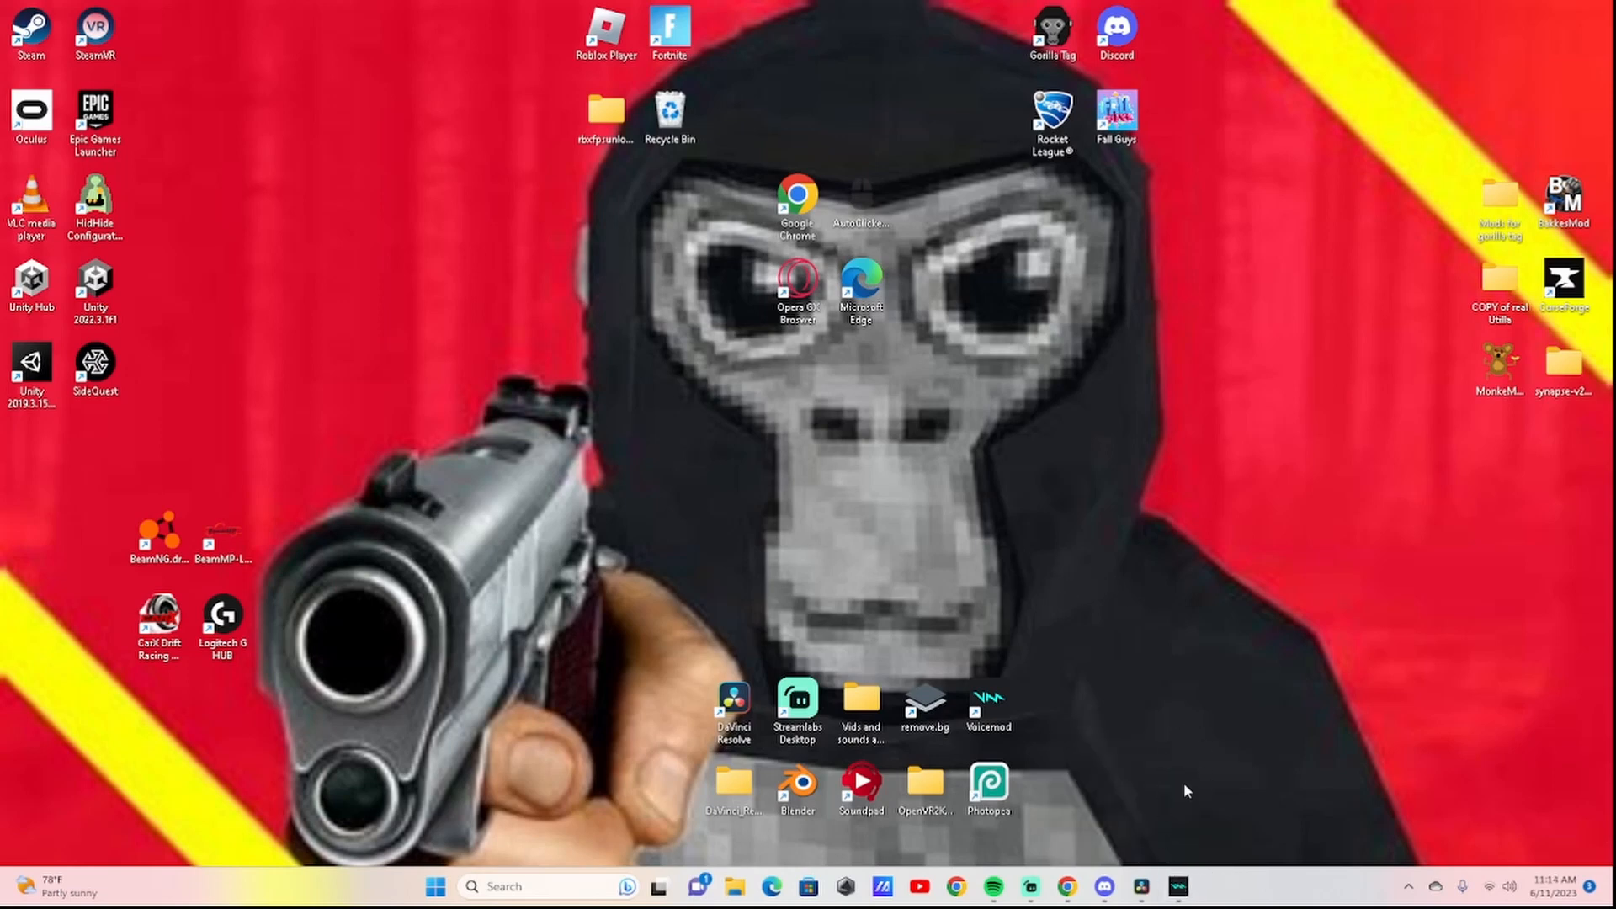
mouse_move(1156, 855)
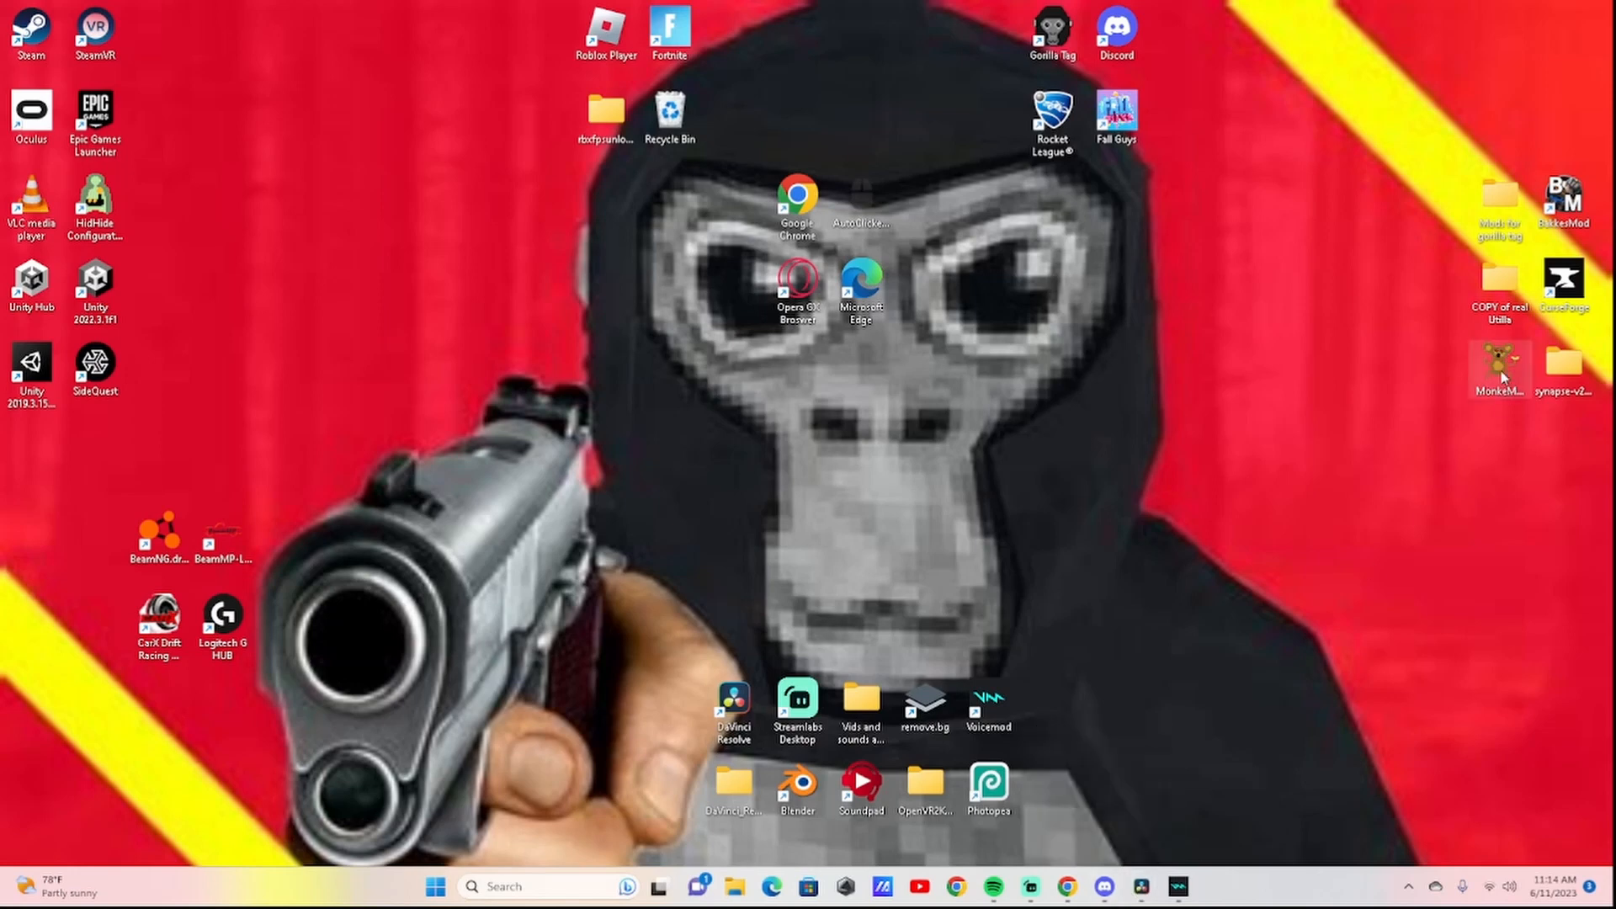
- Start MonkeModManager from the desktop and dismiss the 'couldn't find your Gorilla Tag installation' error
double_click(1499, 366)
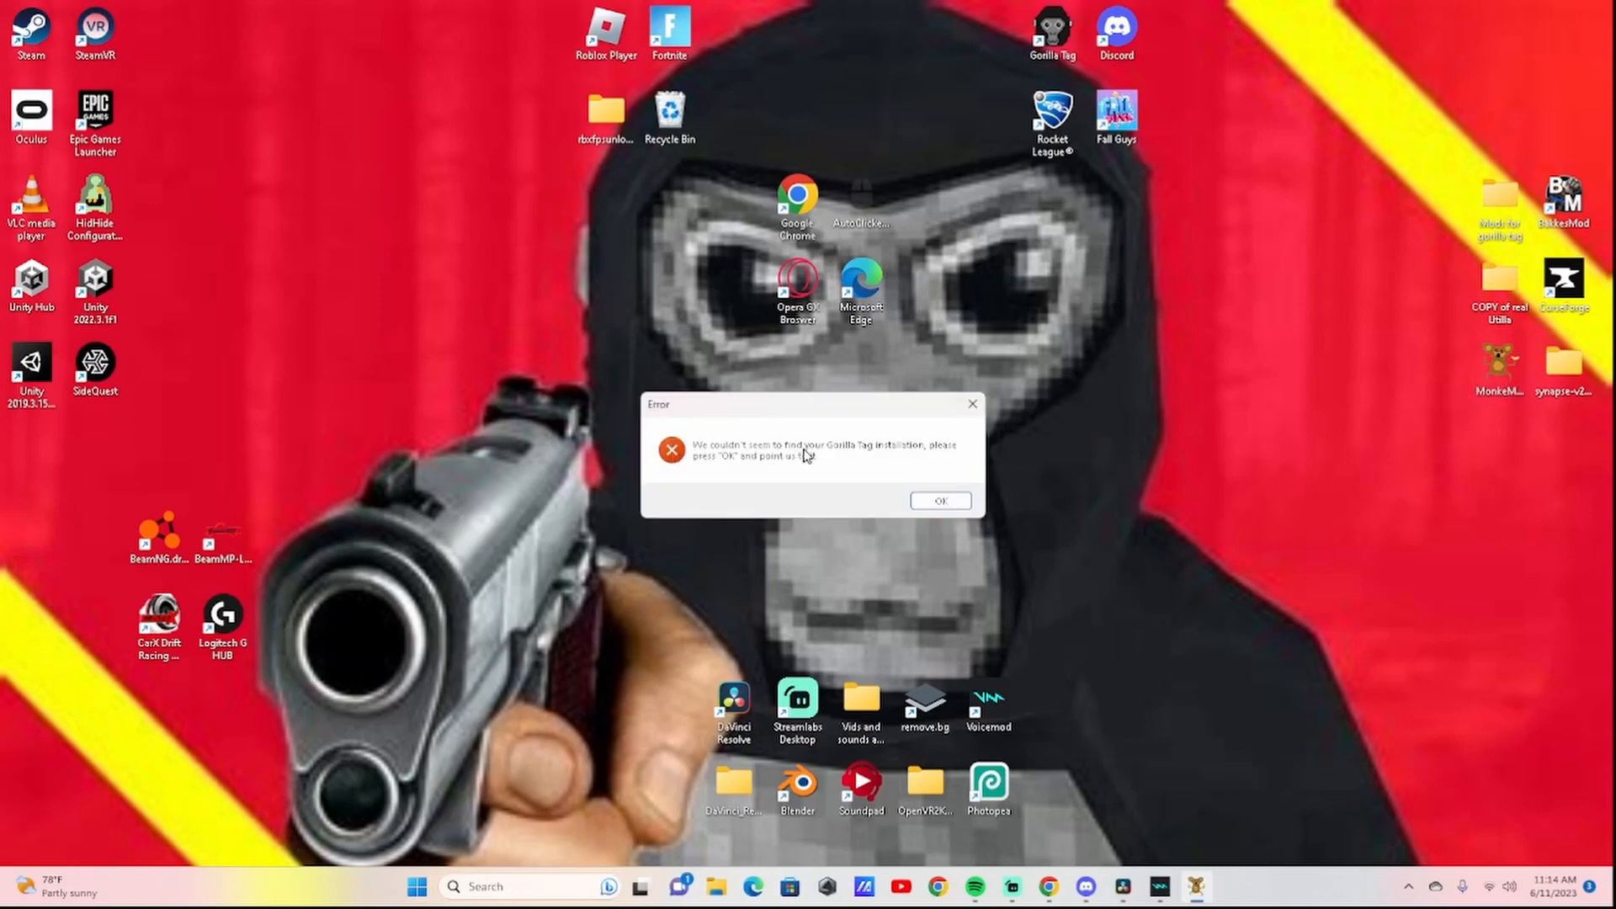
mouse_move(735, 479)
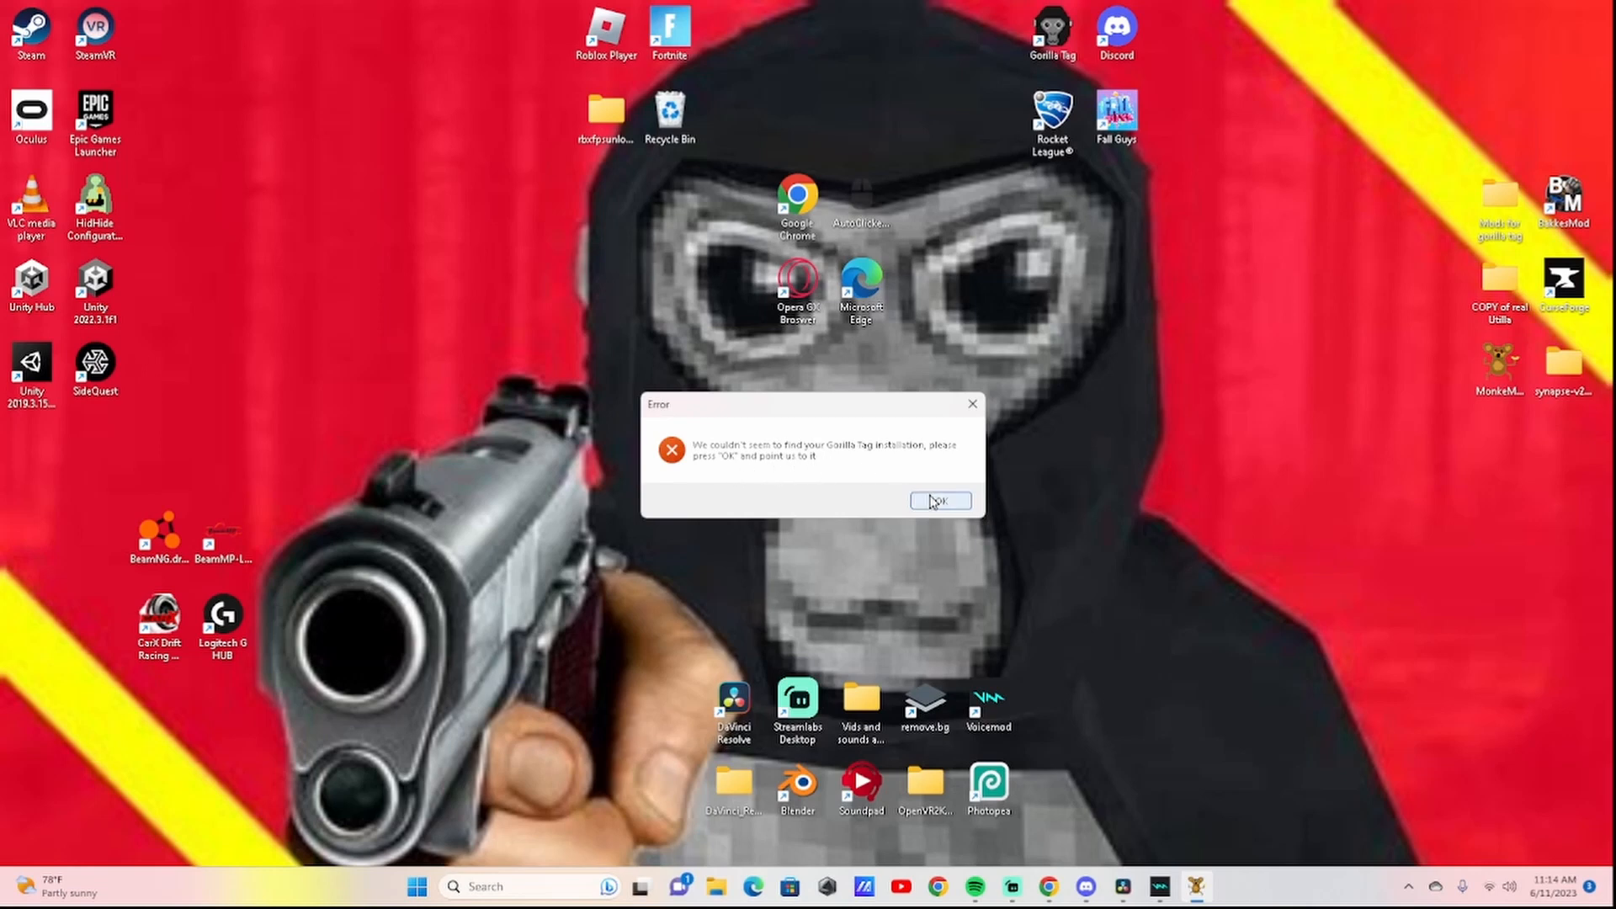
left_click(938, 501)
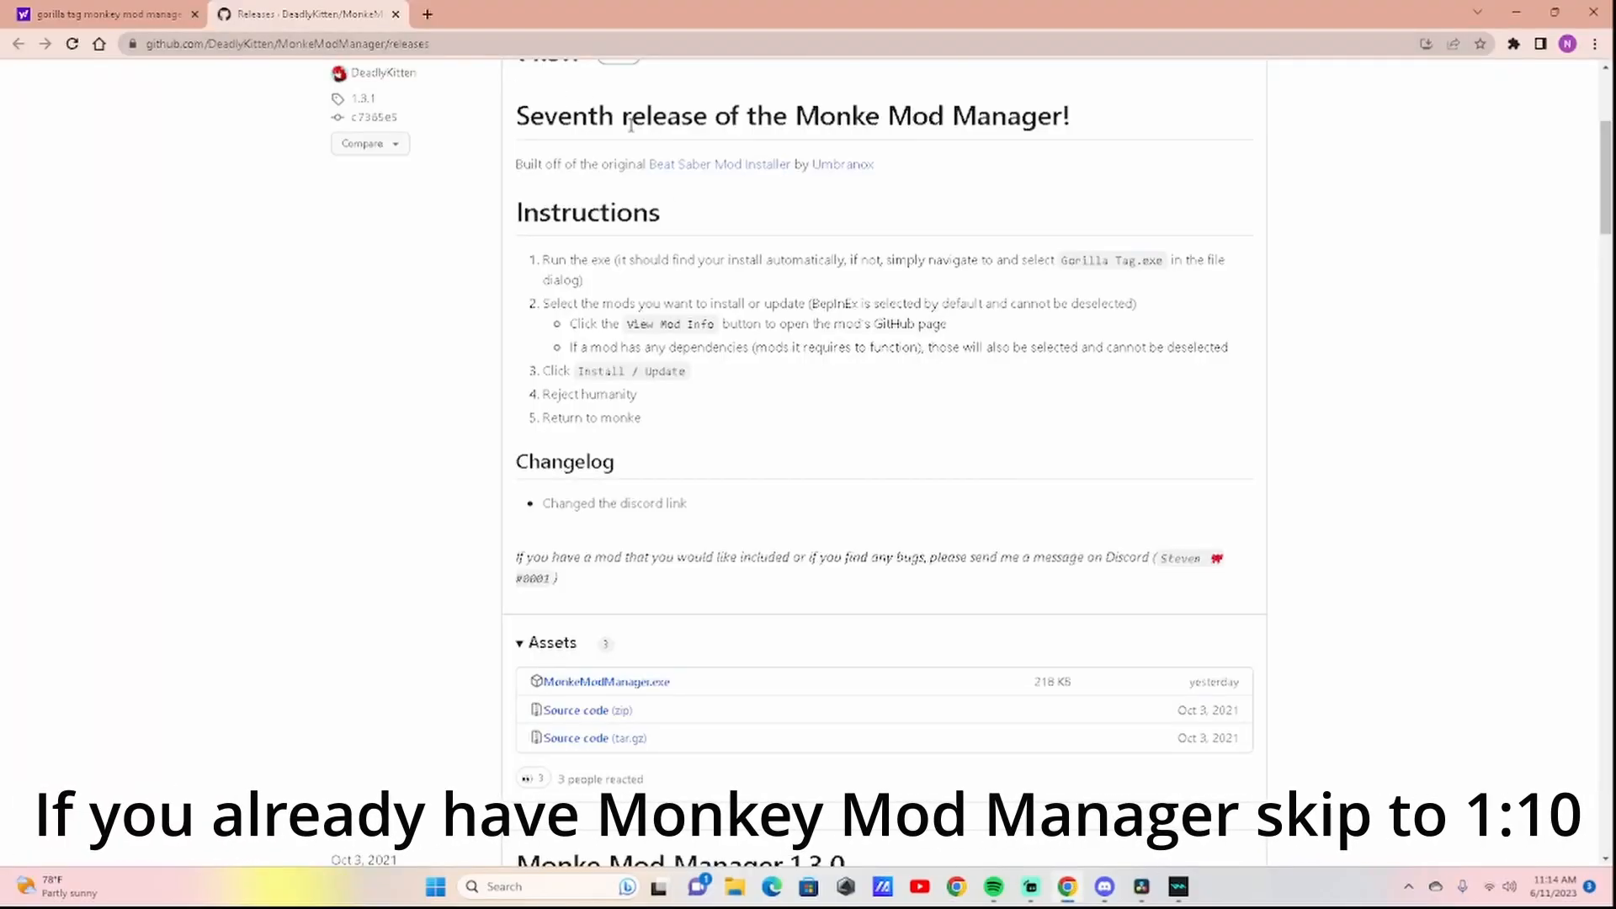
- Open the 'Releases · DeadlyKitten/MonkeModManager · GitHub' result from the Yahoo search tab
left_click(103, 13)
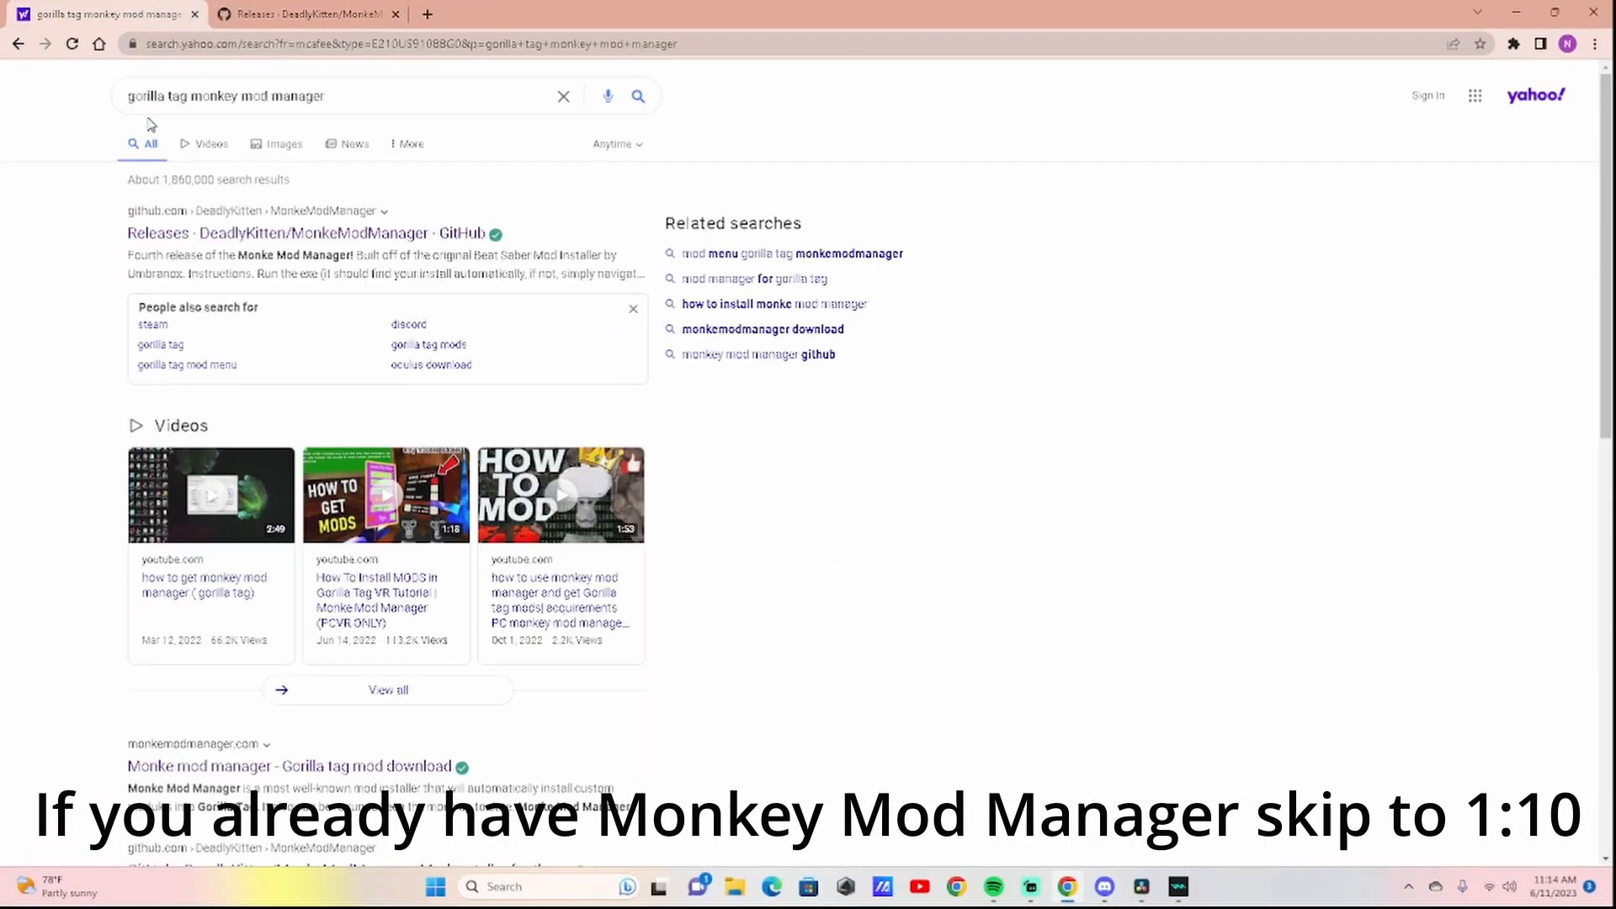
mouse_move(211, 143)
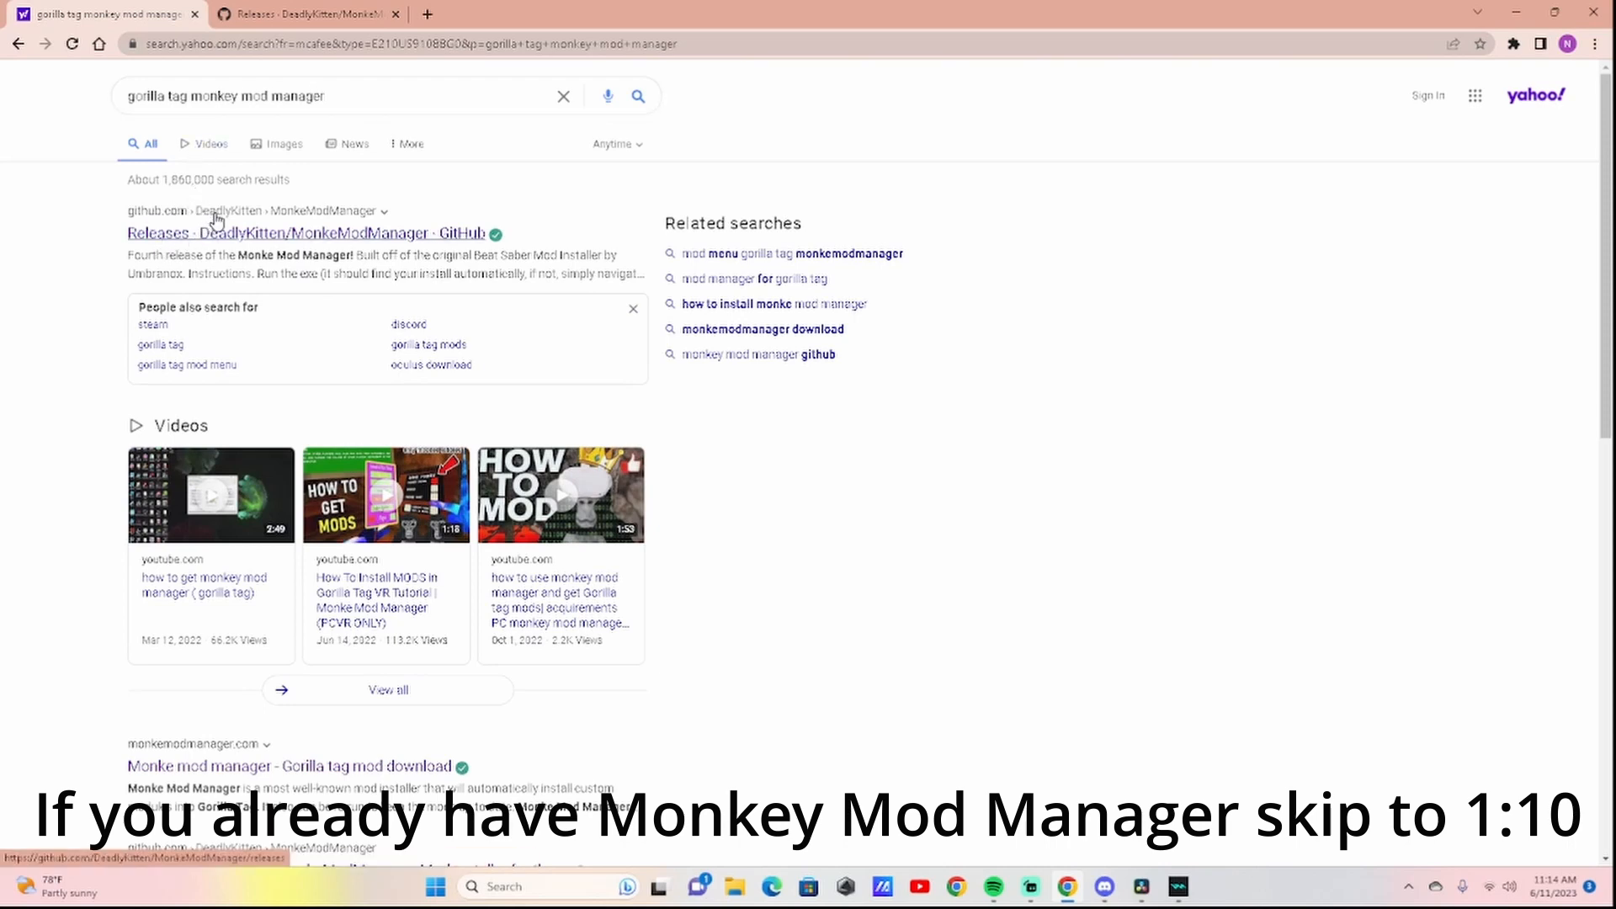
mouse_move(370, 196)
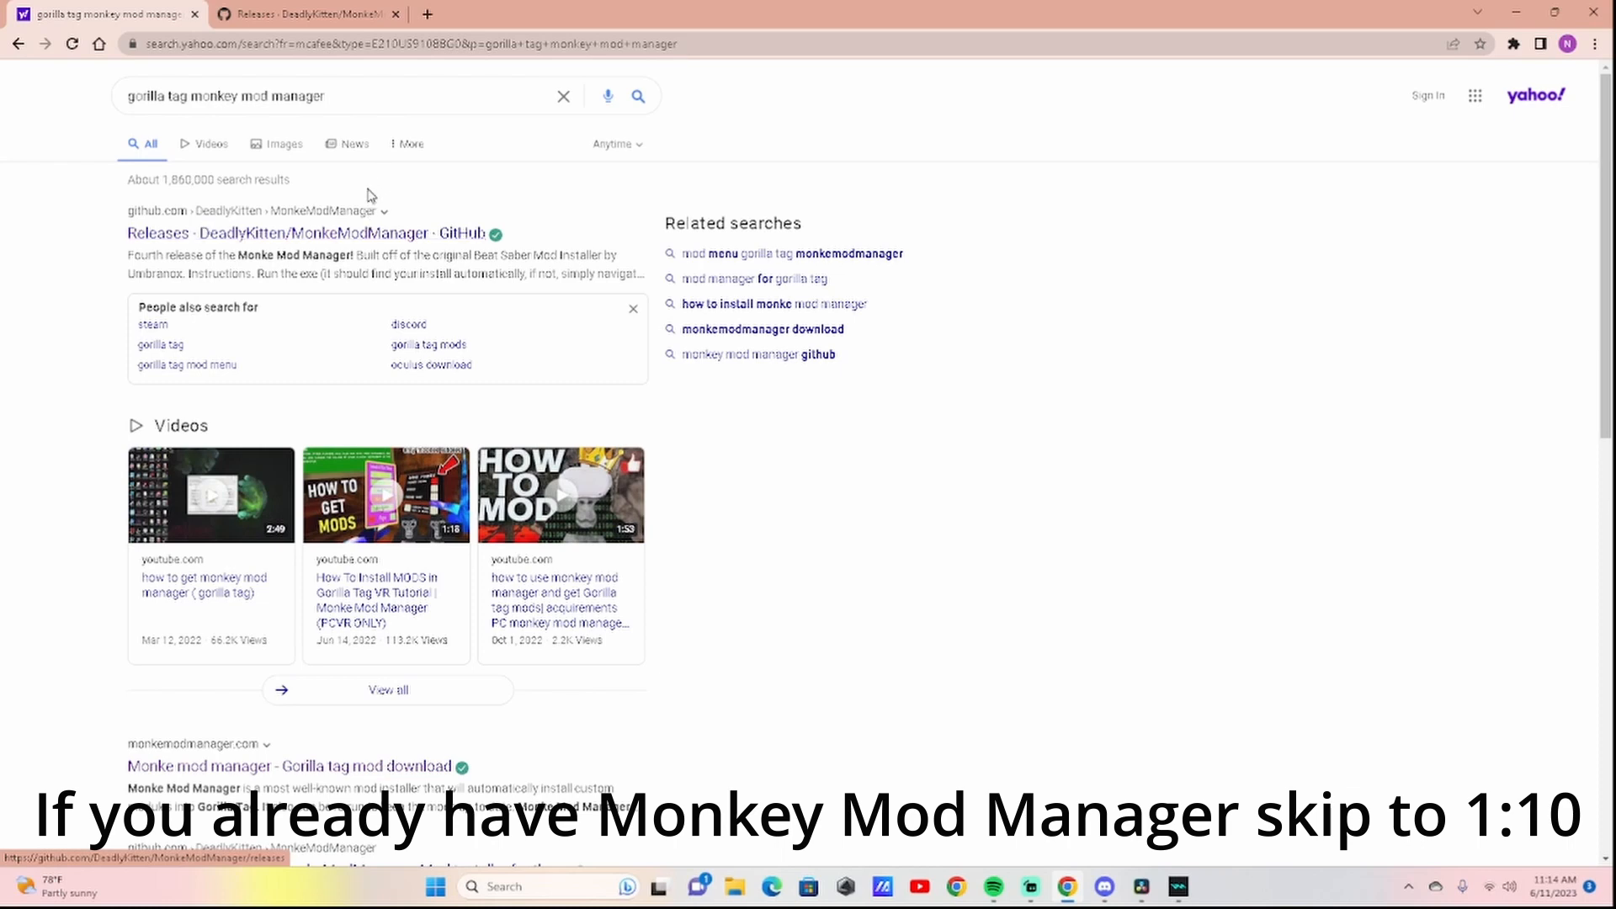
left_click(304, 14)
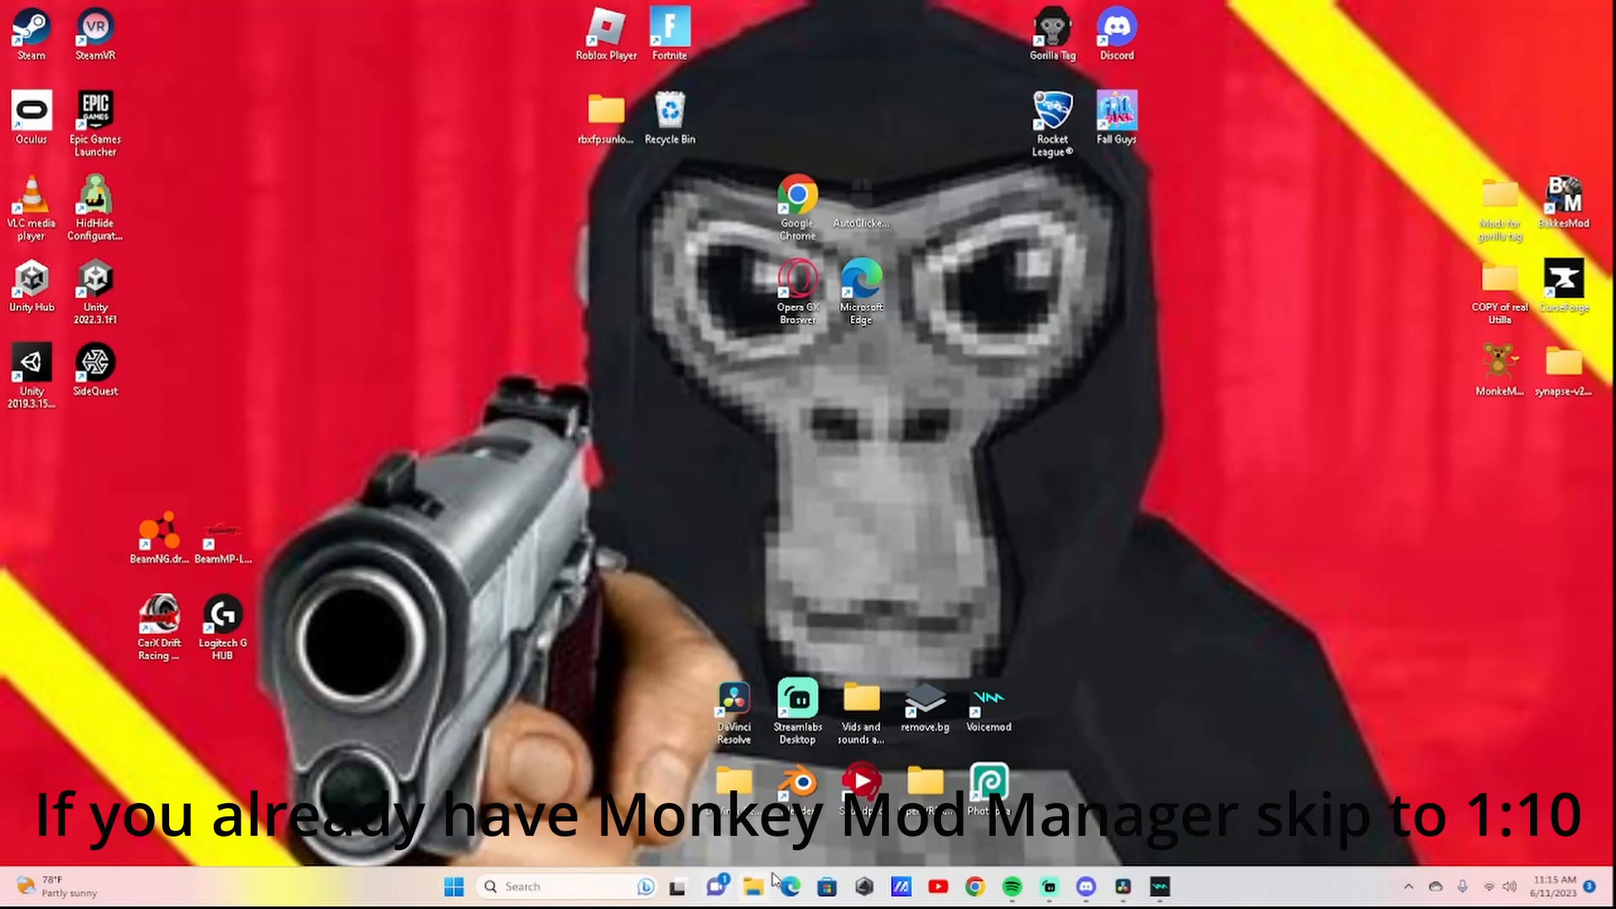
- Bring up File Explorer on Downloads to find ComputerInterface.dll and Utilla.dll
left_click(752, 886)
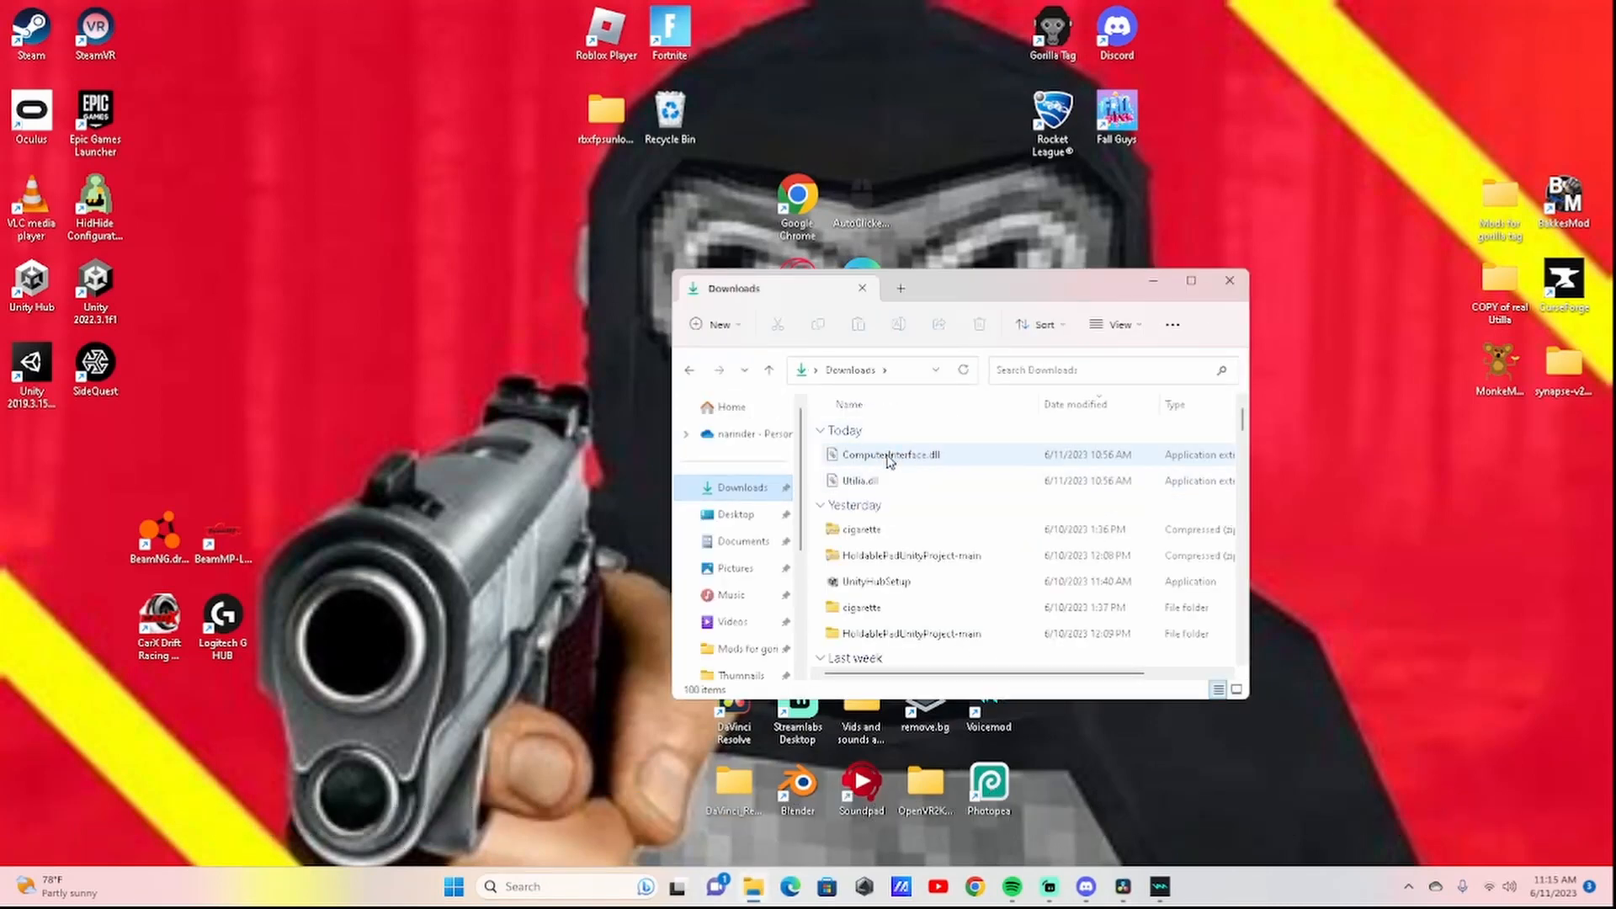
mouse_move(888, 455)
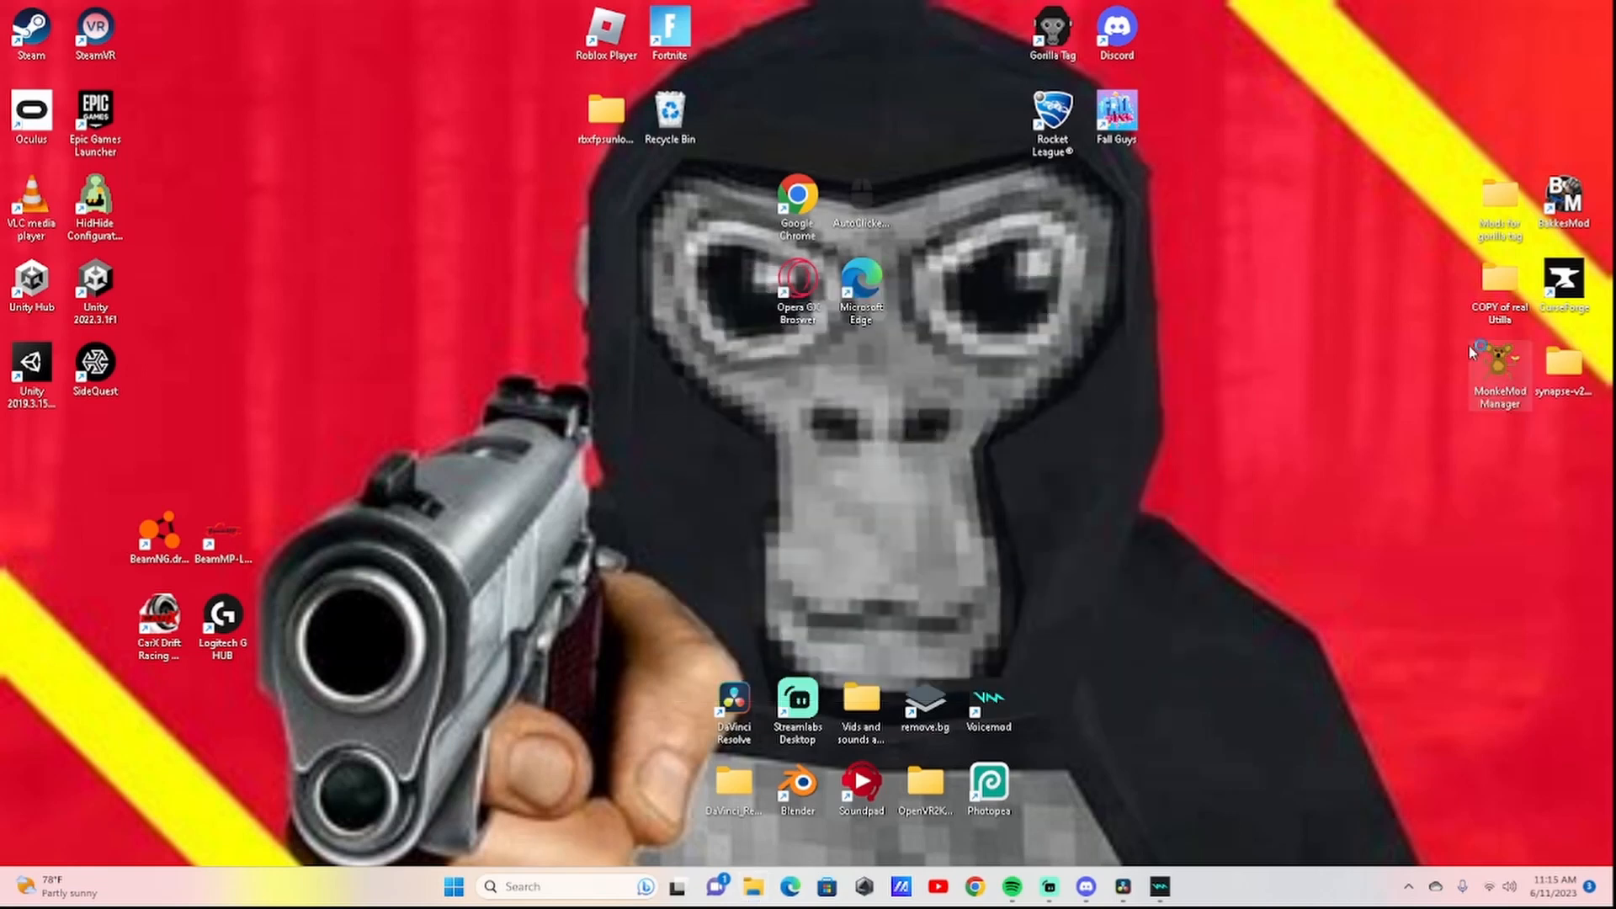
- Relaunch the manager and submit the Desktop Gorilla Tag shortcut as the game installation
double_click(1498, 366)
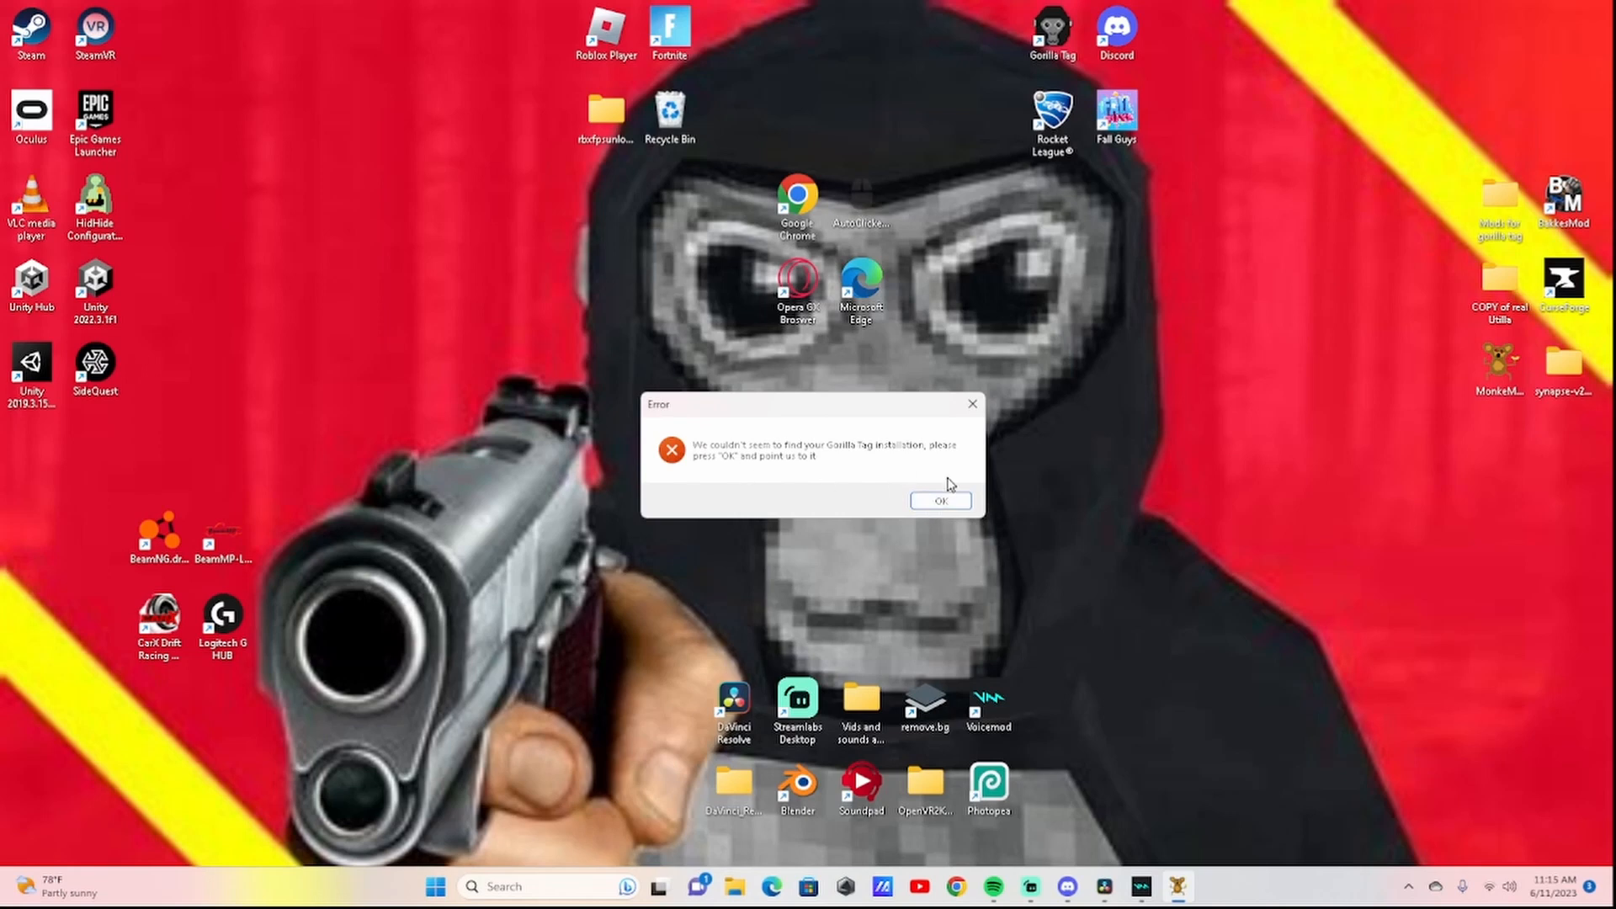
left_click(940, 500)
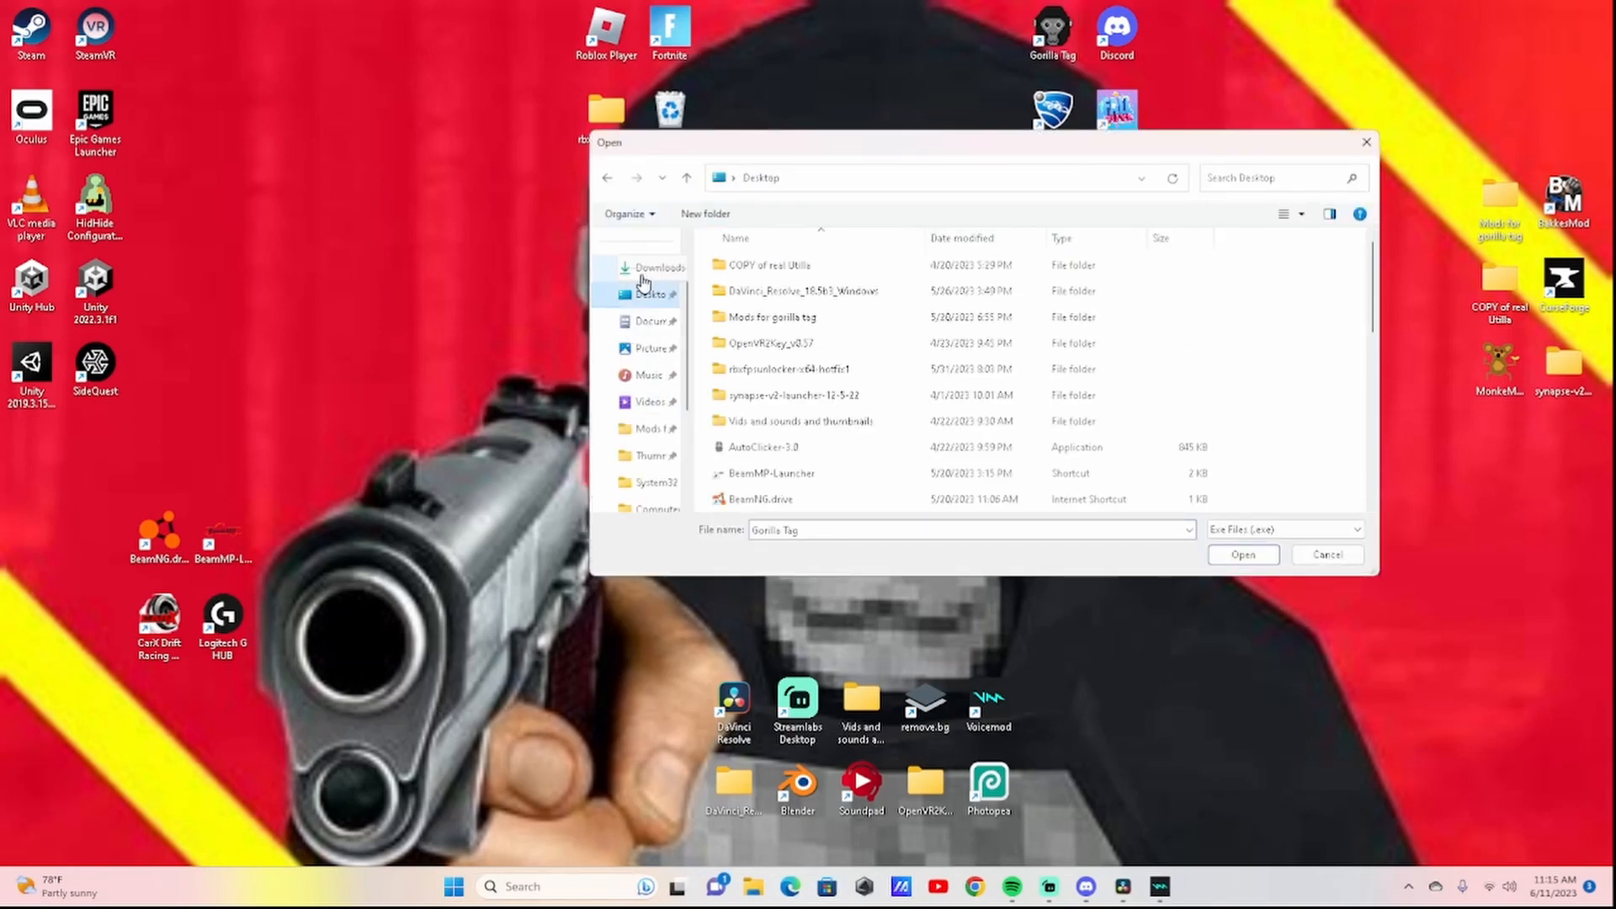
left_click(655, 267)
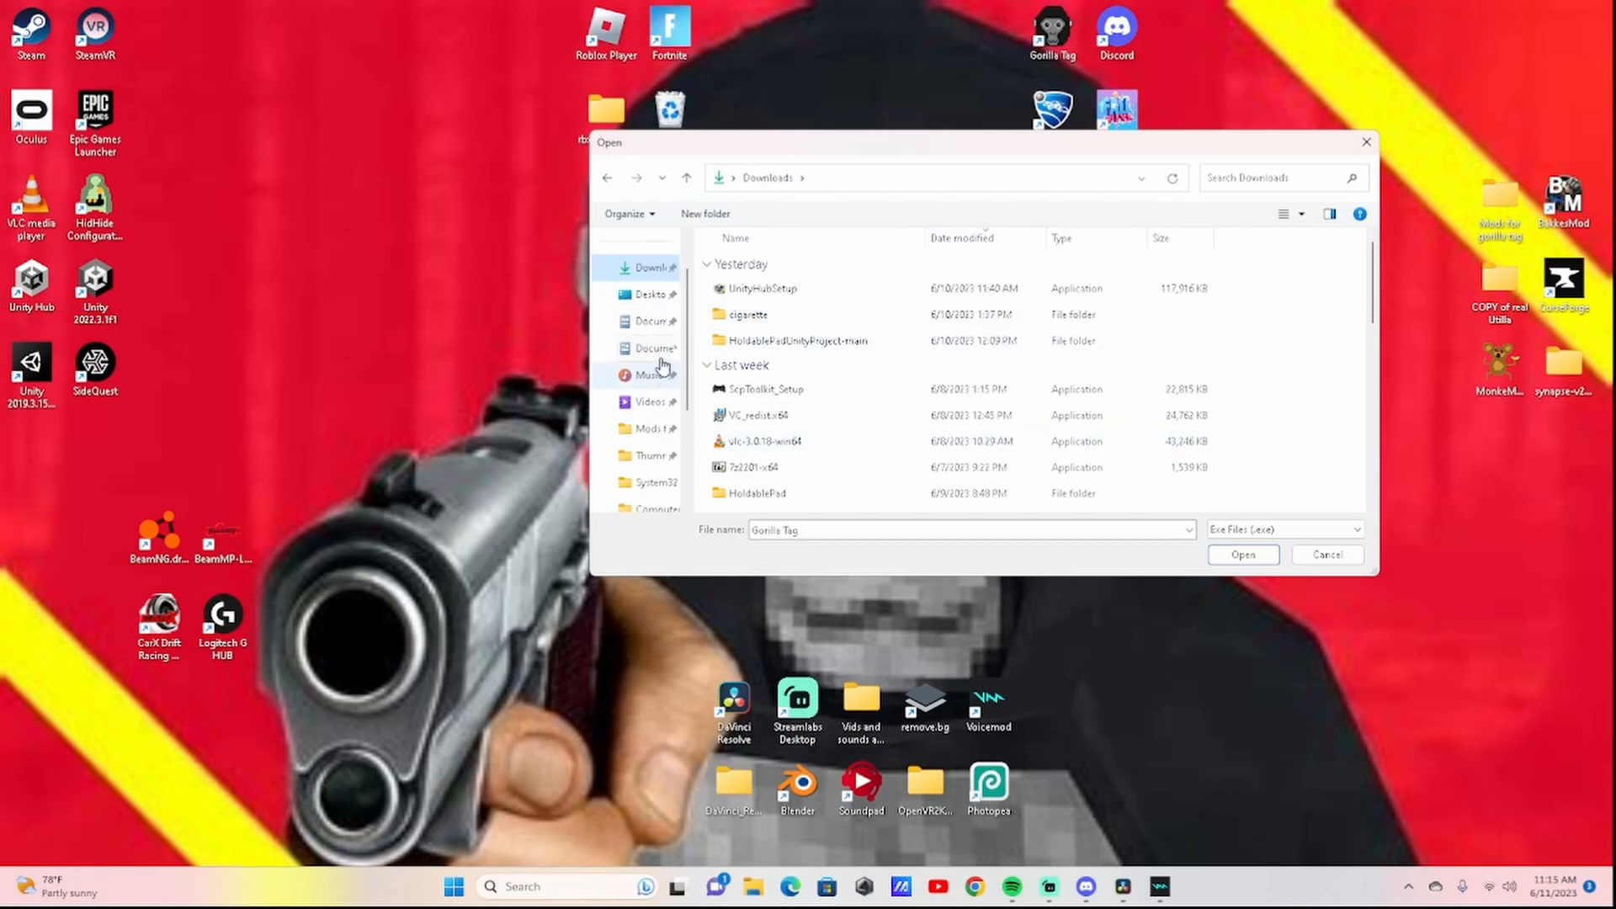
mouse_move(644, 313)
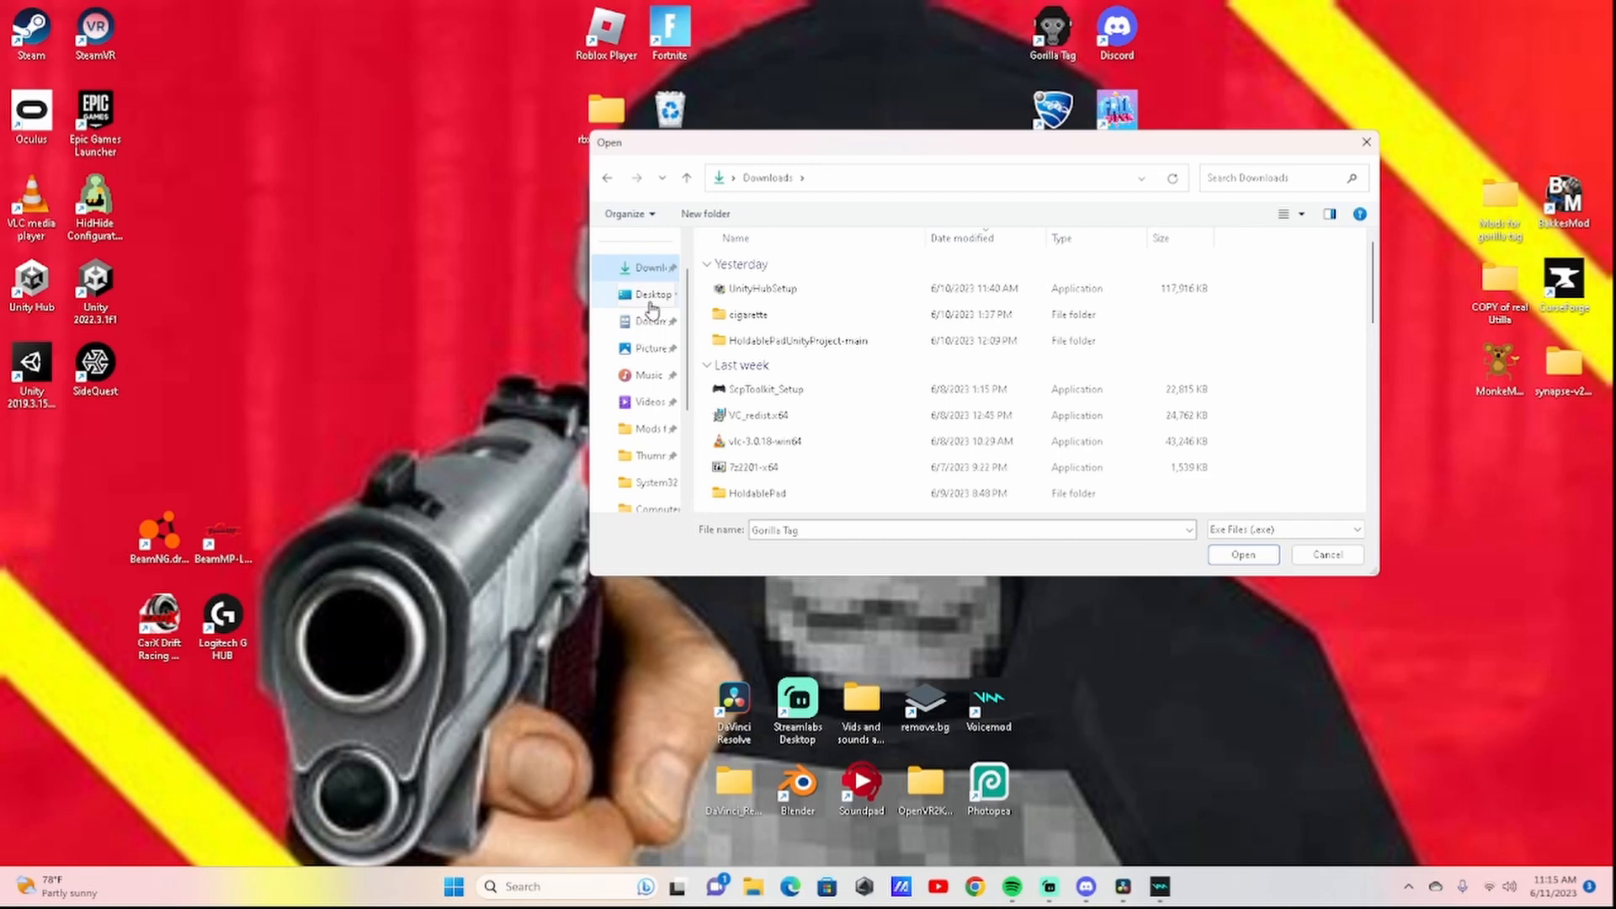
left_click(651, 294)
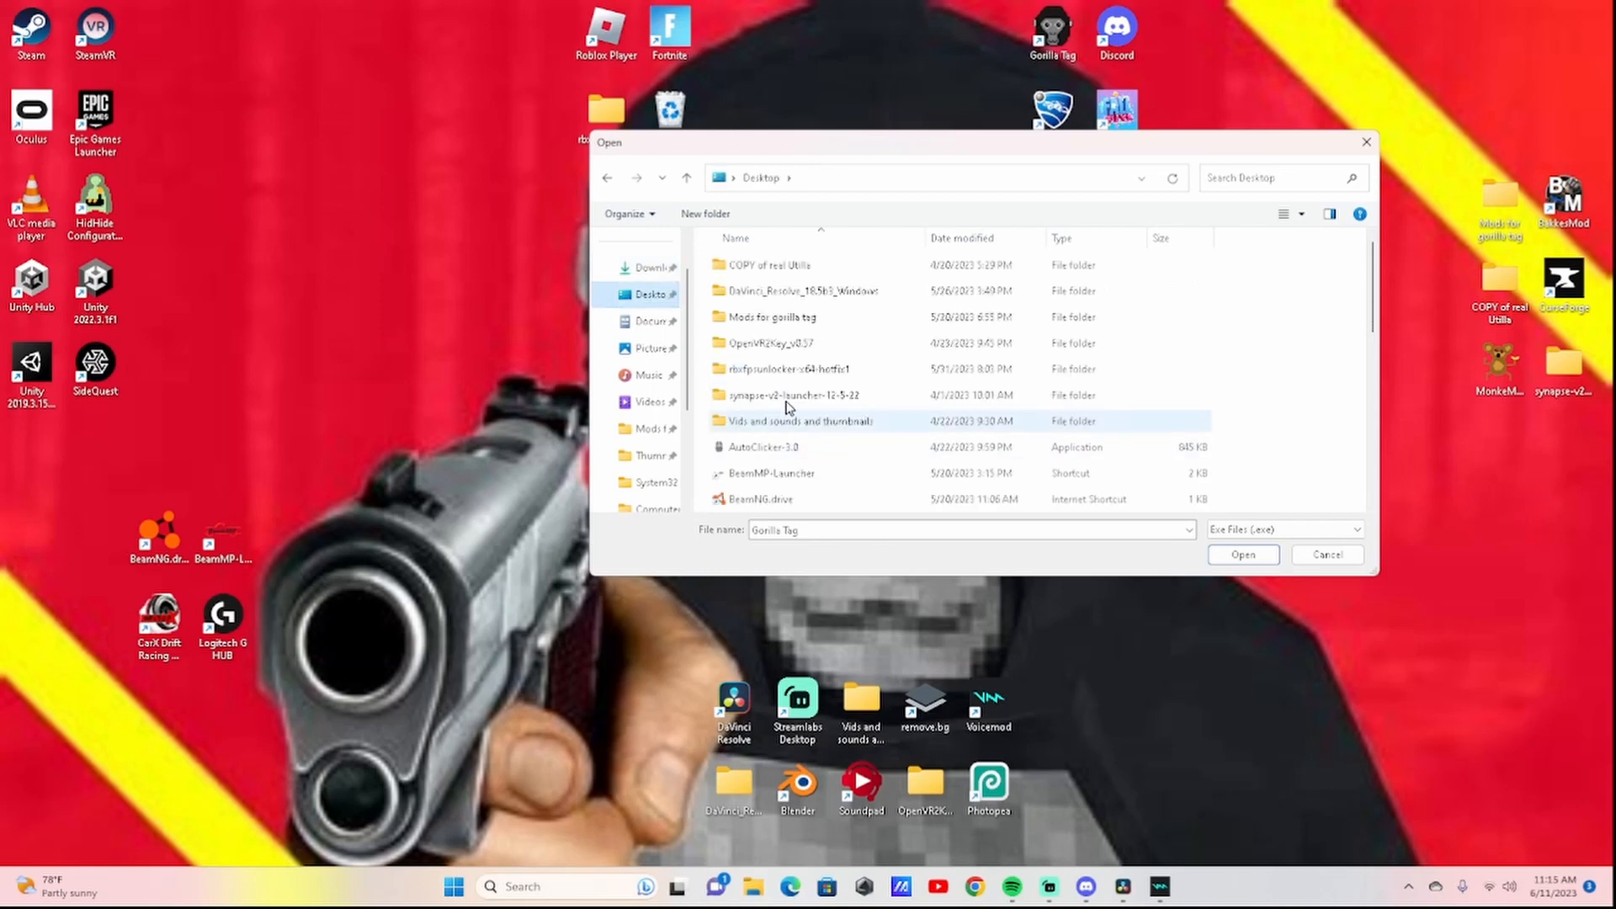
scroll("down", 3)
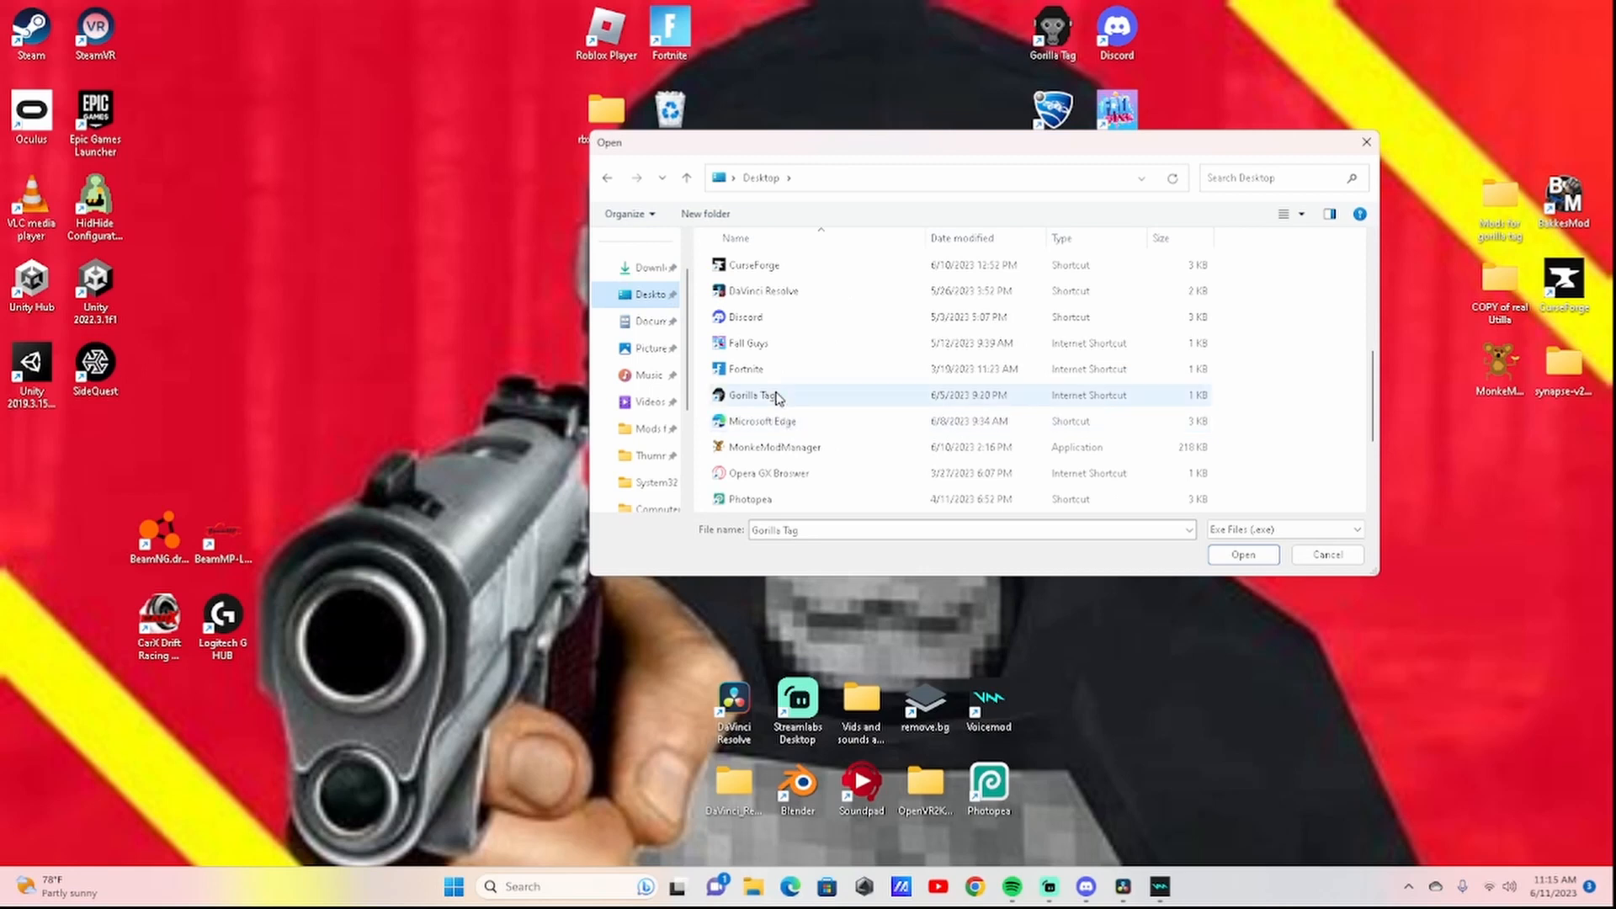
left_click(750, 394)
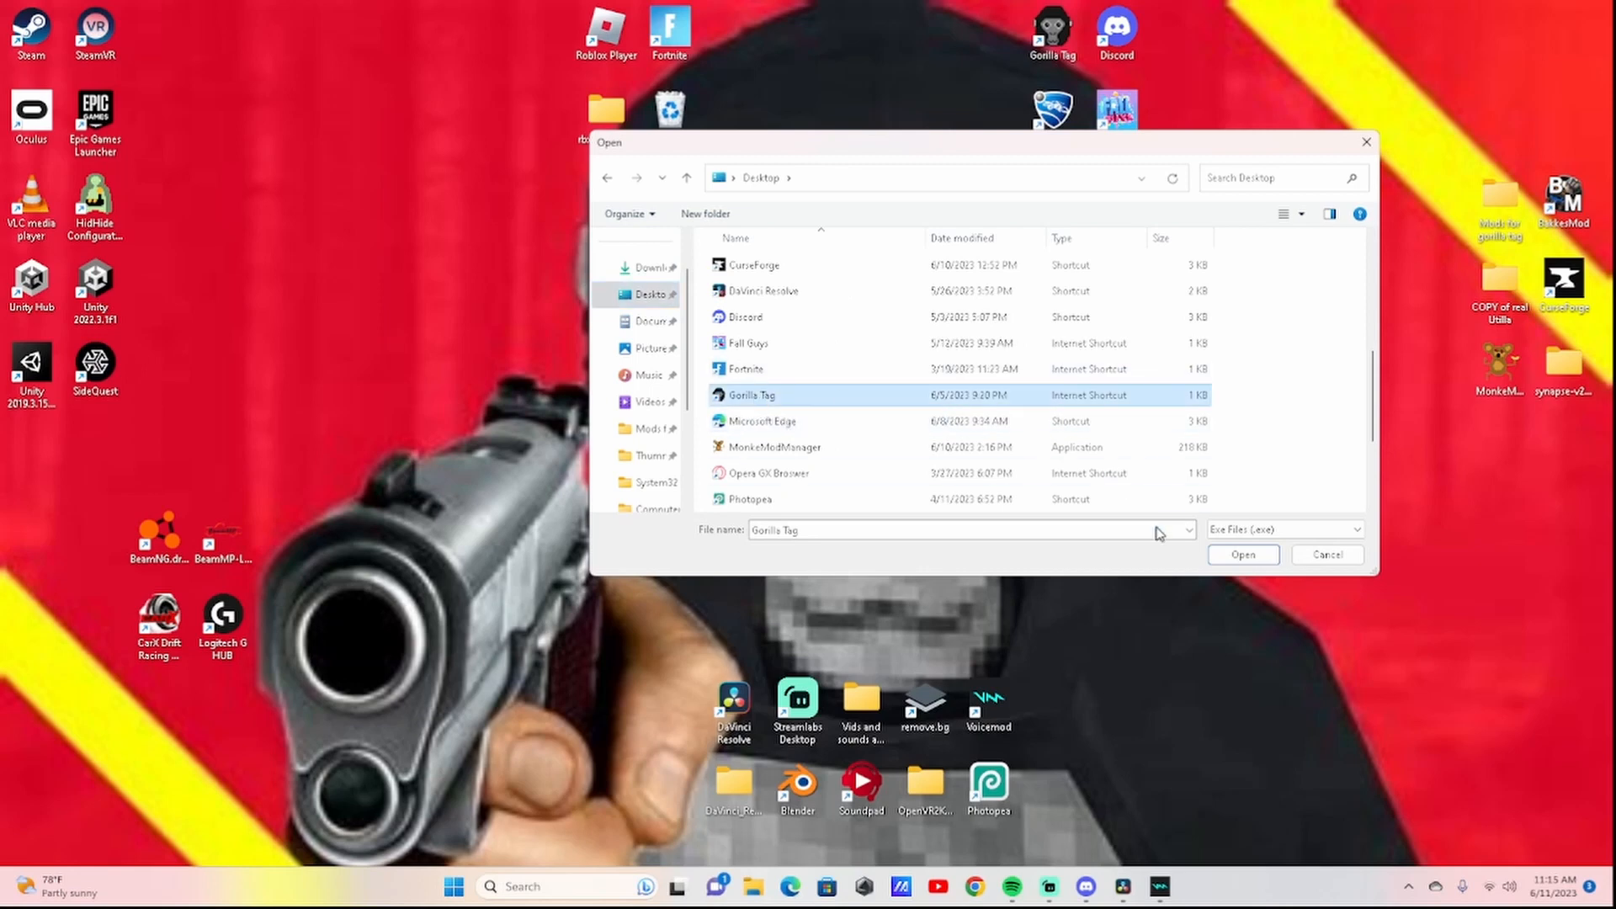
left_click(1242, 554)
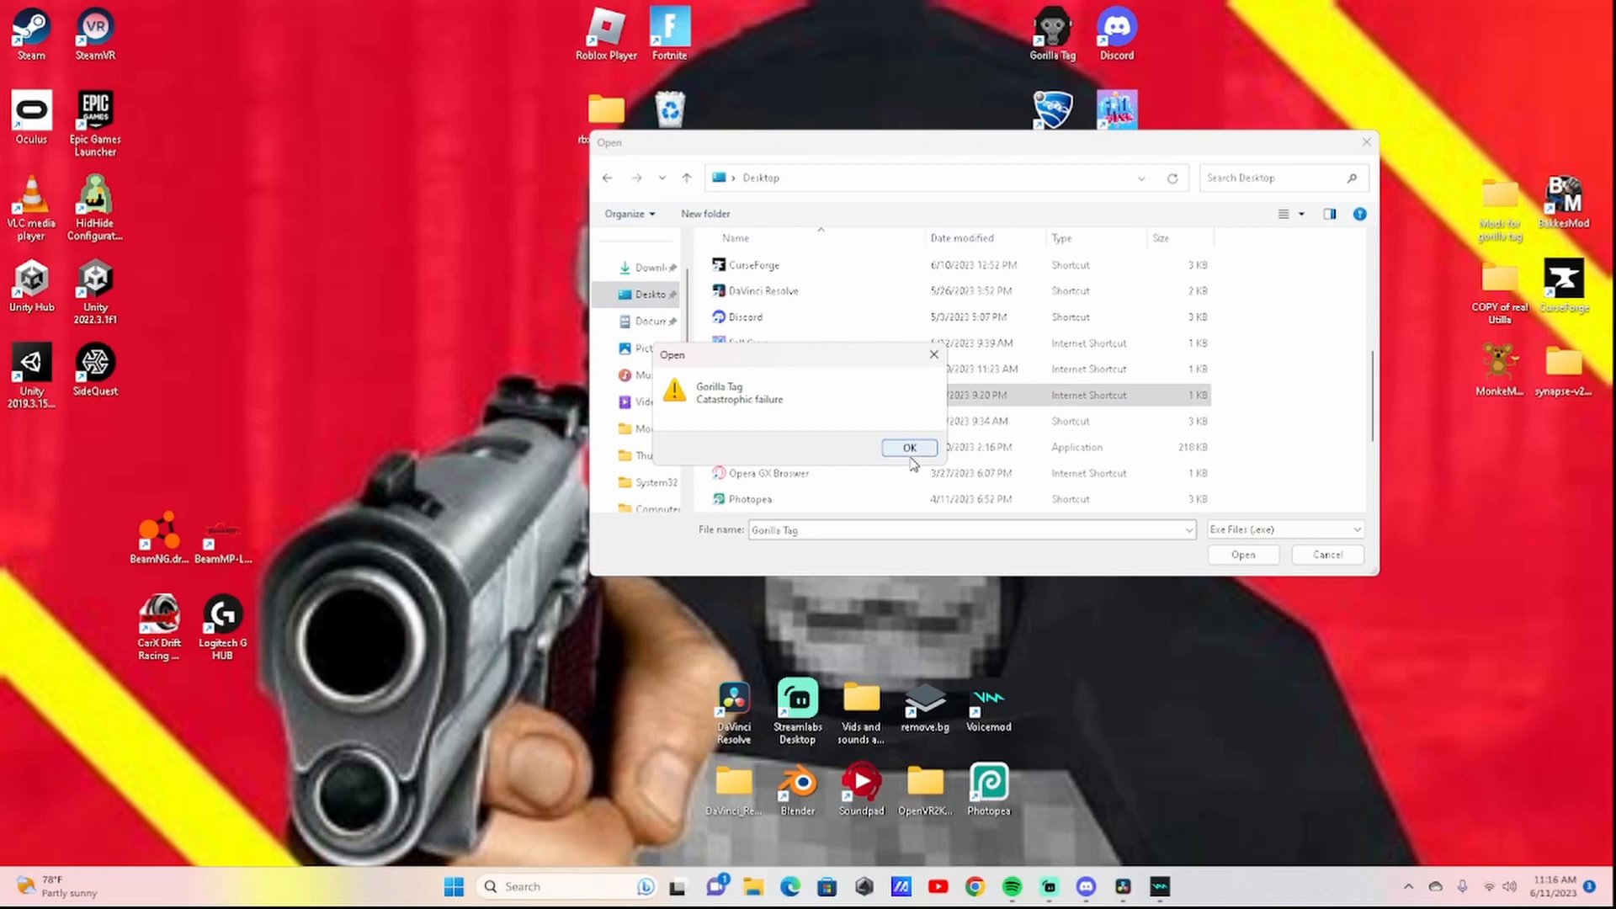
- Dismiss the failure and pick Gorilla Tag.exe under C:\Program Files (x86)\Steam\steamapps\common\Gorilla Tag
left_click(908, 447)
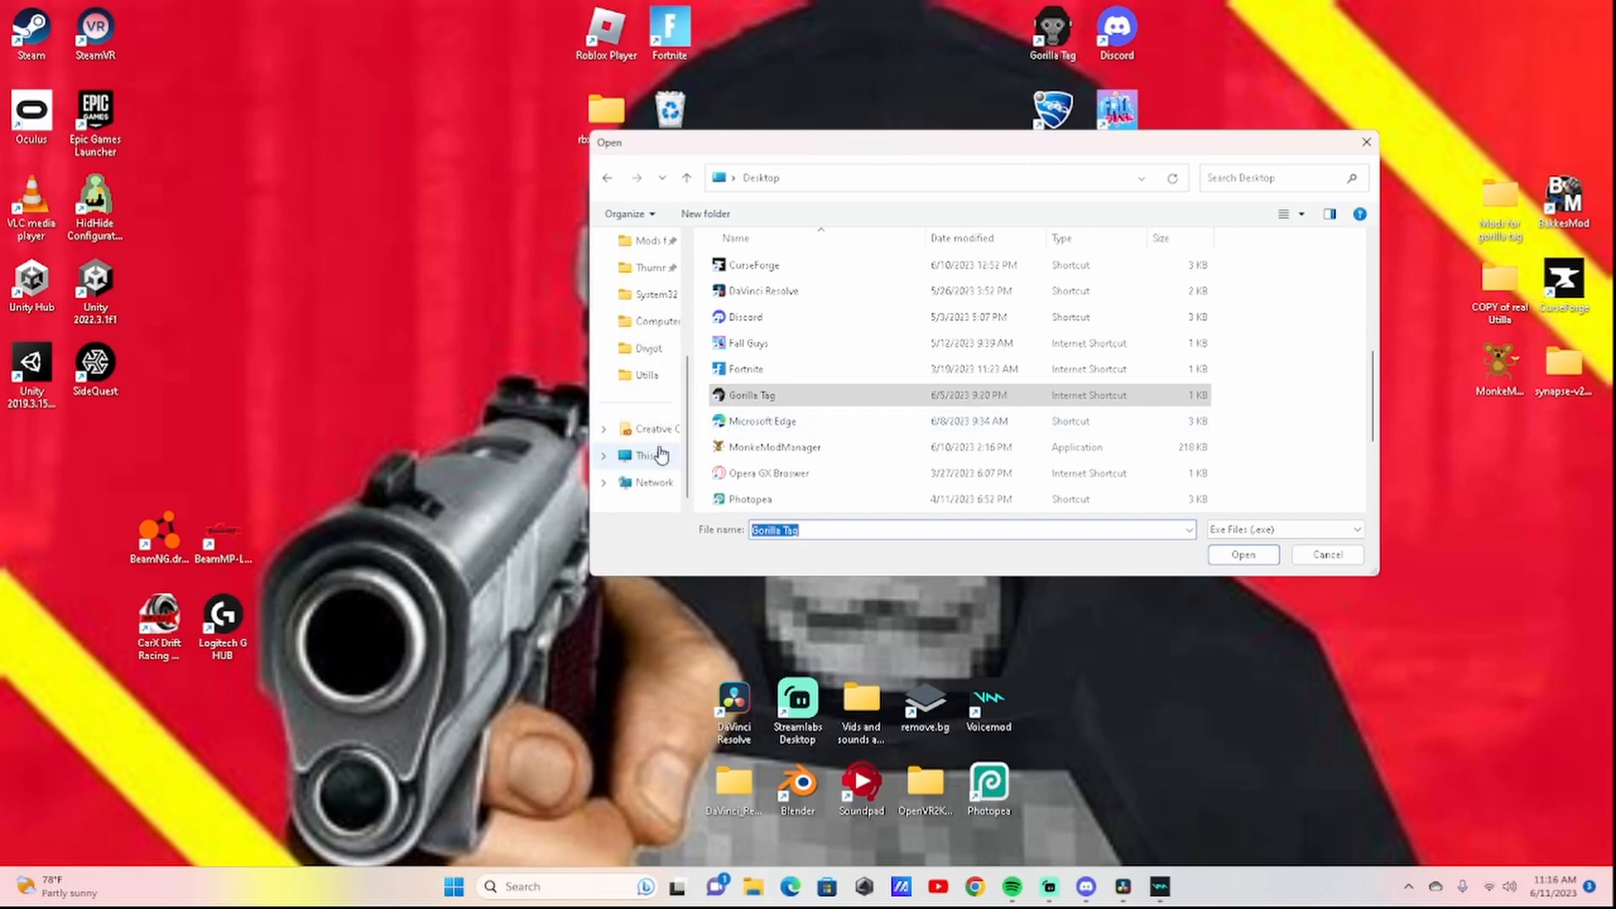
left_click(649, 456)
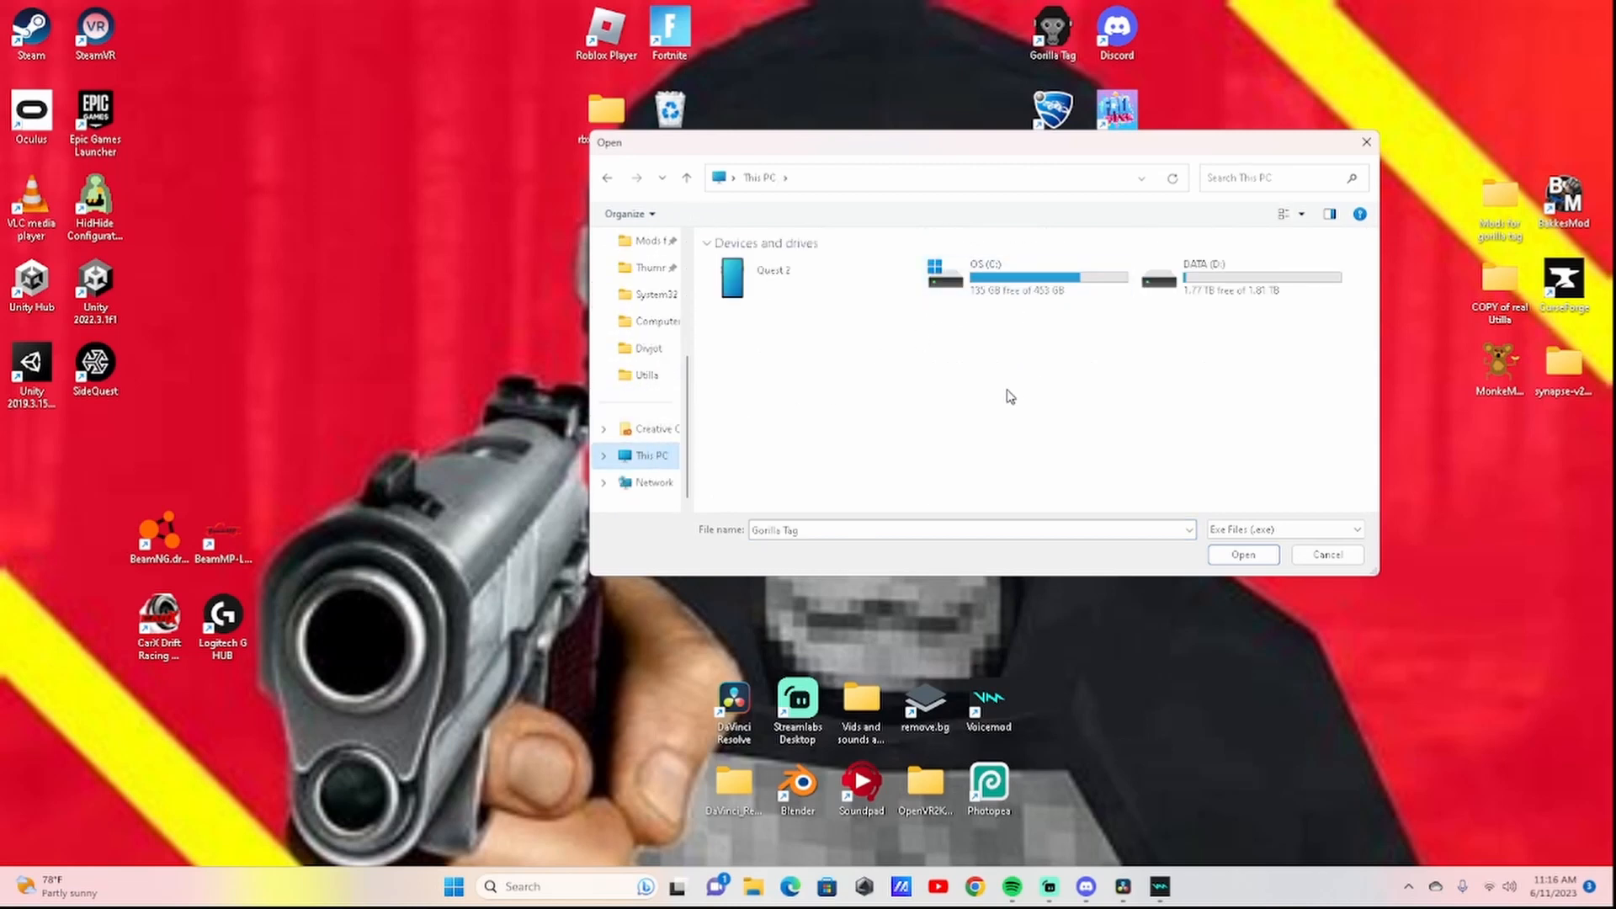
mouse_move(1087, 417)
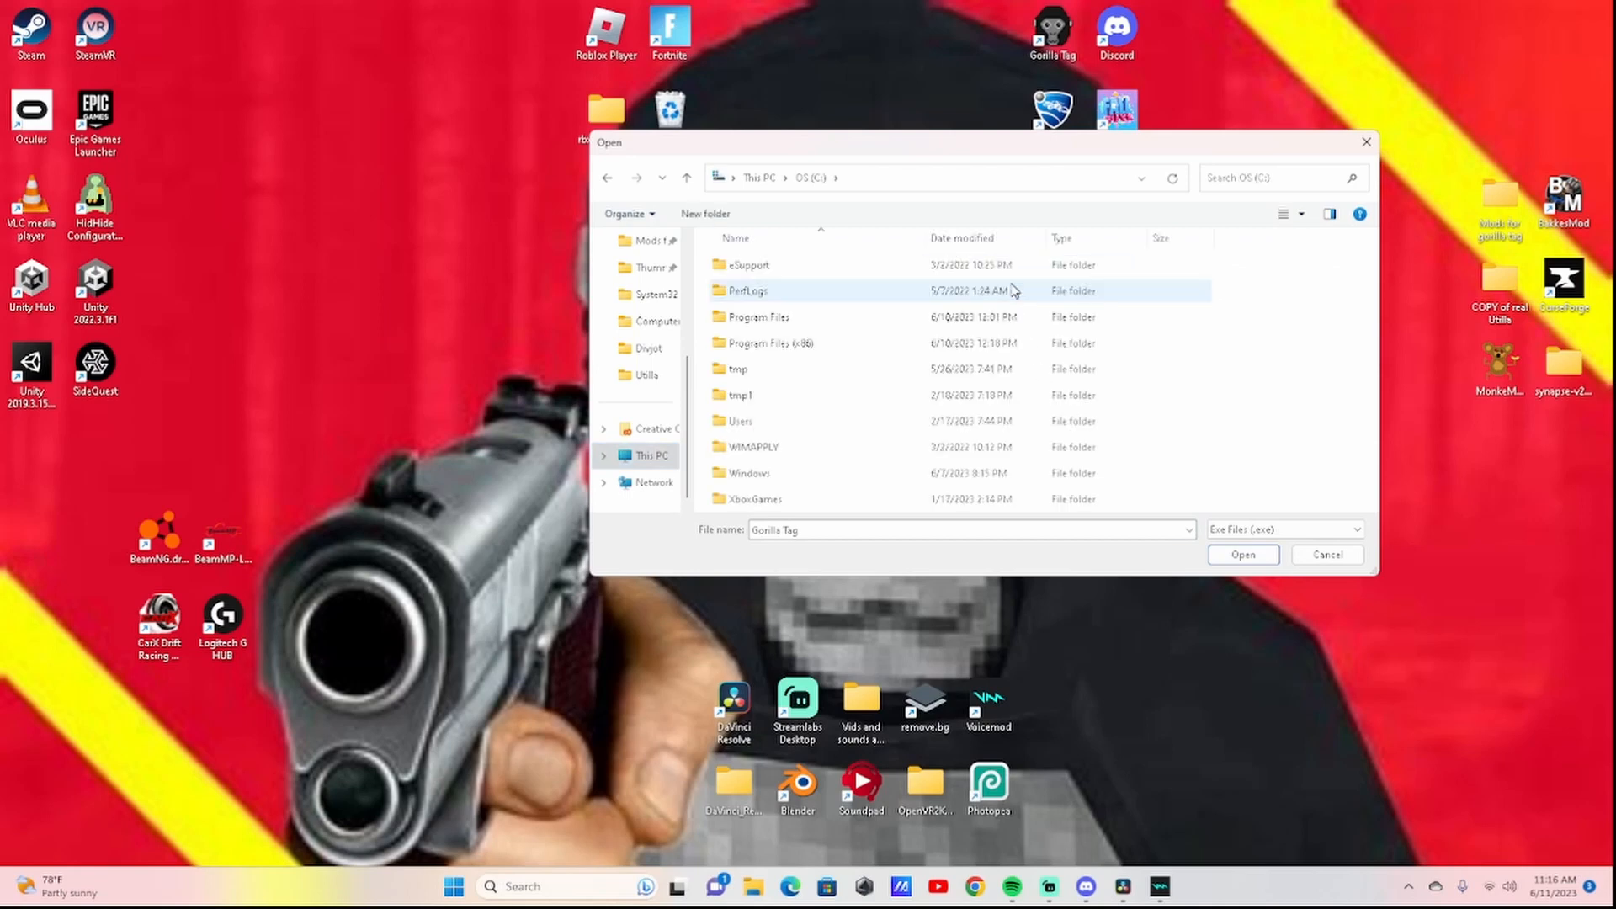
double_click(773, 343)
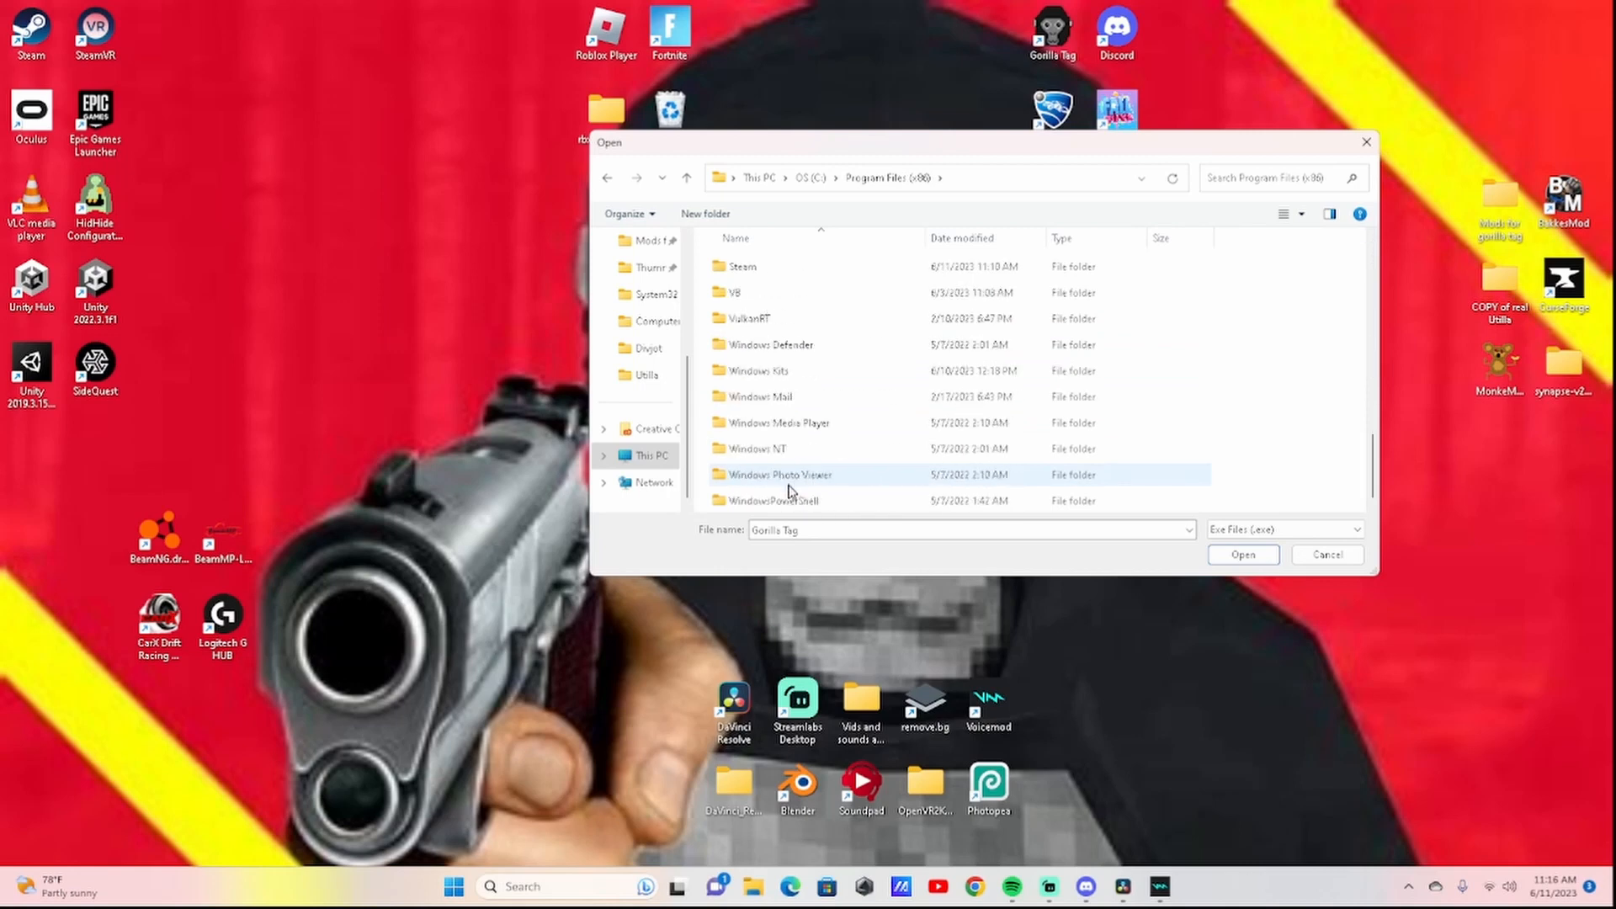
double_click(738, 266)
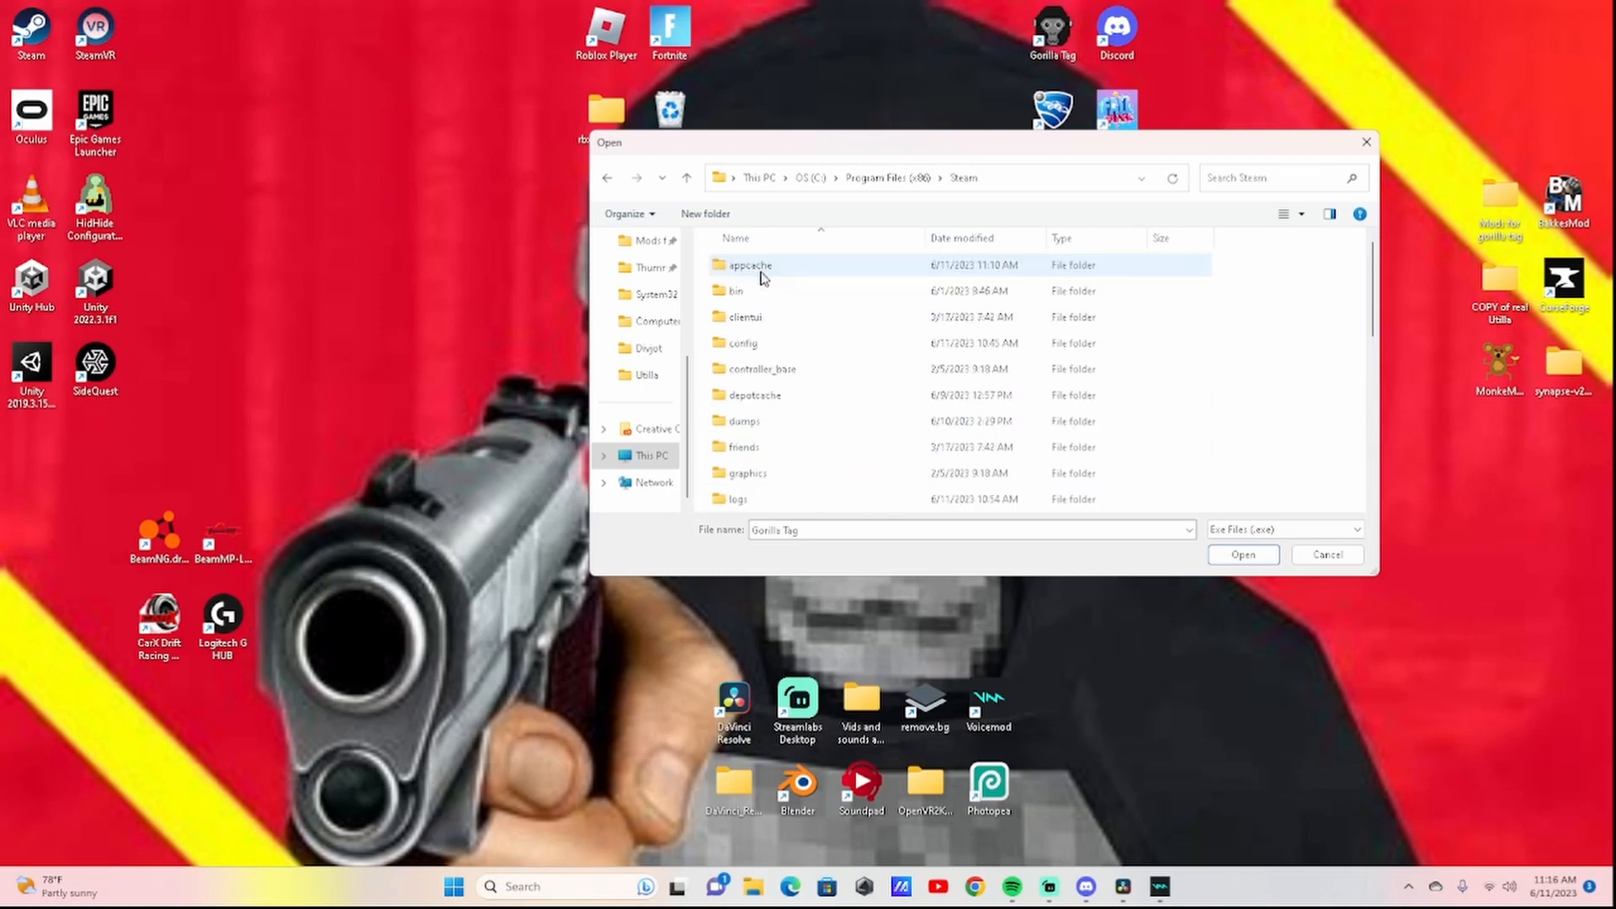
scroll("down", 3)
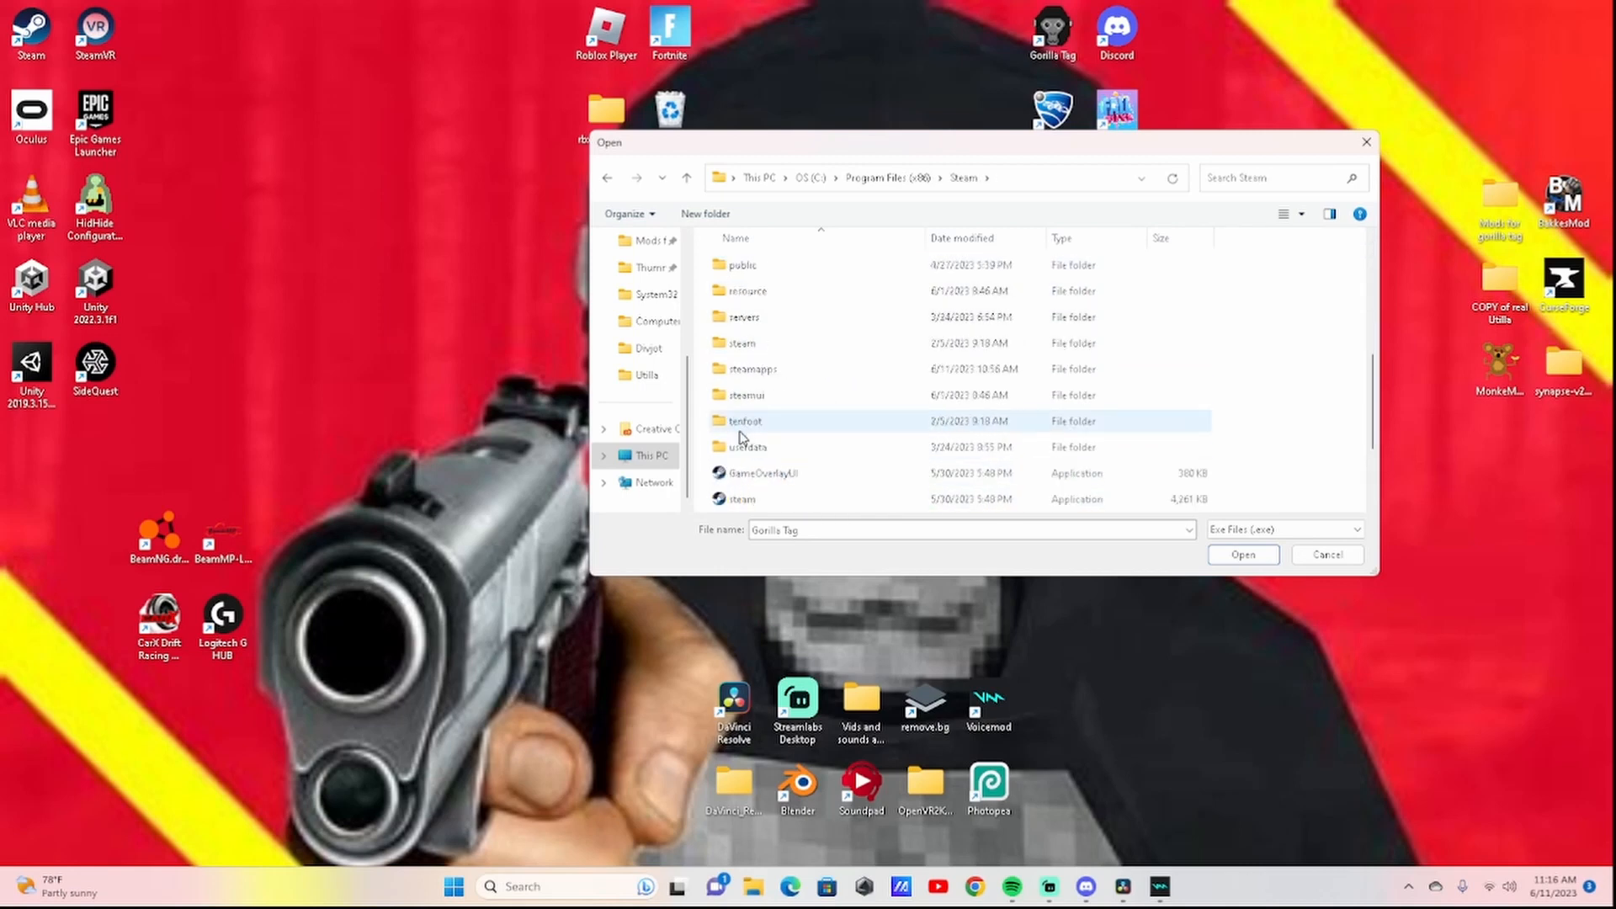
left_click(752, 367)
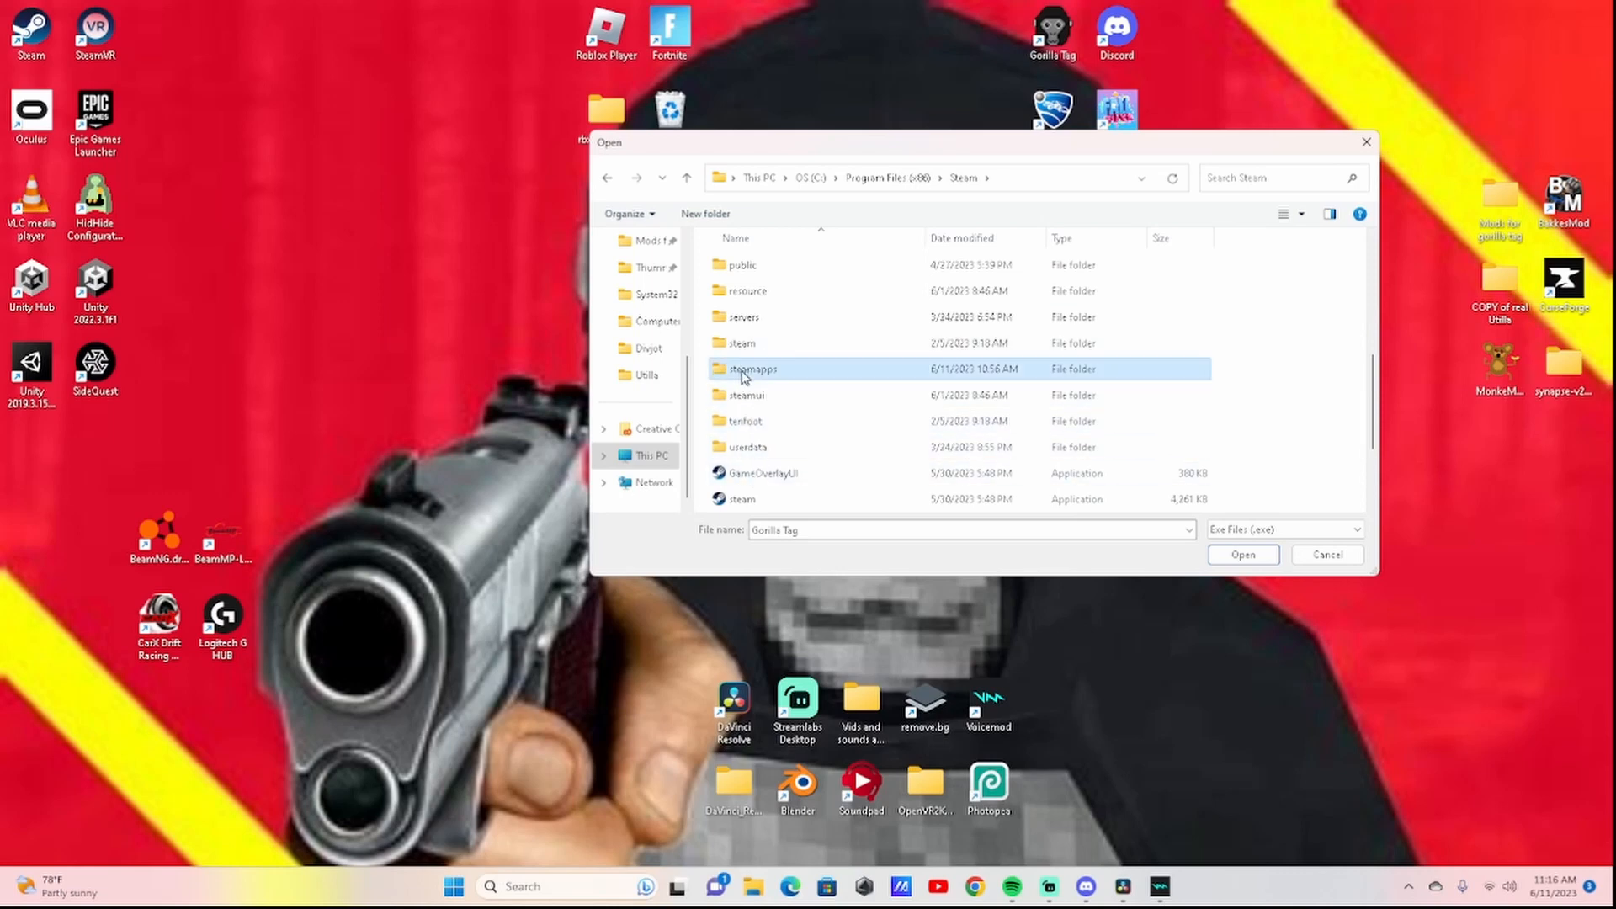
double_click(751, 368)
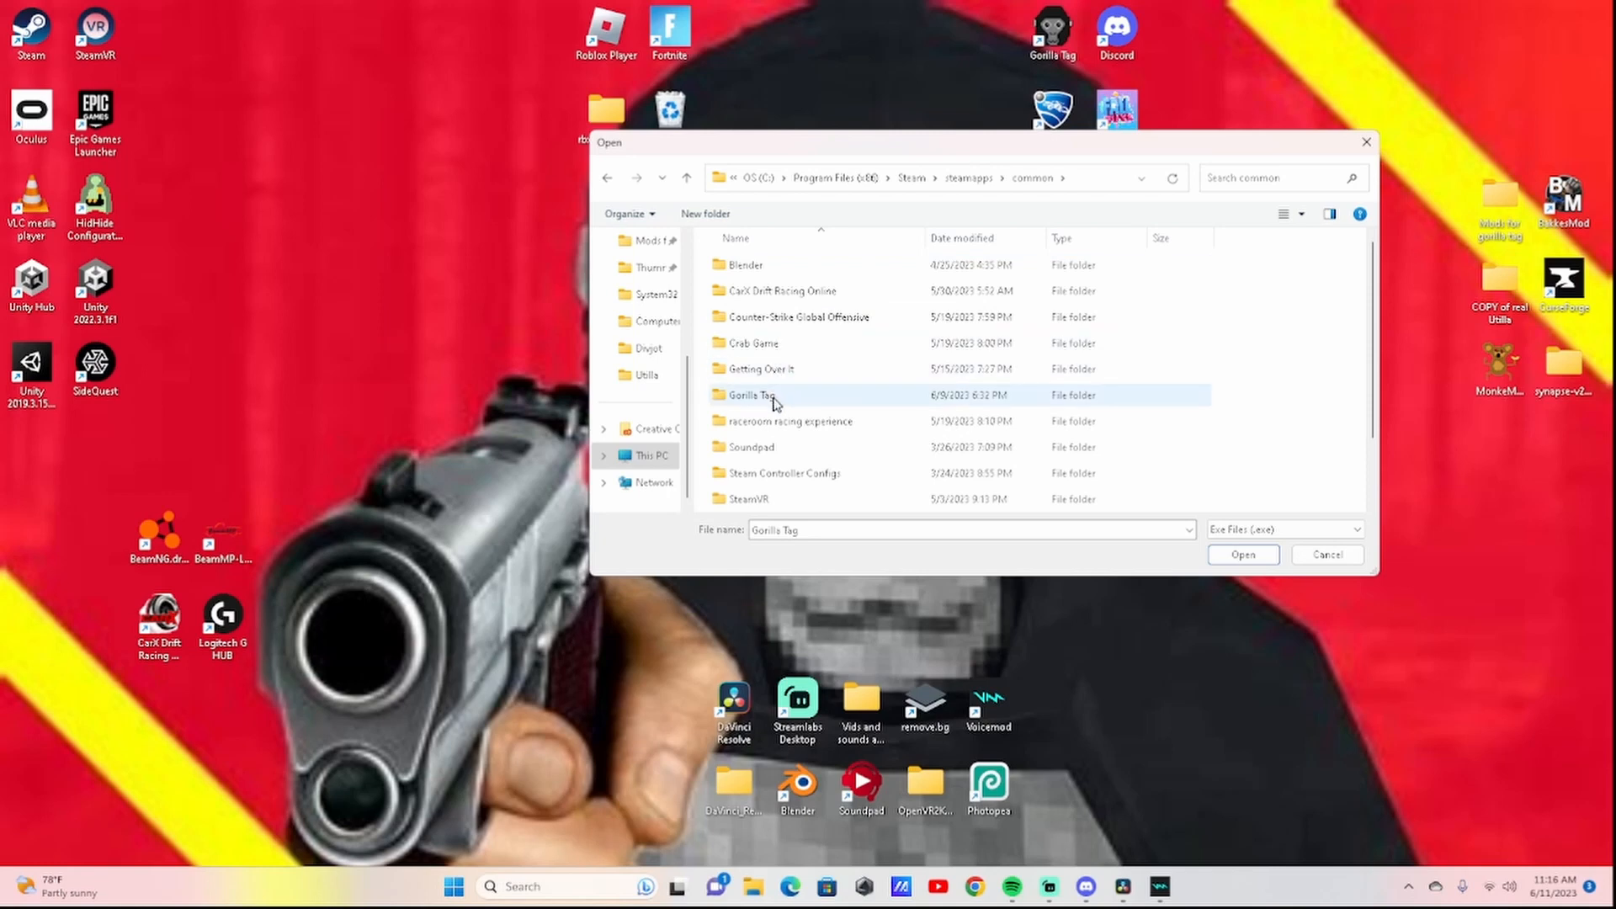
double_click(752, 394)
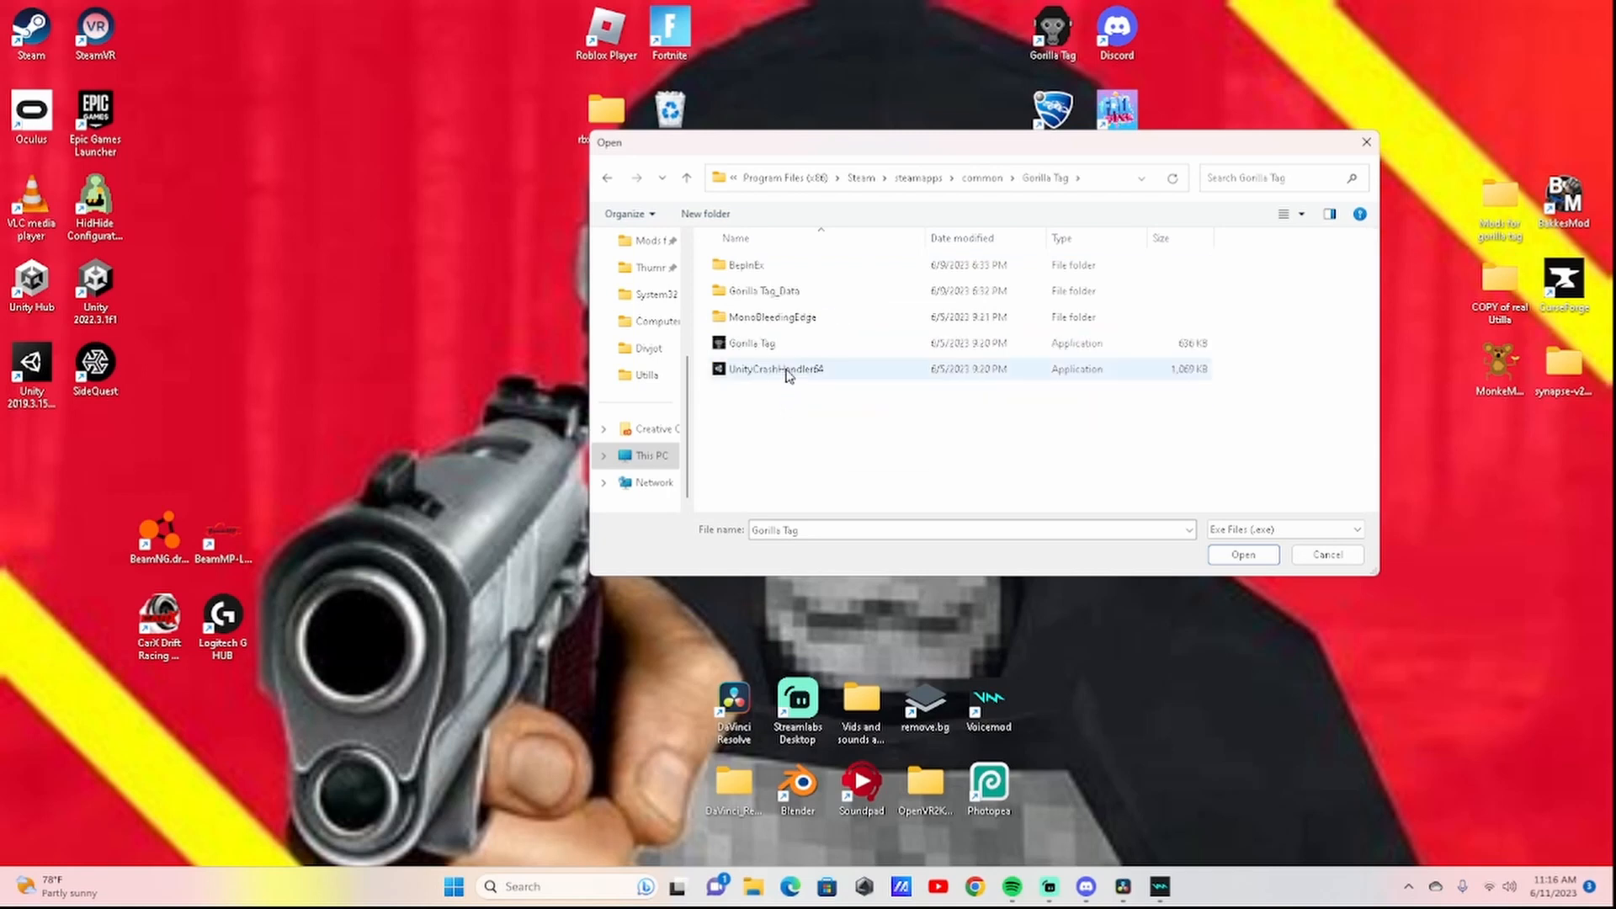
left_click(750, 343)
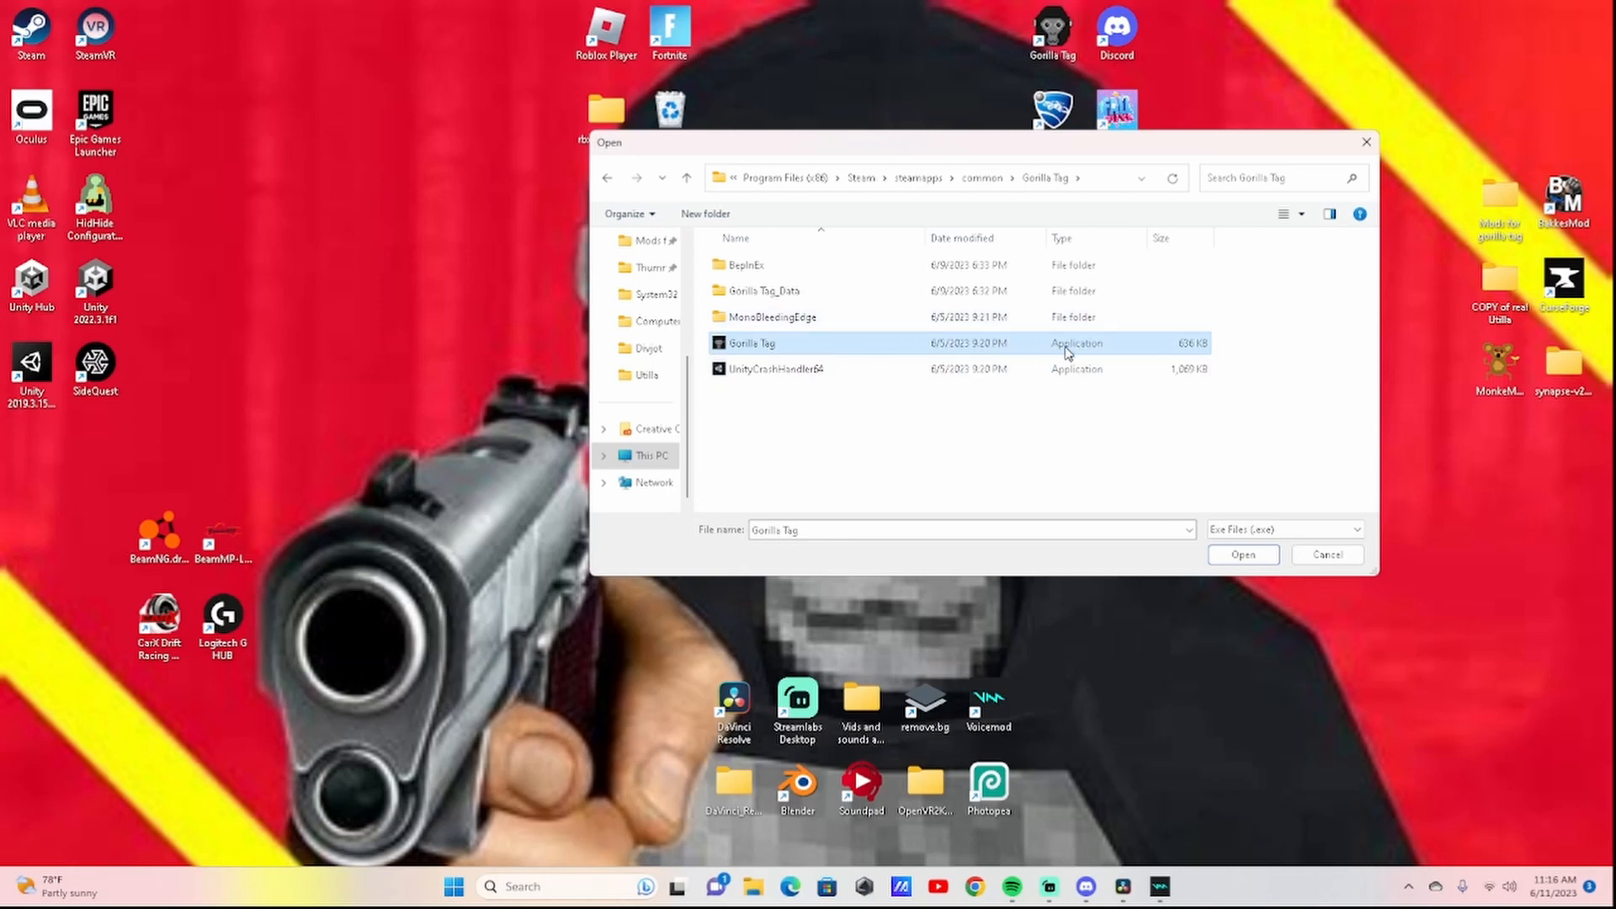
mouse_move(1107, 363)
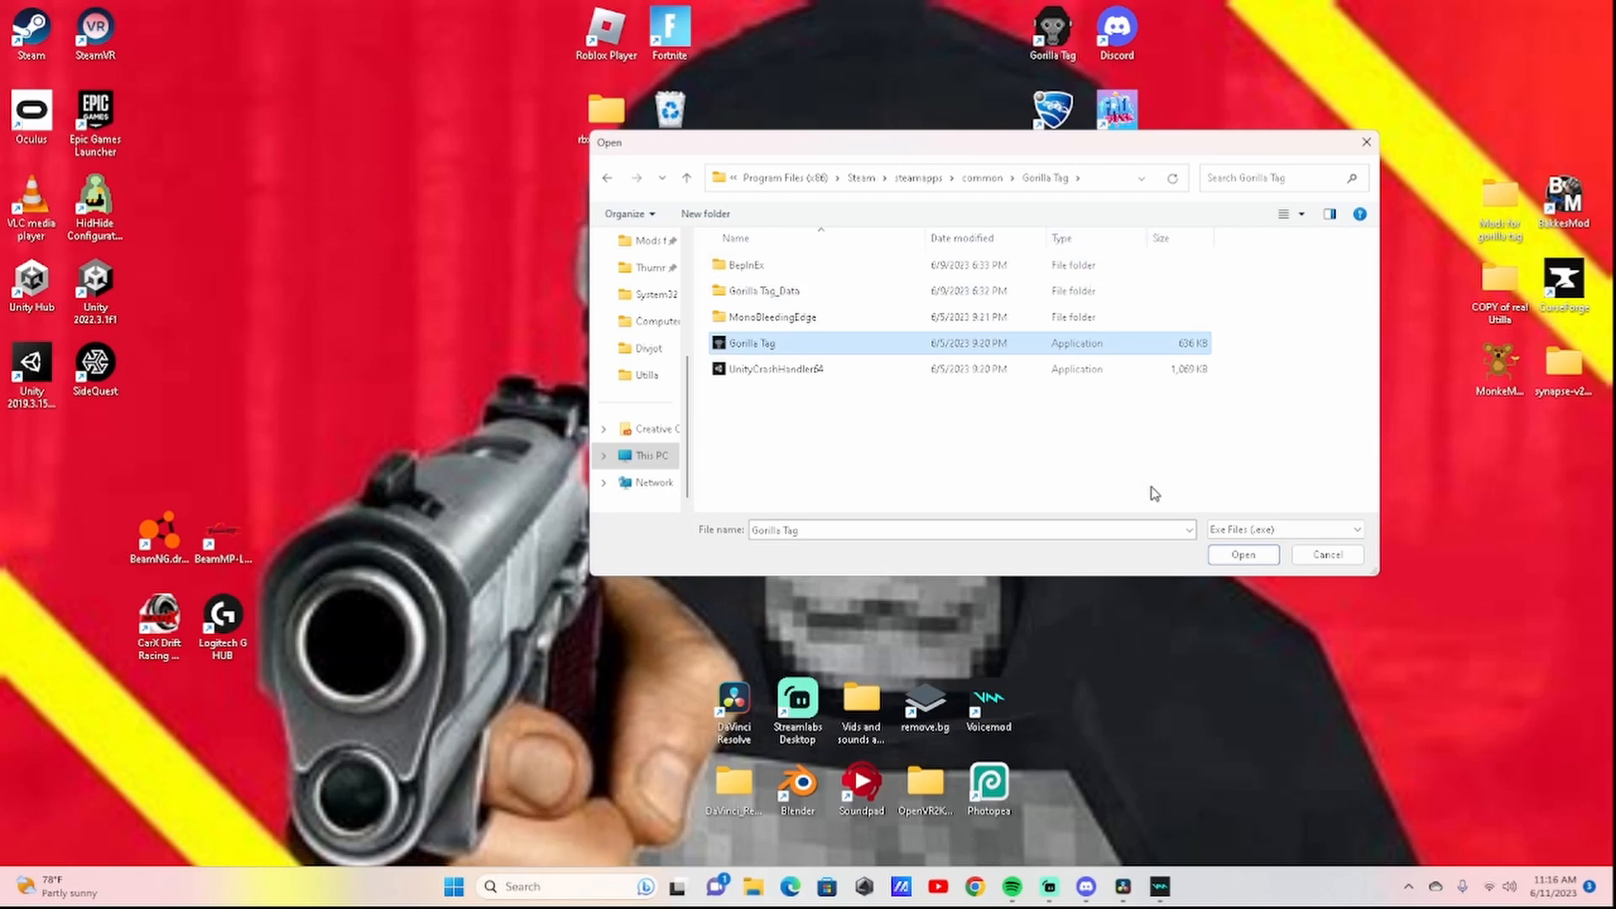
left_click(1242, 554)
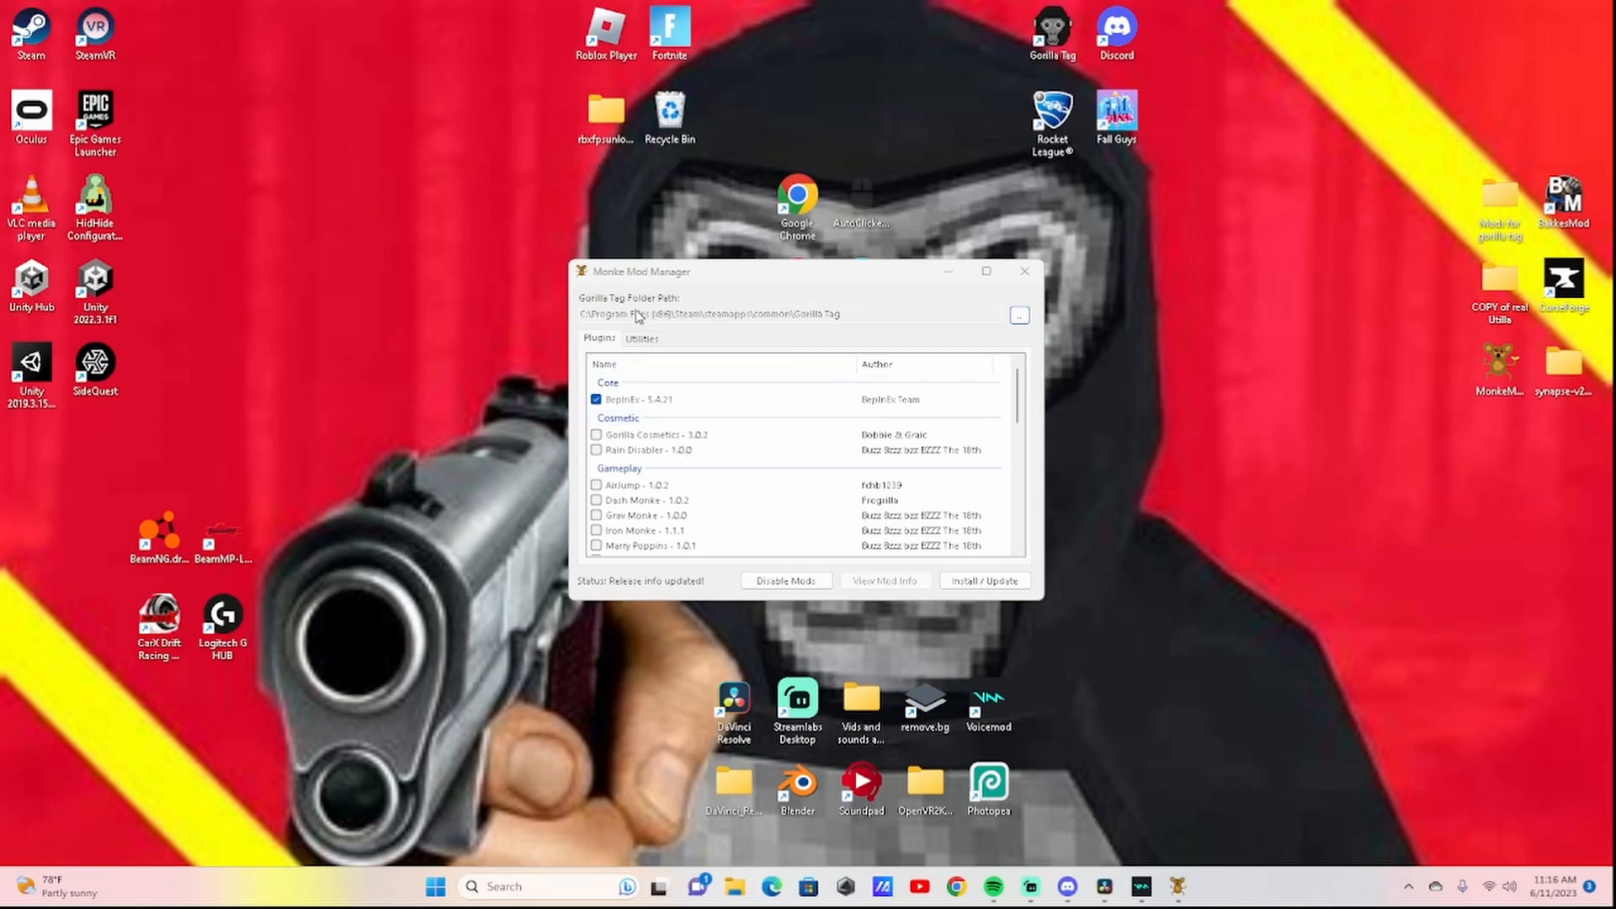
mouse_move(690, 528)
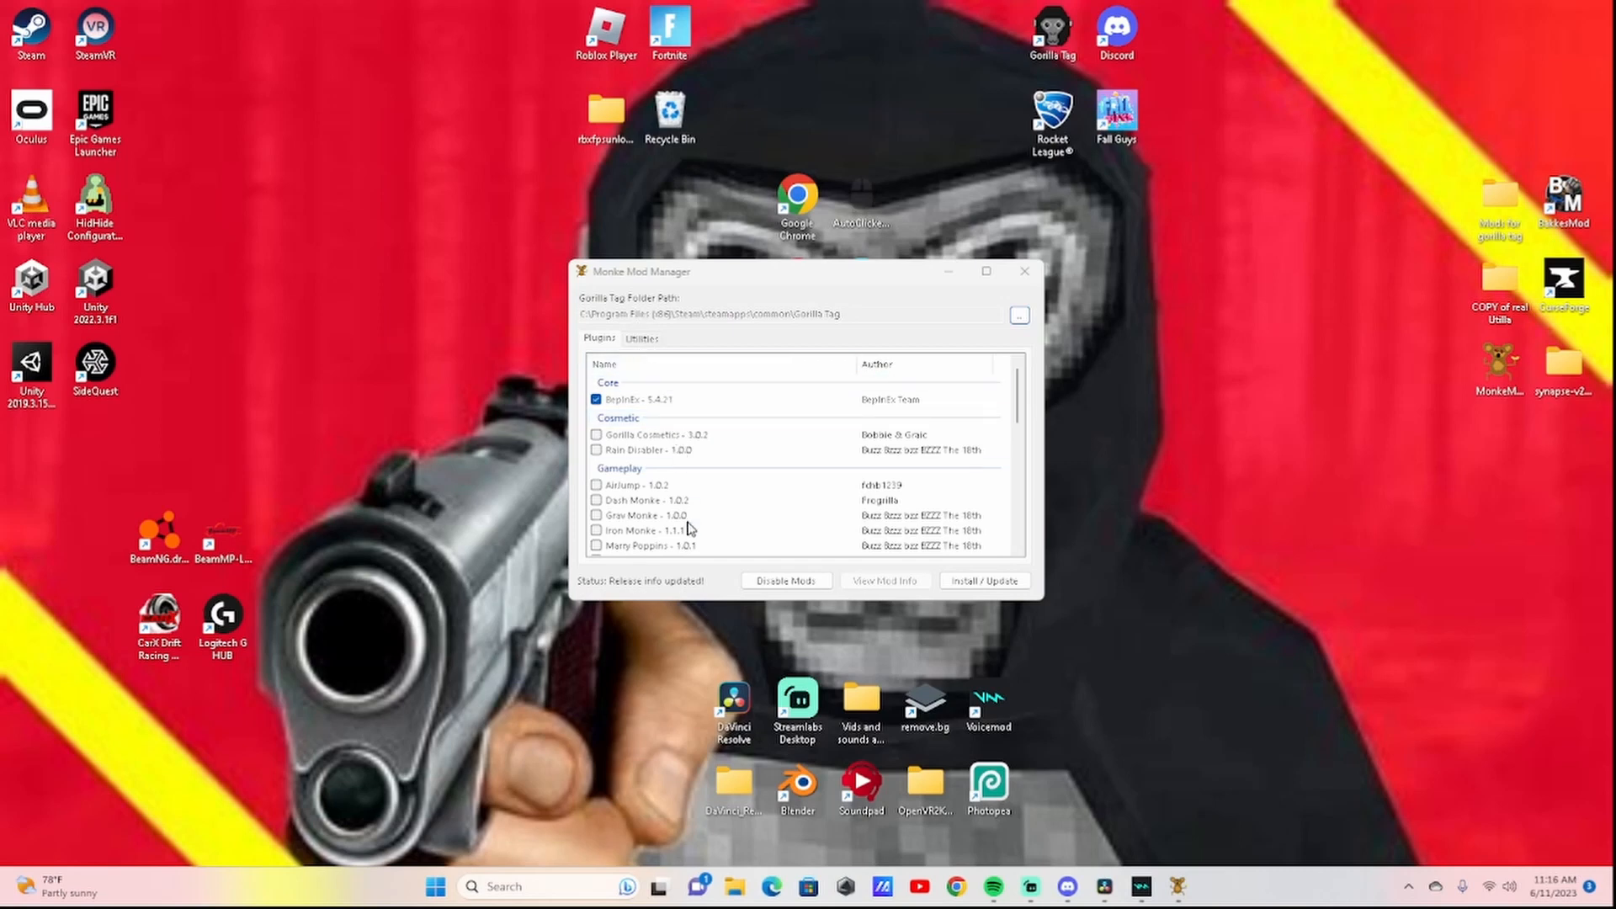
scroll("down", 3)
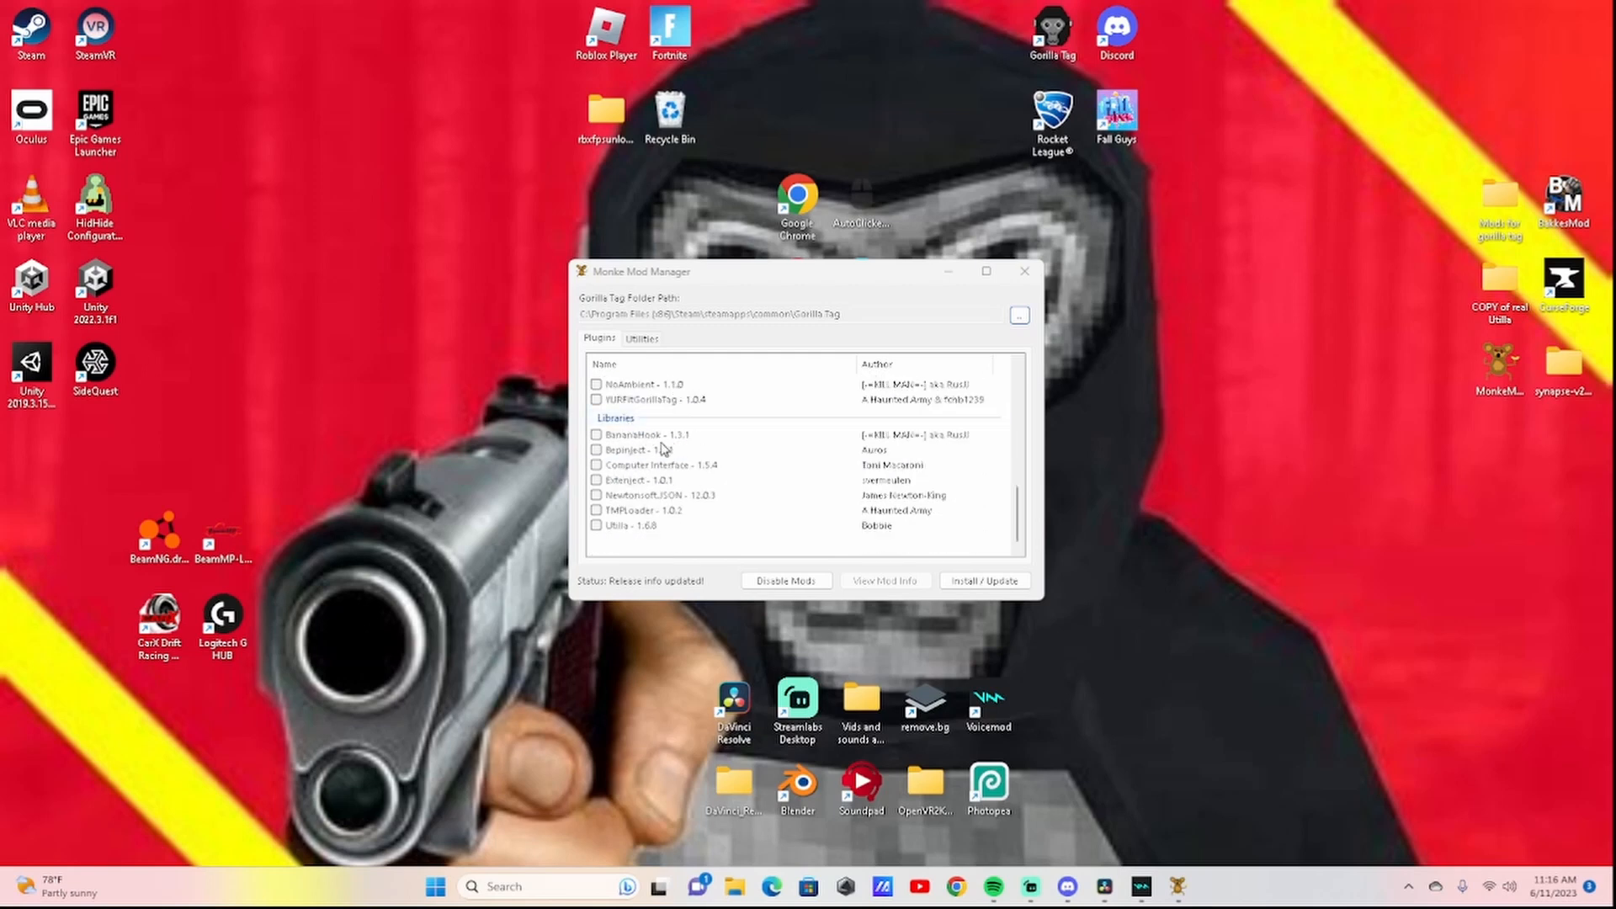
left_click(596, 525)
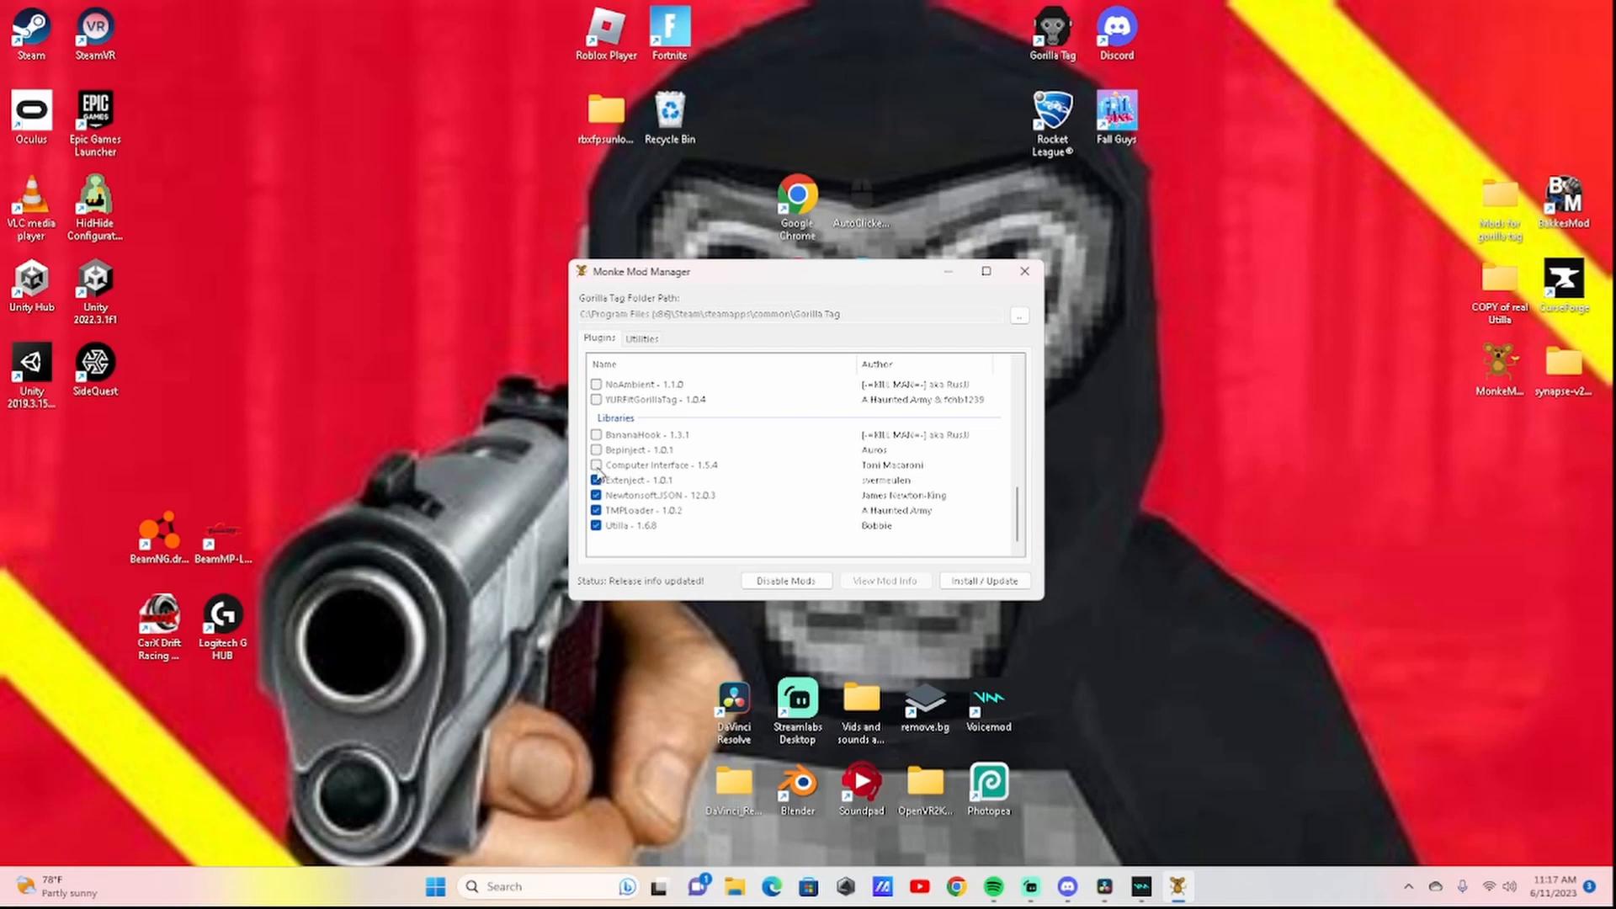
left_click(596, 449)
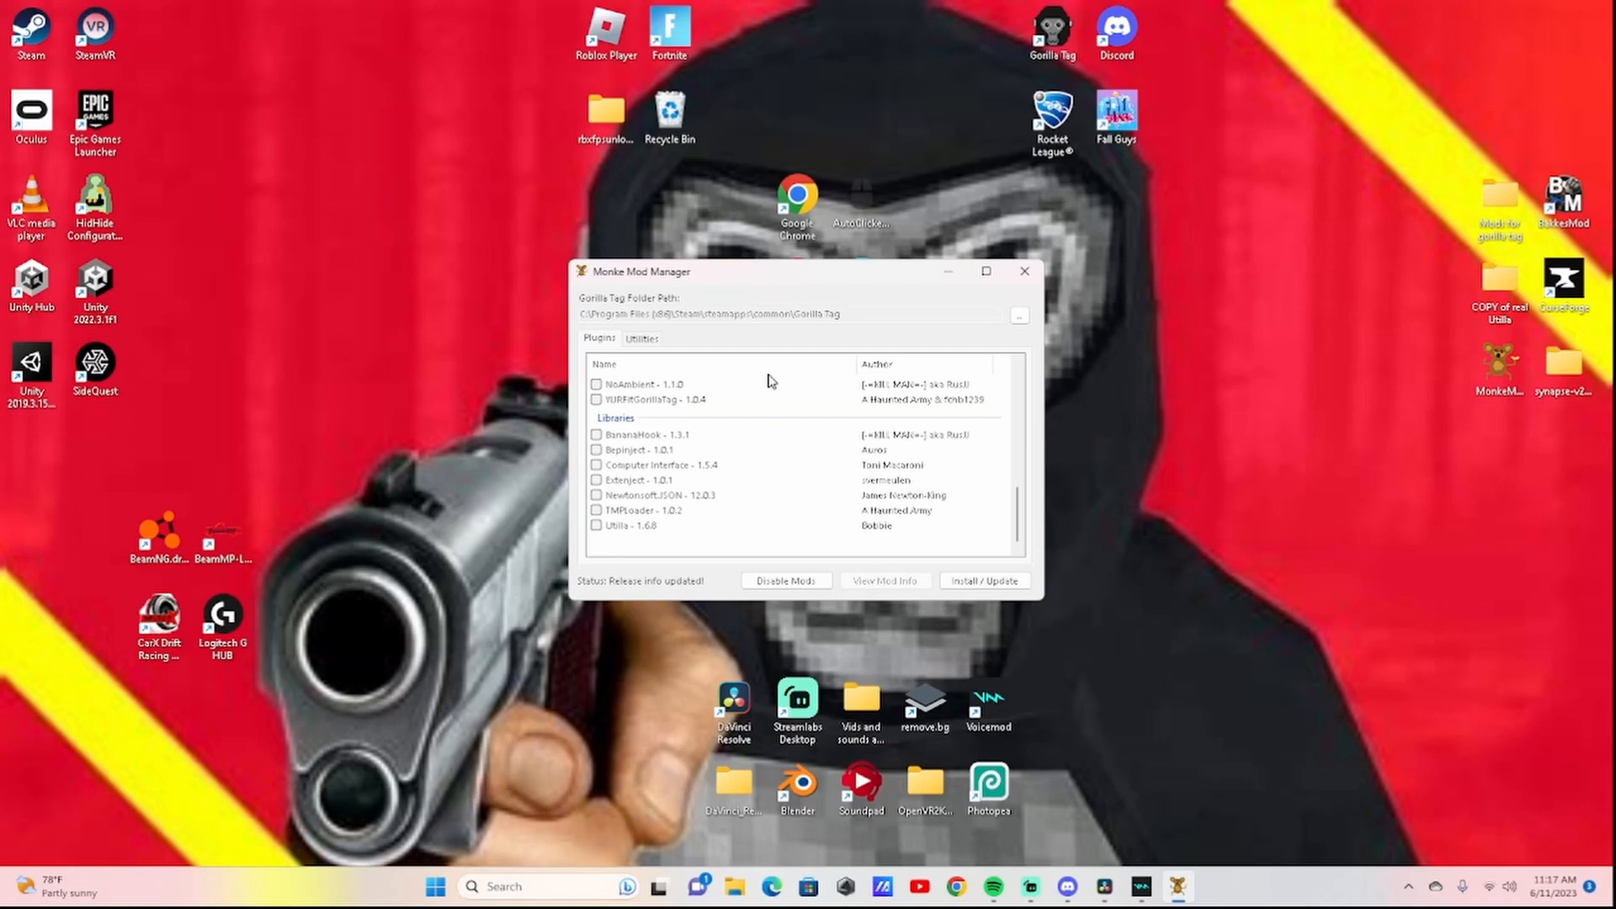
left_click(641, 339)
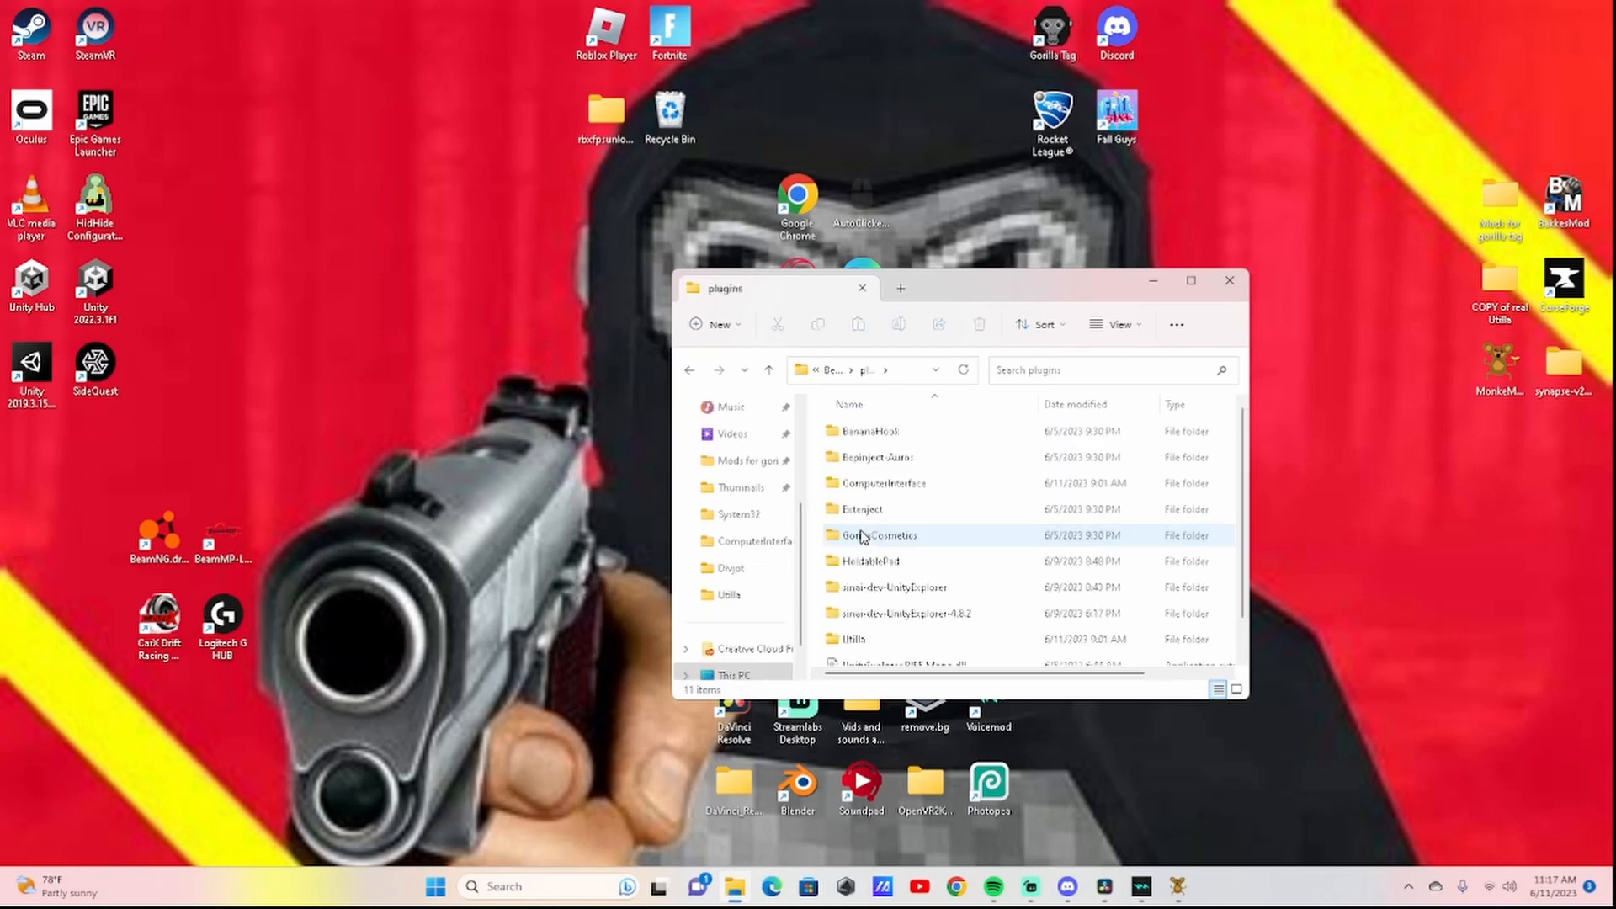
- Browse the installed mod folders in the BepInEx\plugins File Explorer window
left_click(876, 430)
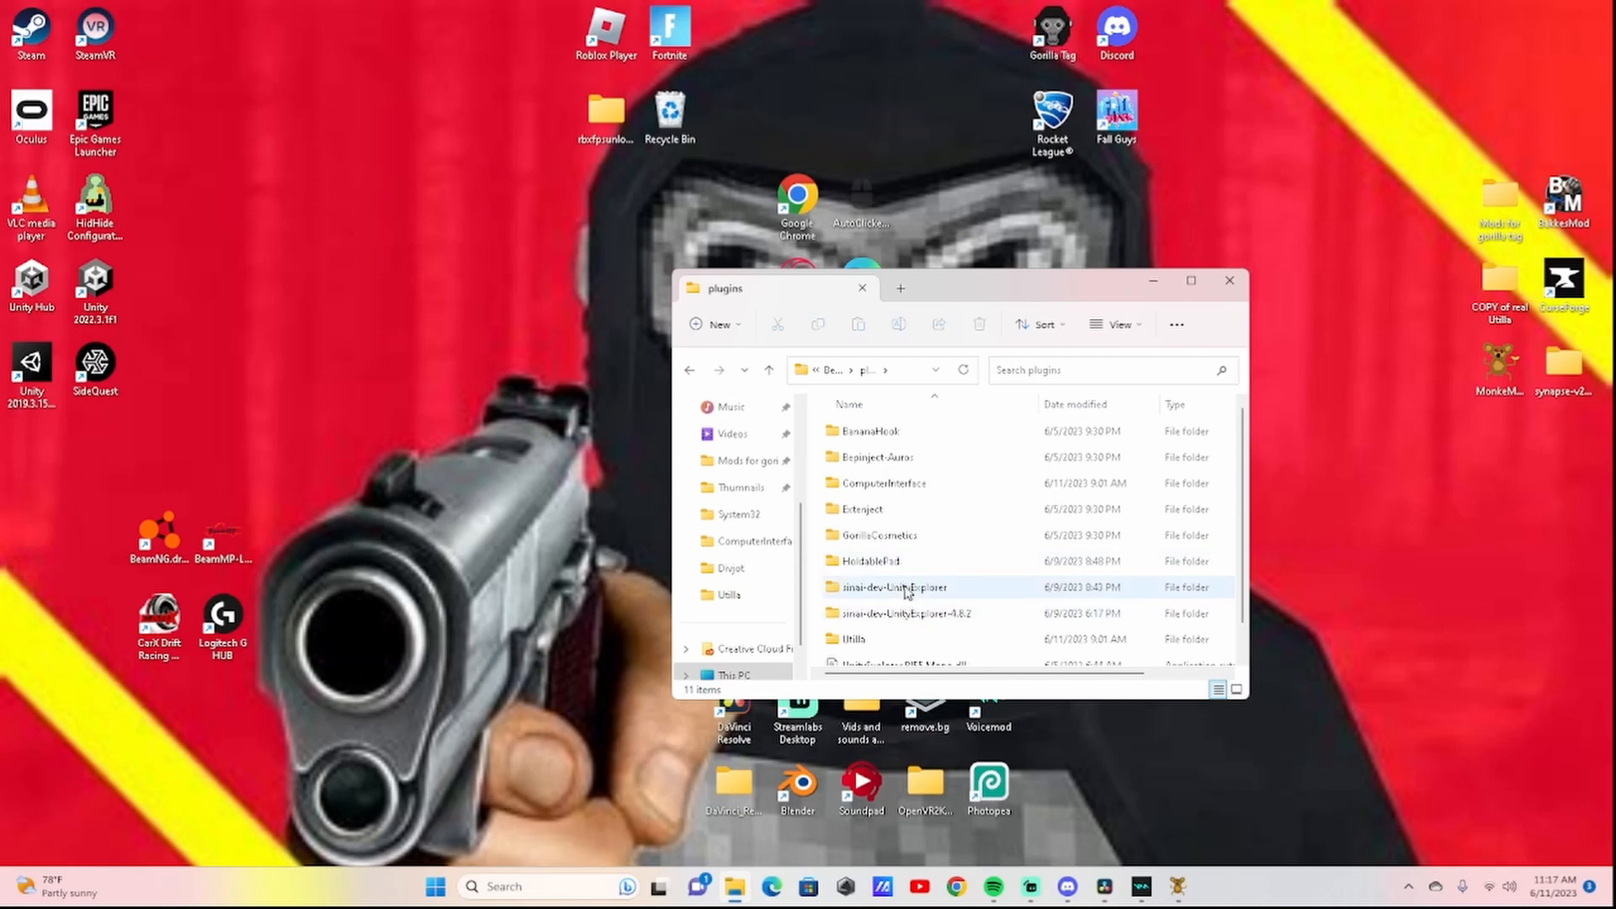
scroll("down", 3)
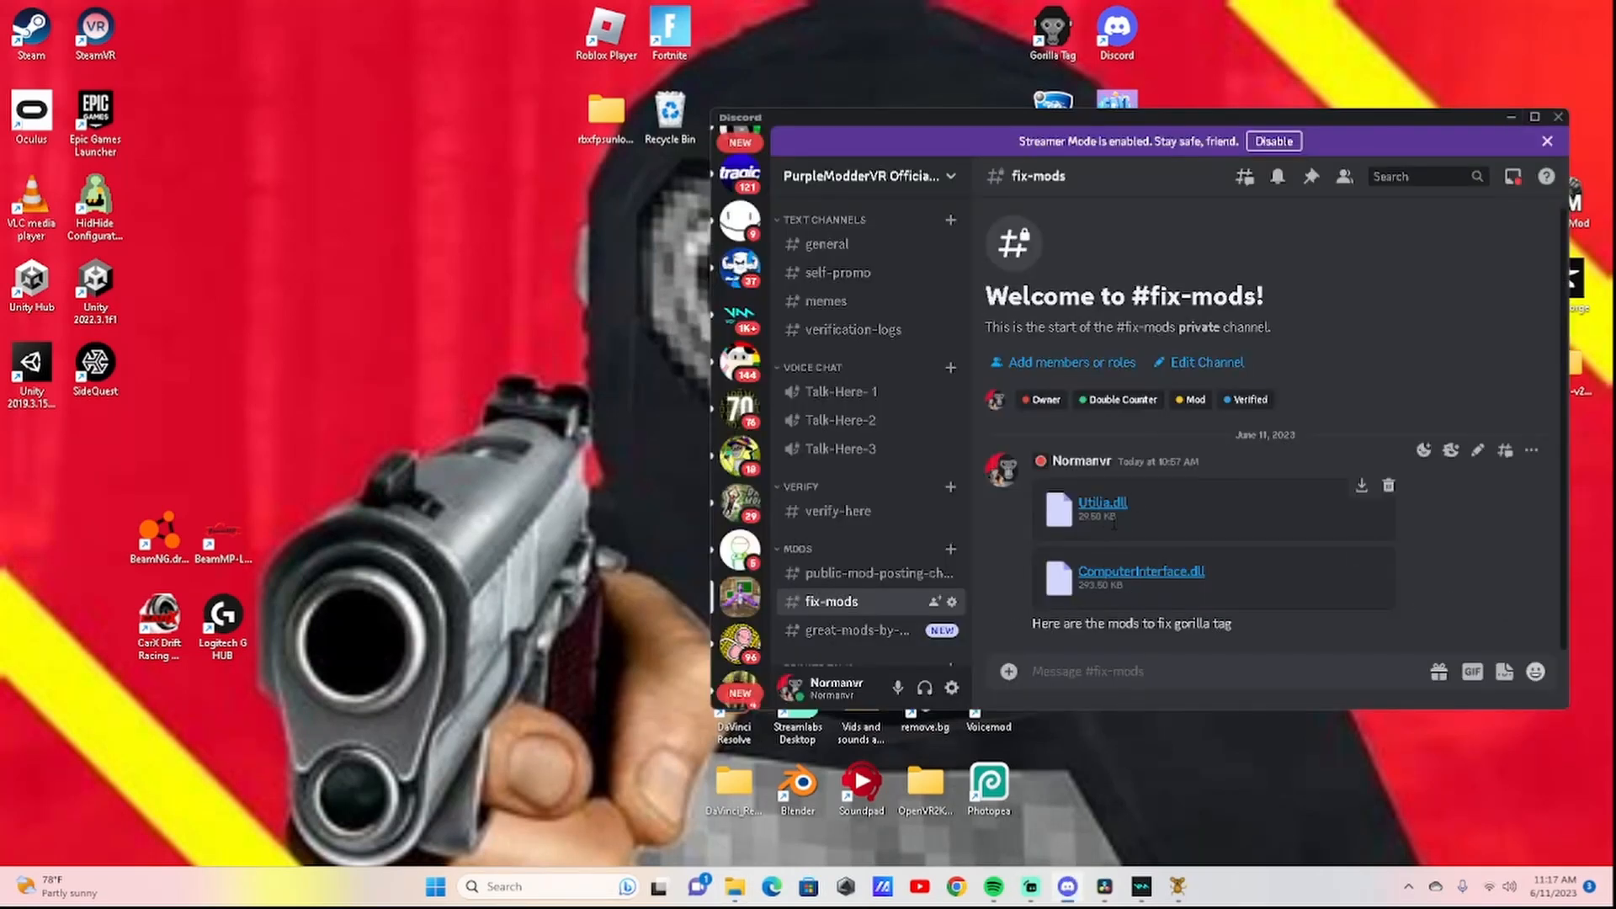
mouse_move(1055, 551)
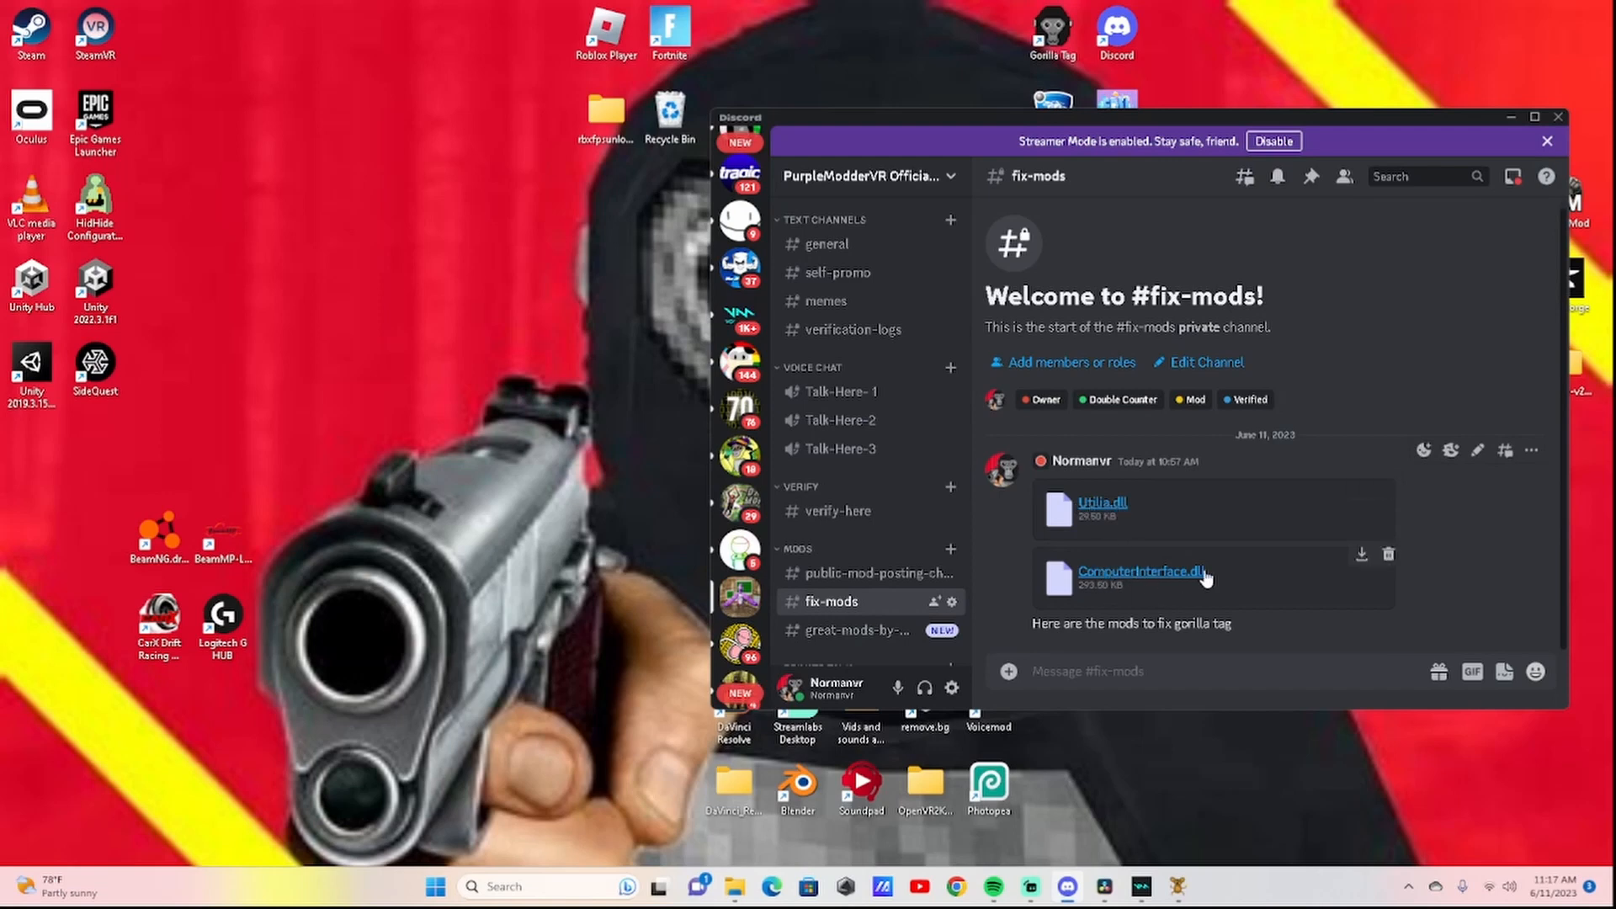
mouse_move(1134, 570)
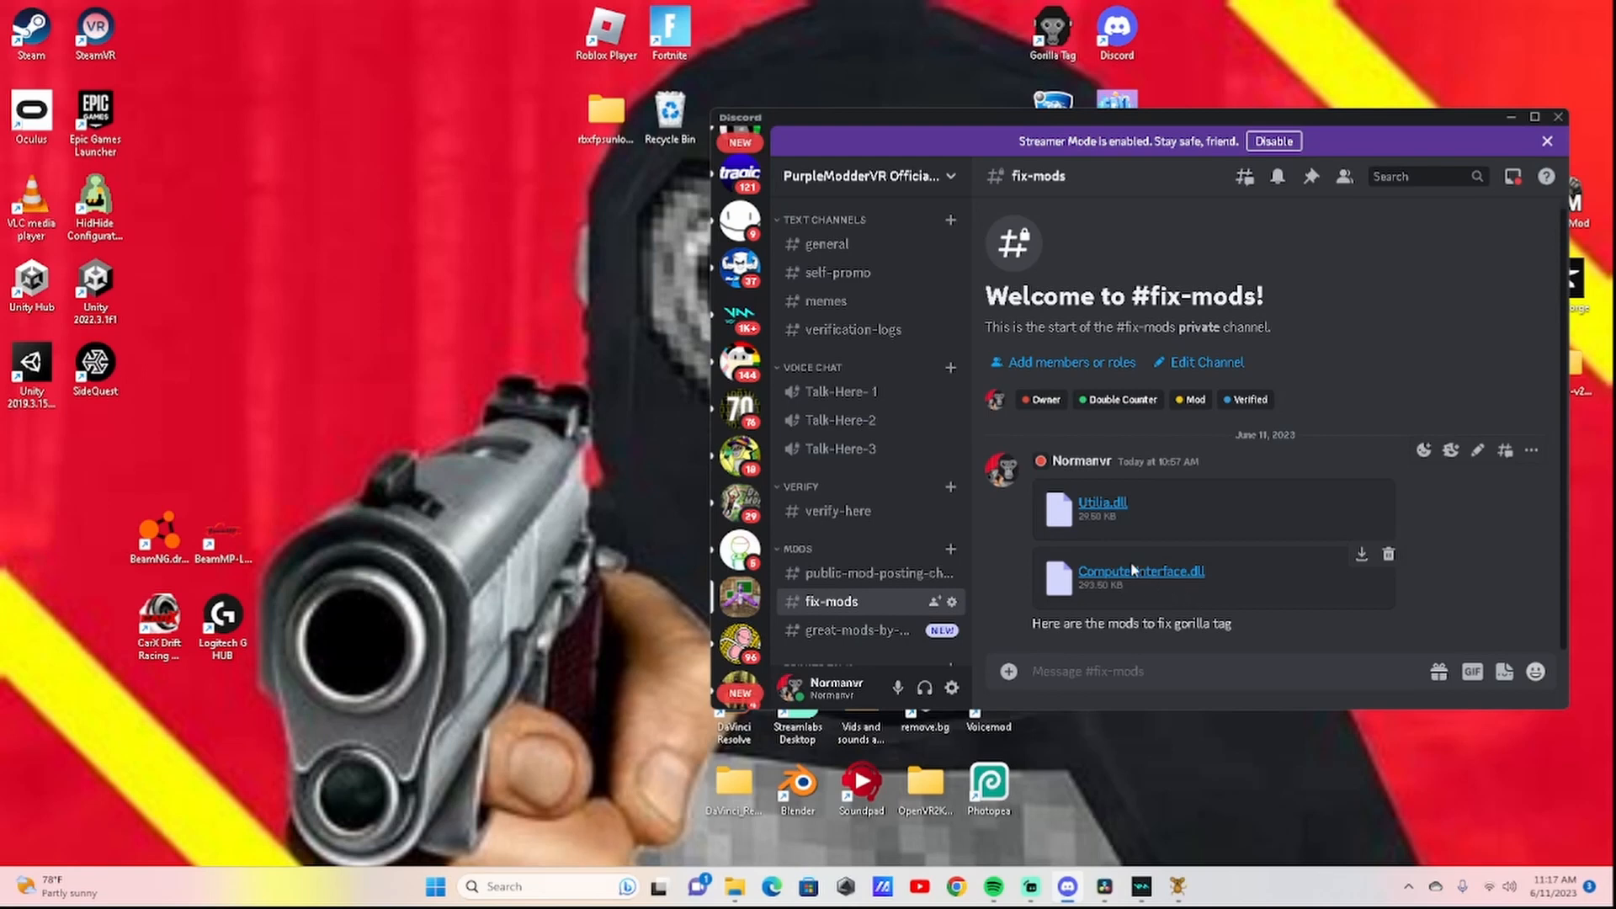
mouse_move(1129, 529)
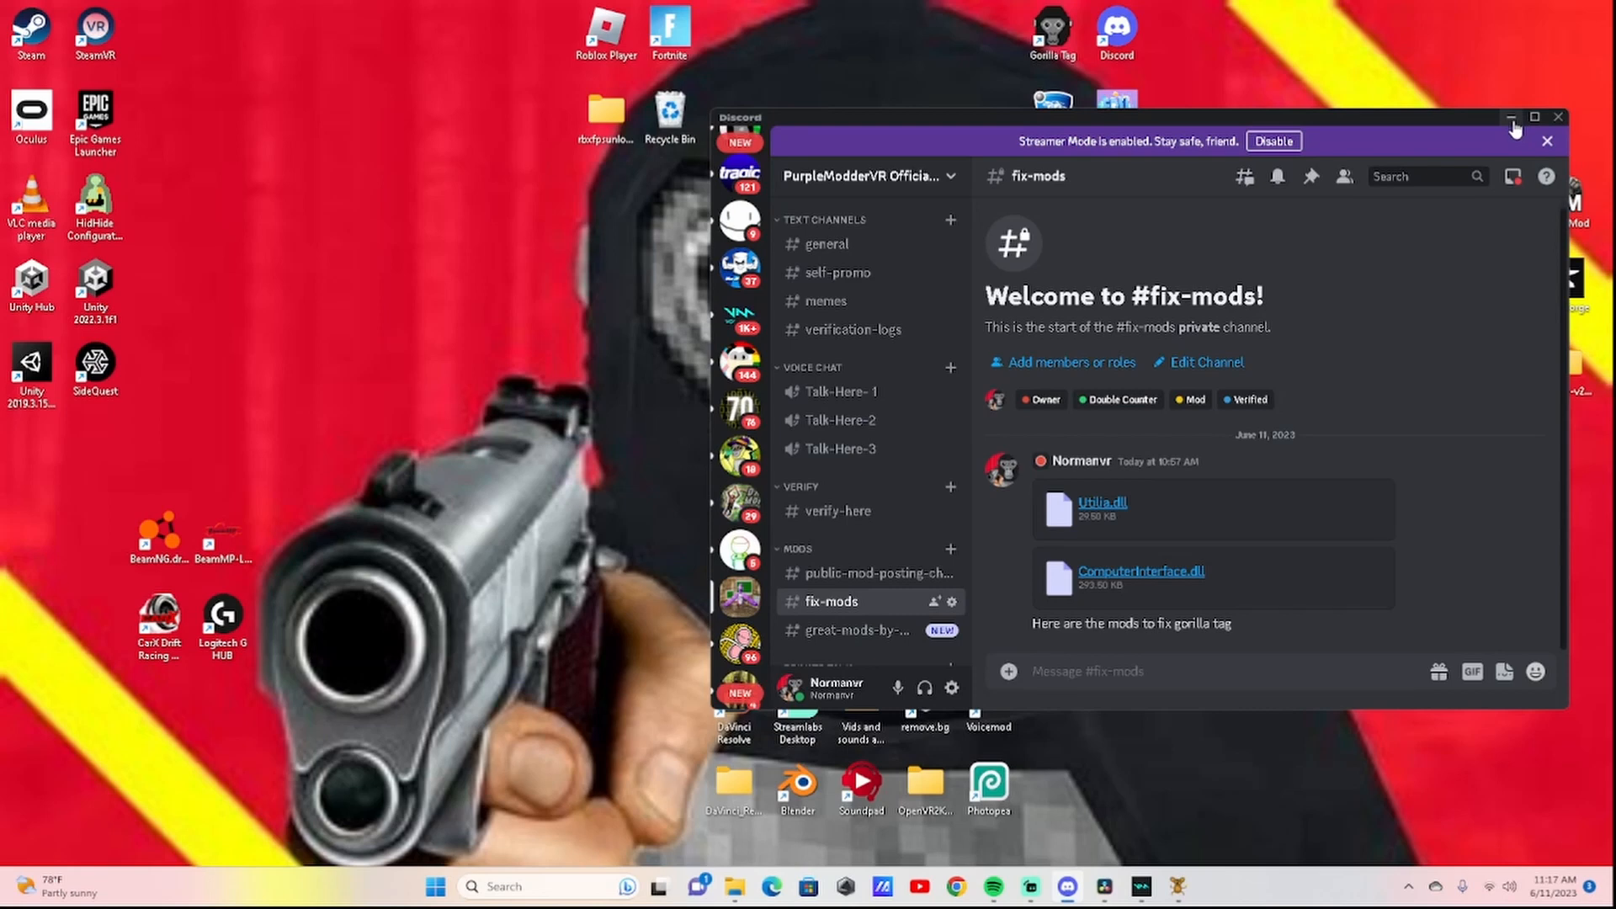
mouse_move(1515, 131)
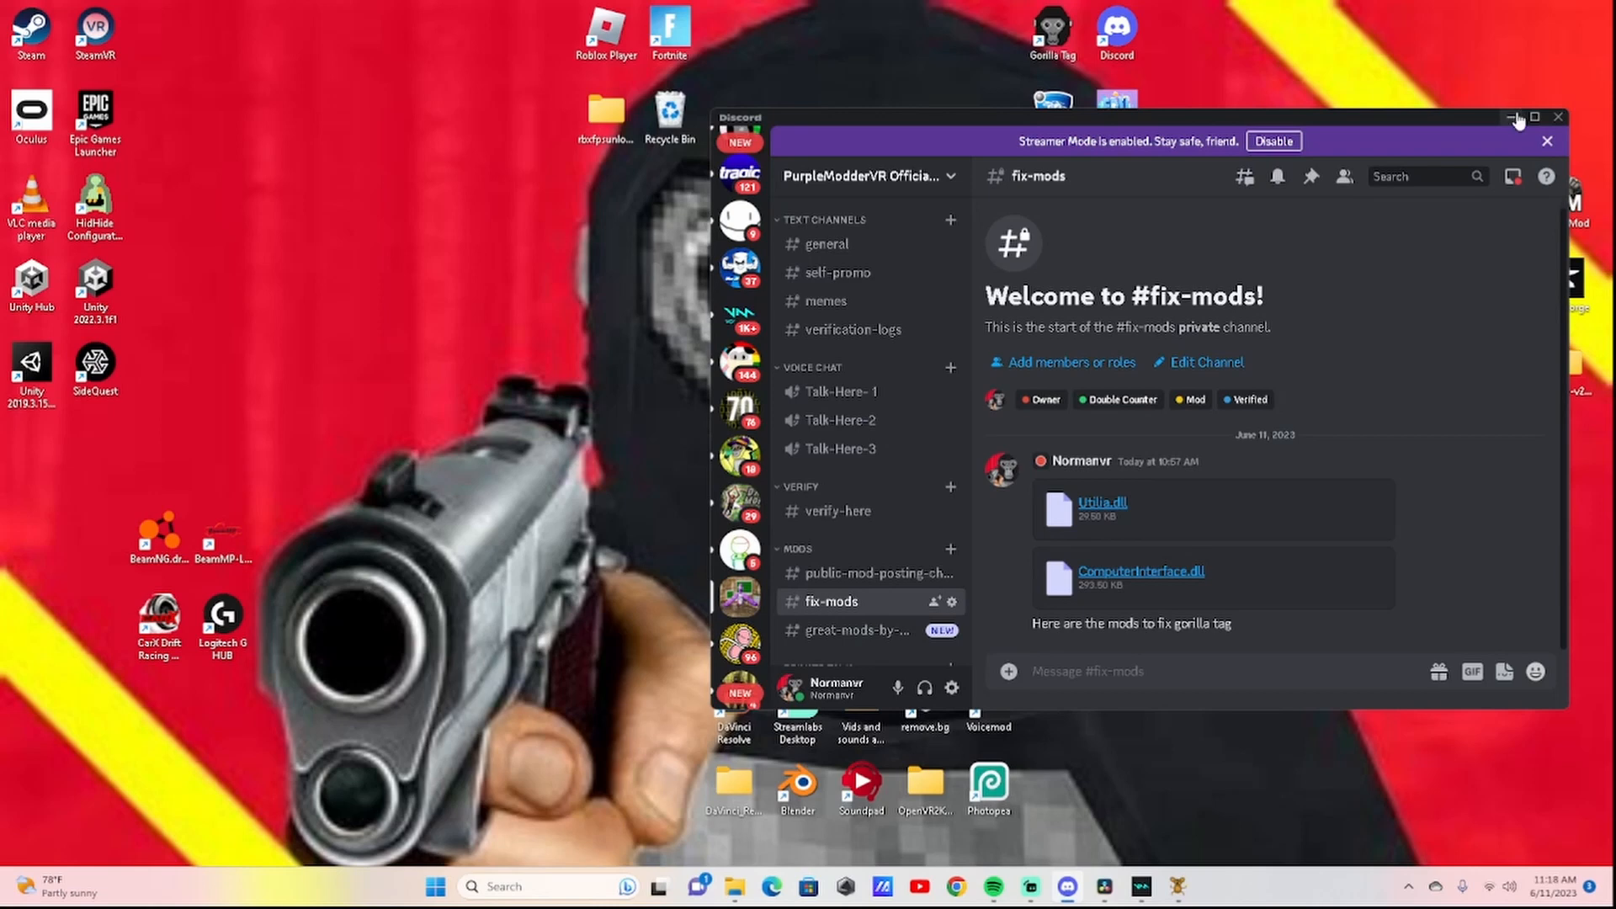
- Minimize Discord after reviewing the Utilla.dll and ComputerInterface.dll attachments in #fix-mods
left_click(1516, 117)
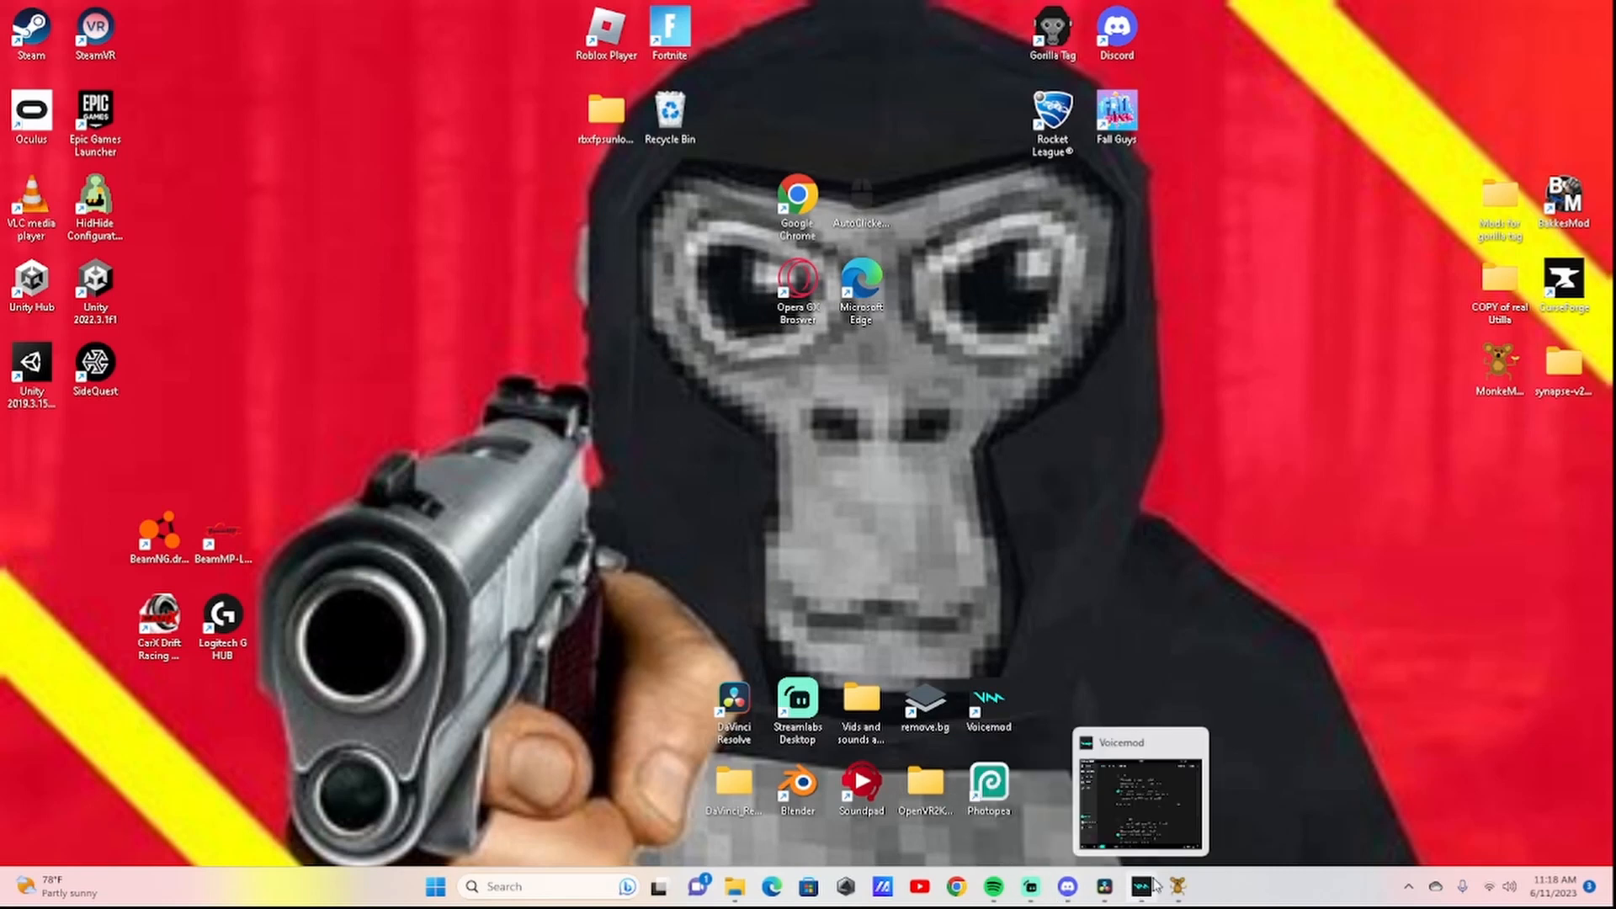
- Open BepInEx plugins from Utilities, check the Utilla and ComputerInterface DLL dates, then close Explorer
left_click(1142, 886)
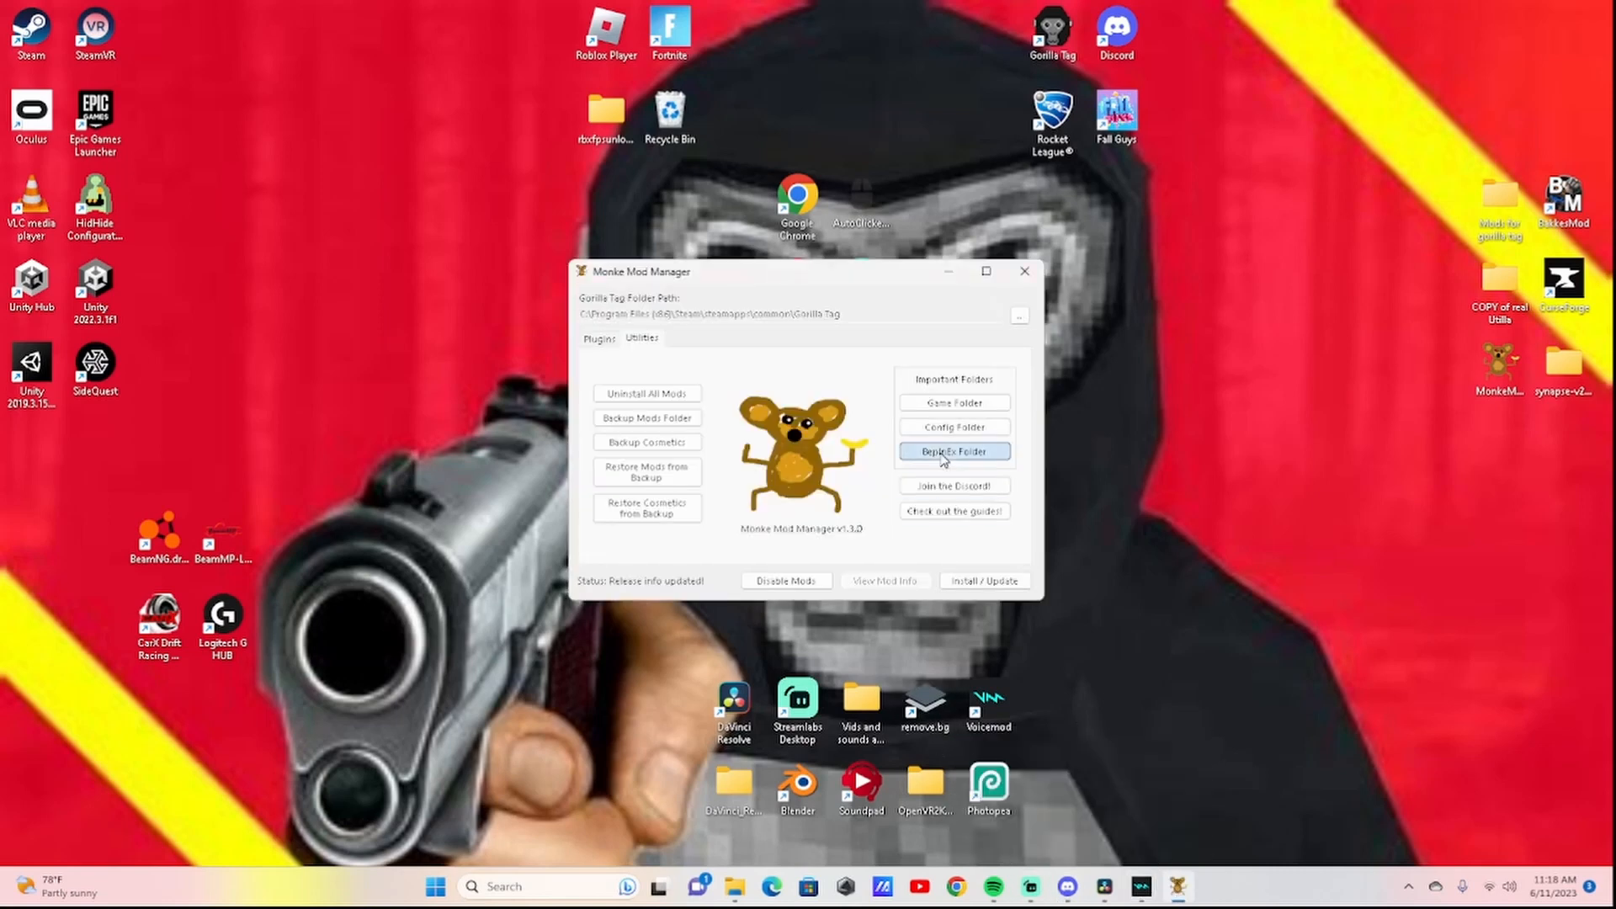
left_click(952, 451)
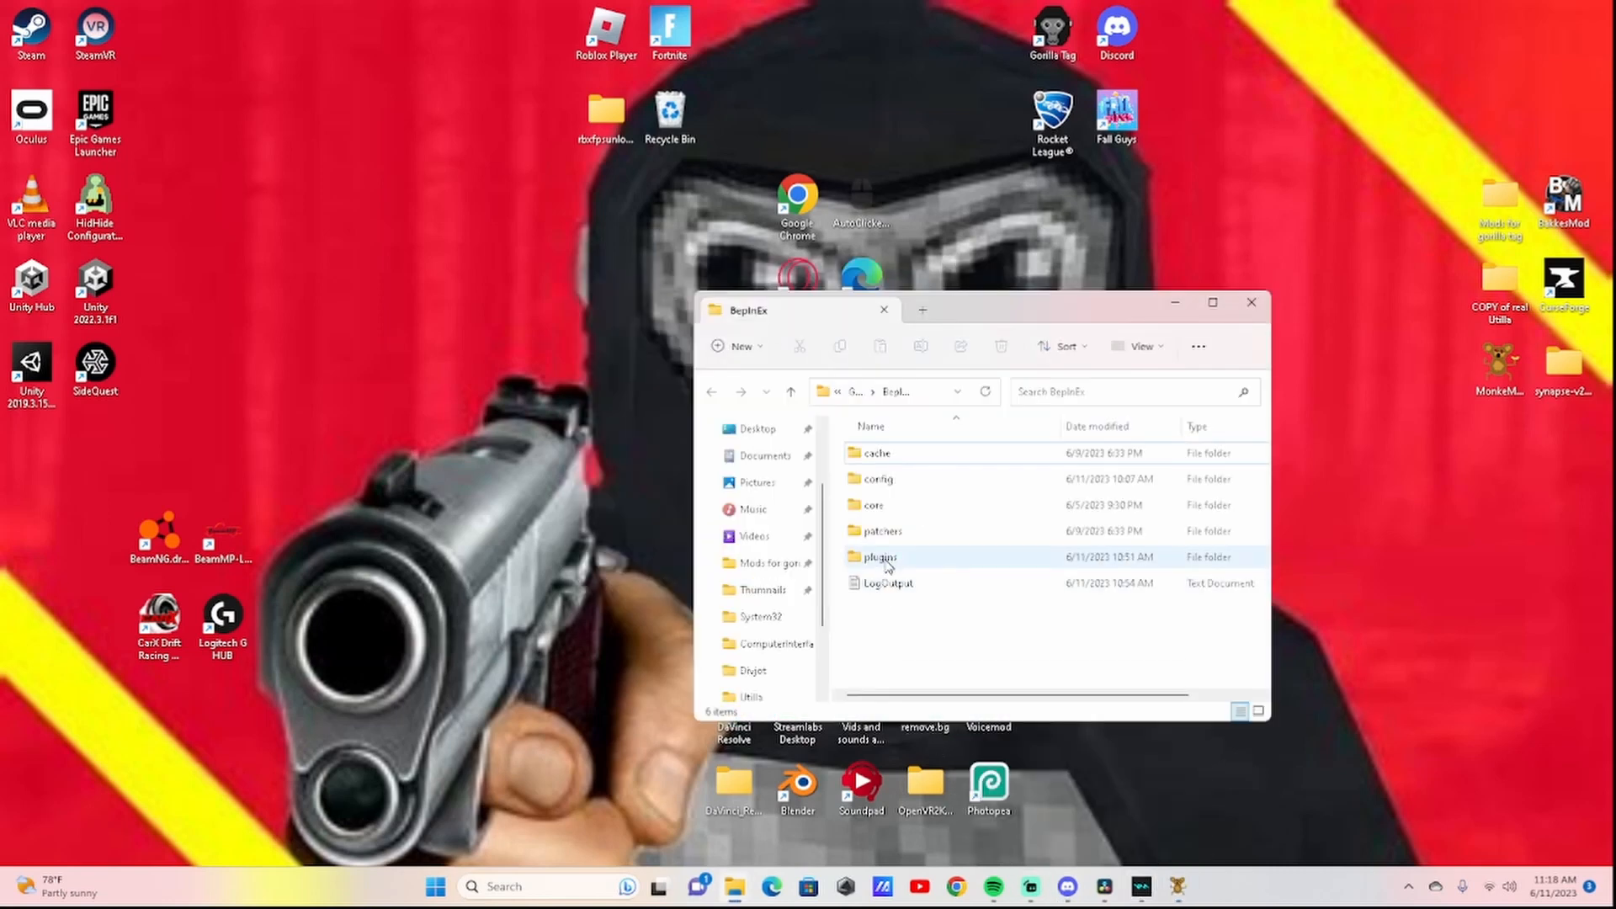
double_click(880, 556)
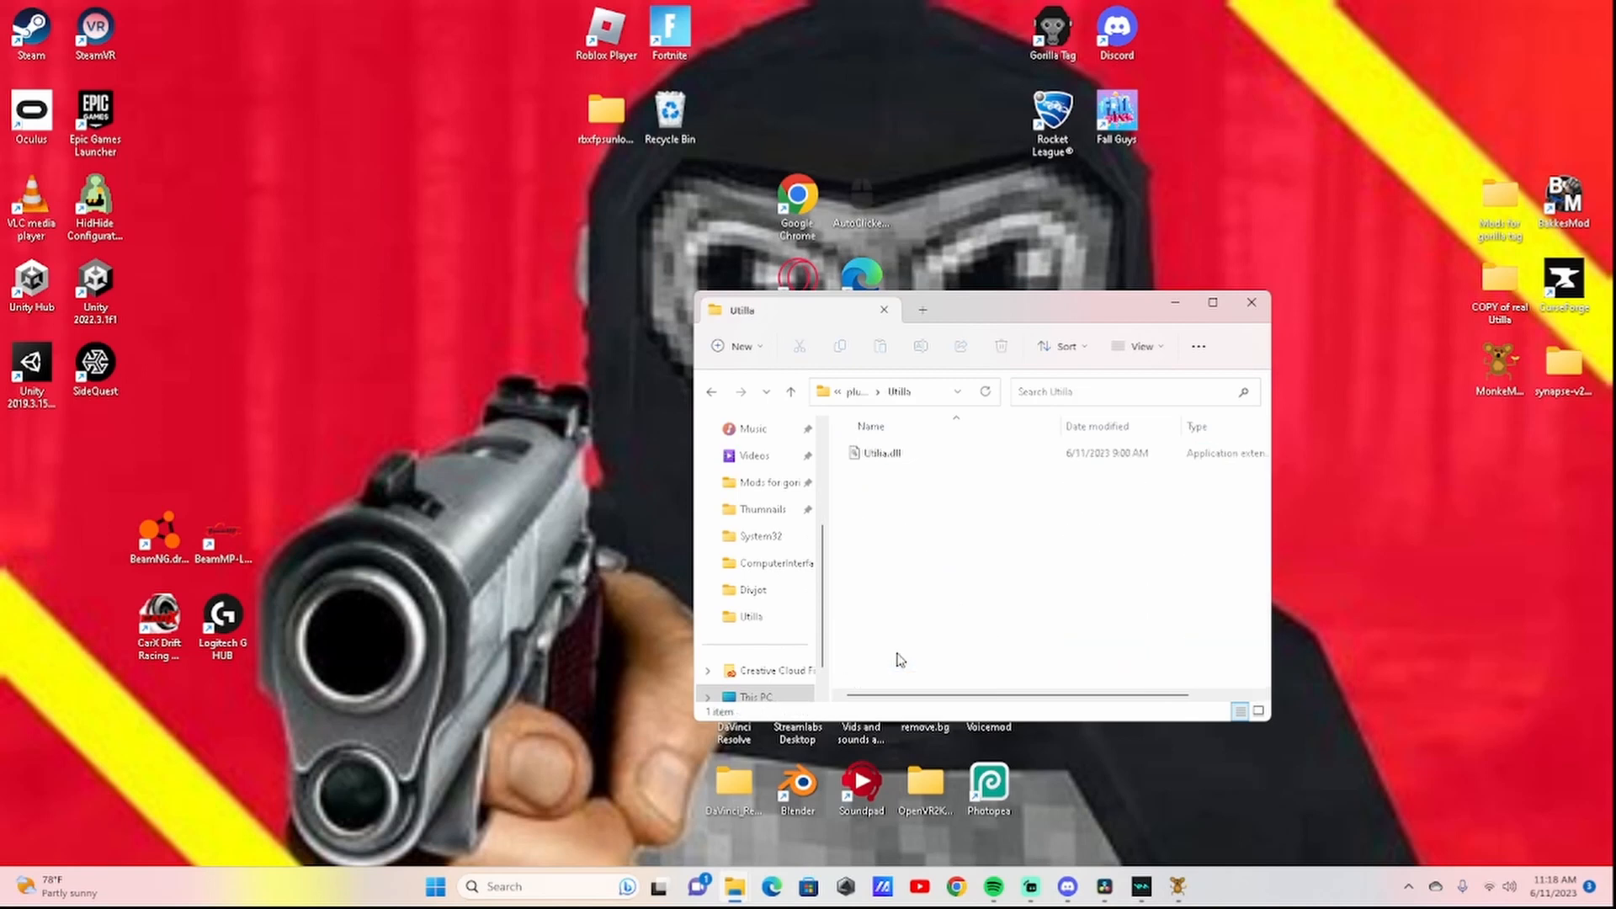
mouse_move(735, 886)
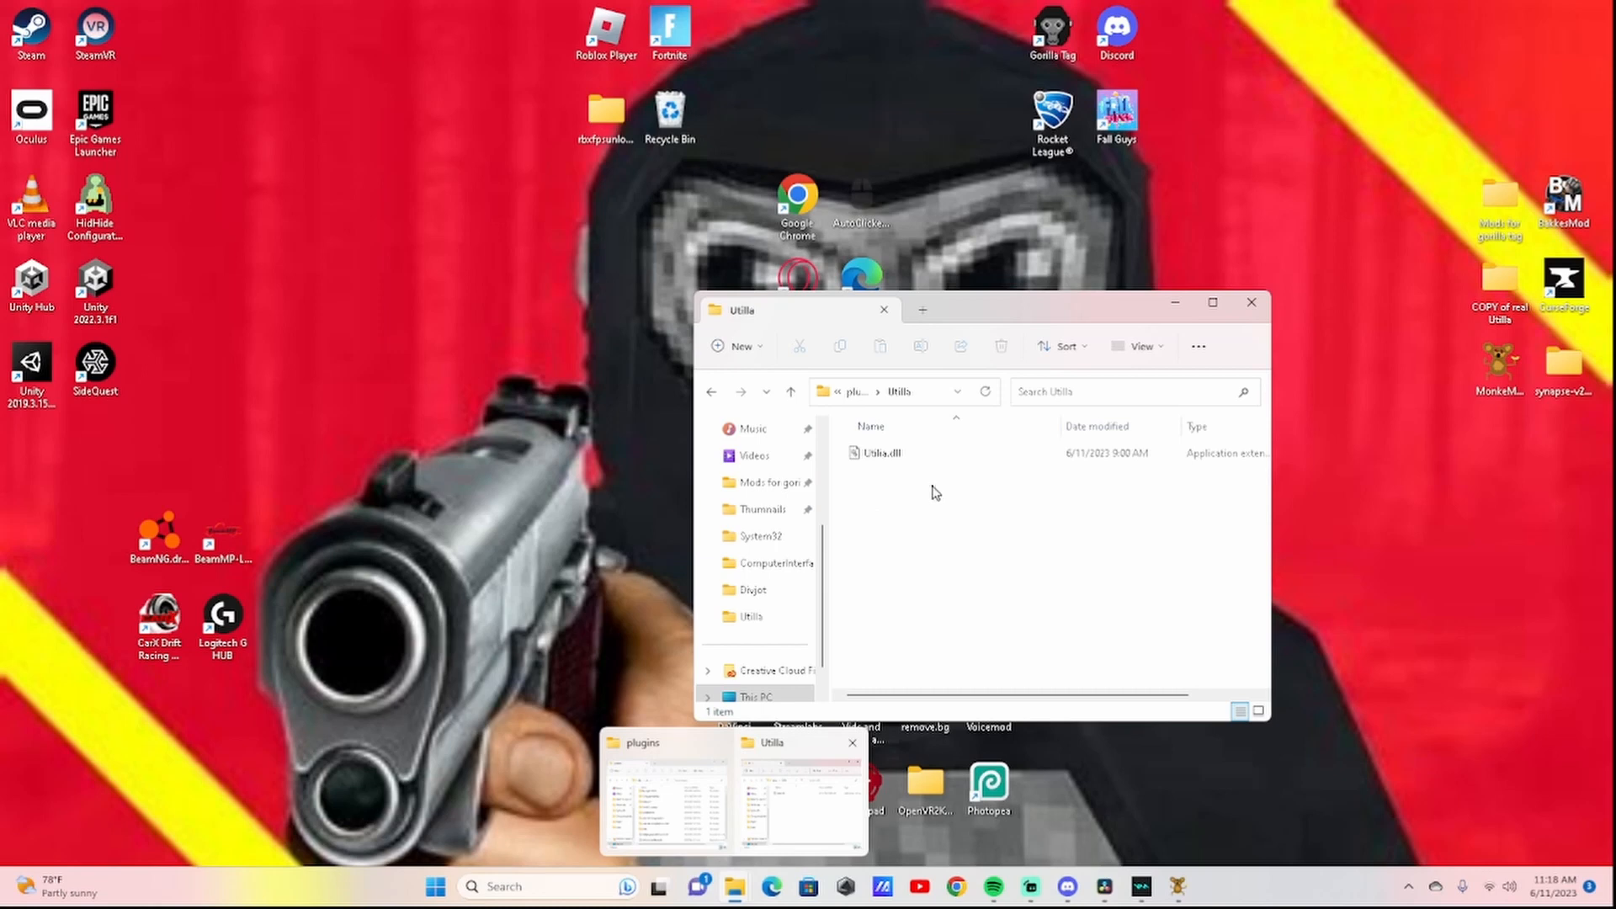
left_click(881, 453)
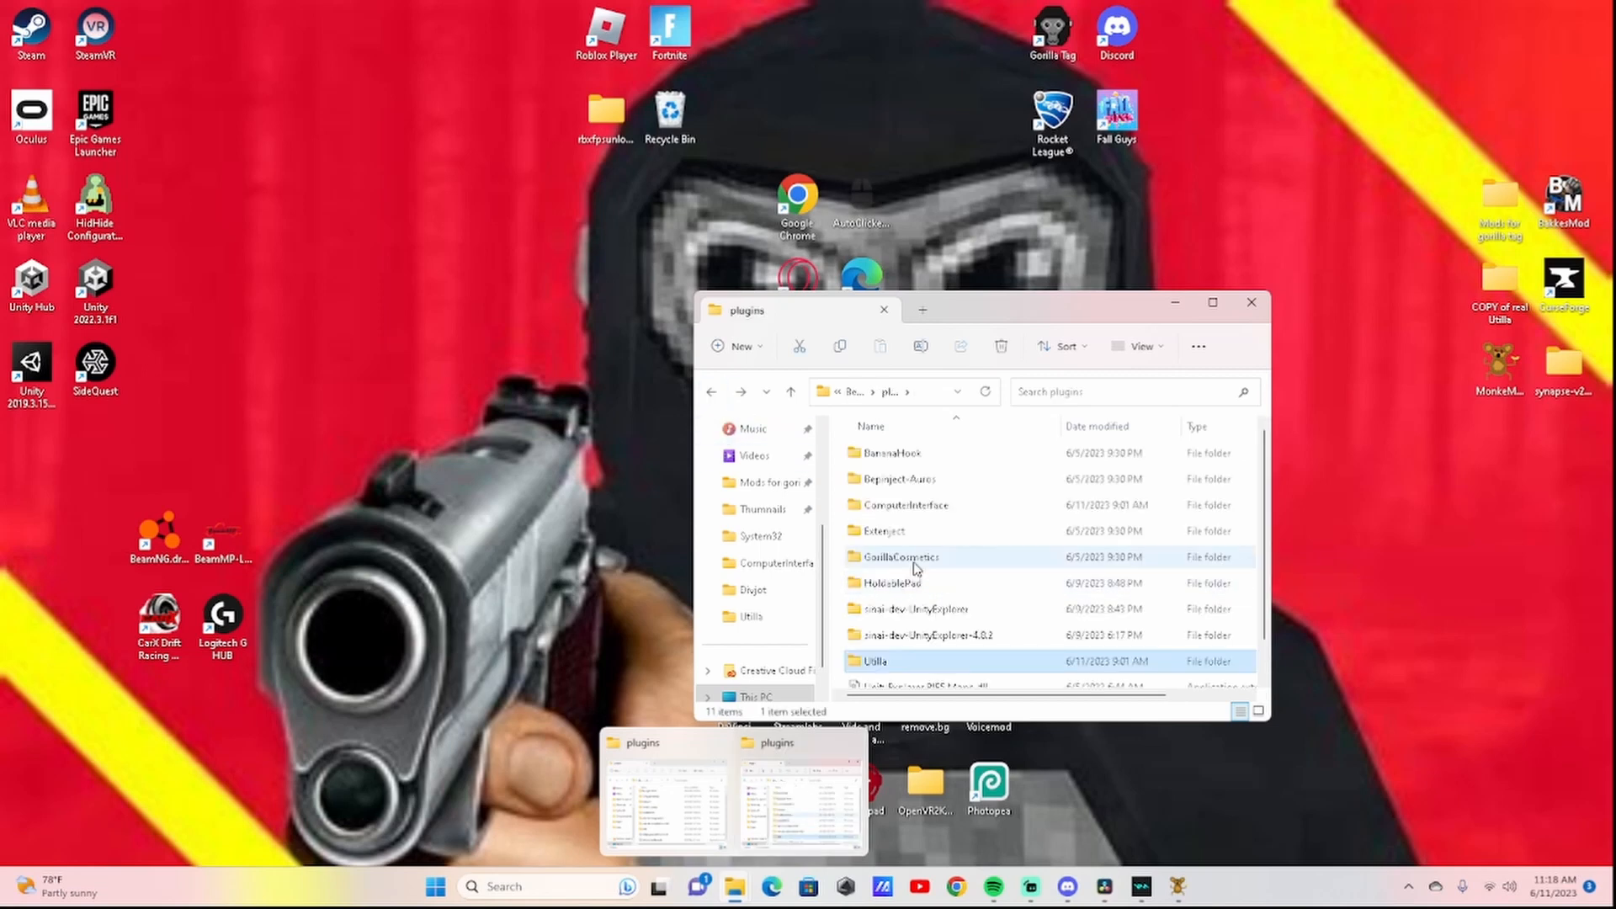
left_click(905, 505)
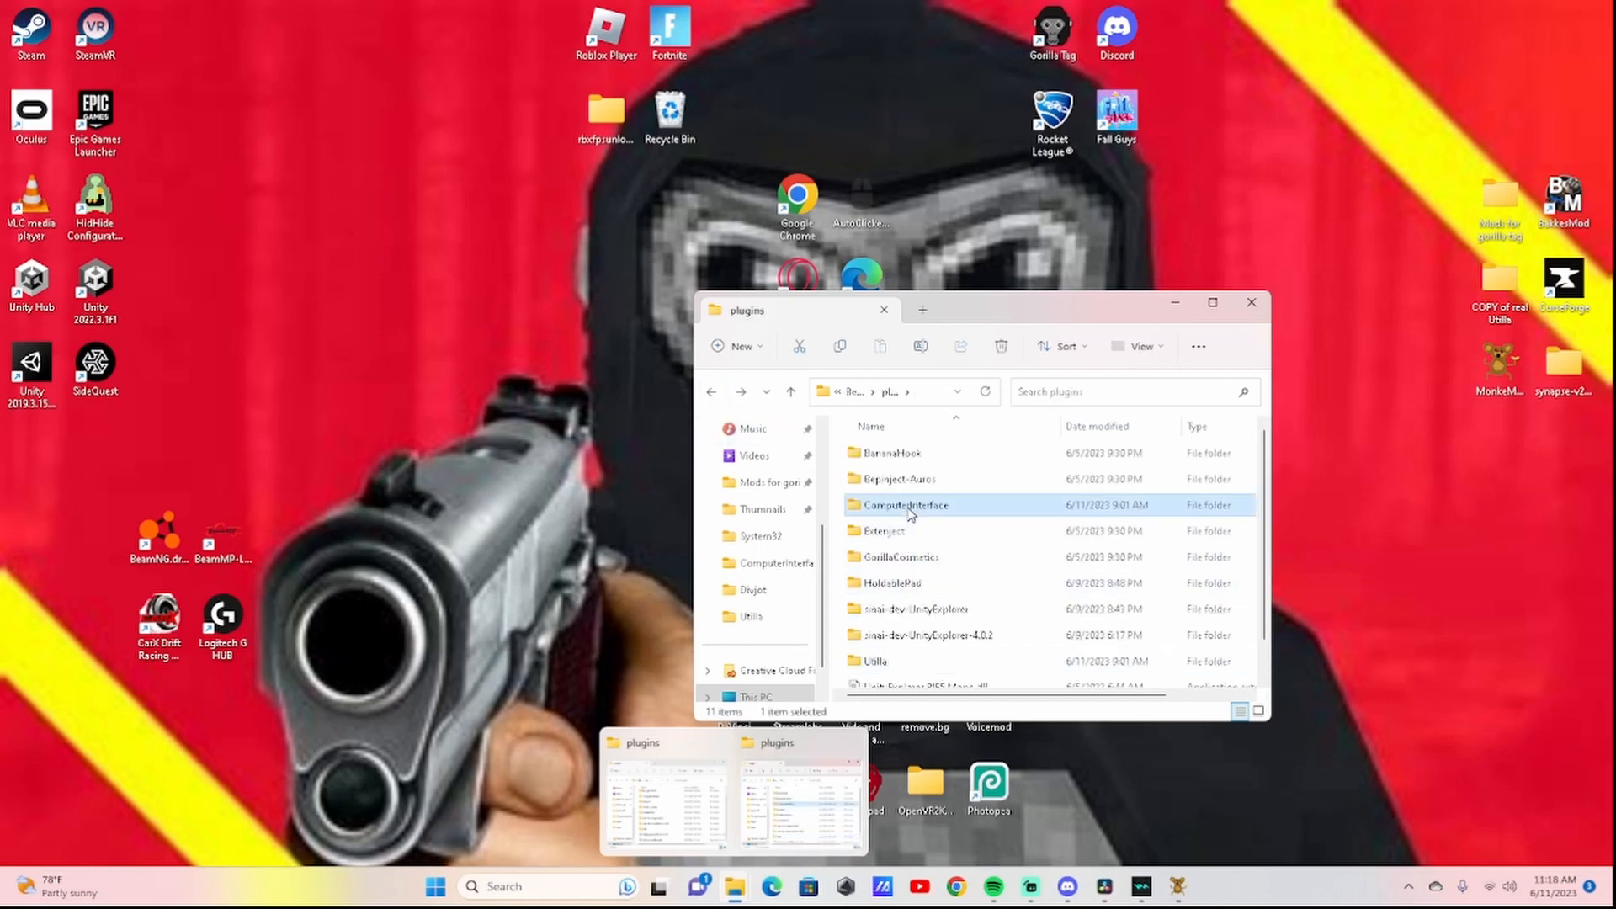
double_click(903, 504)
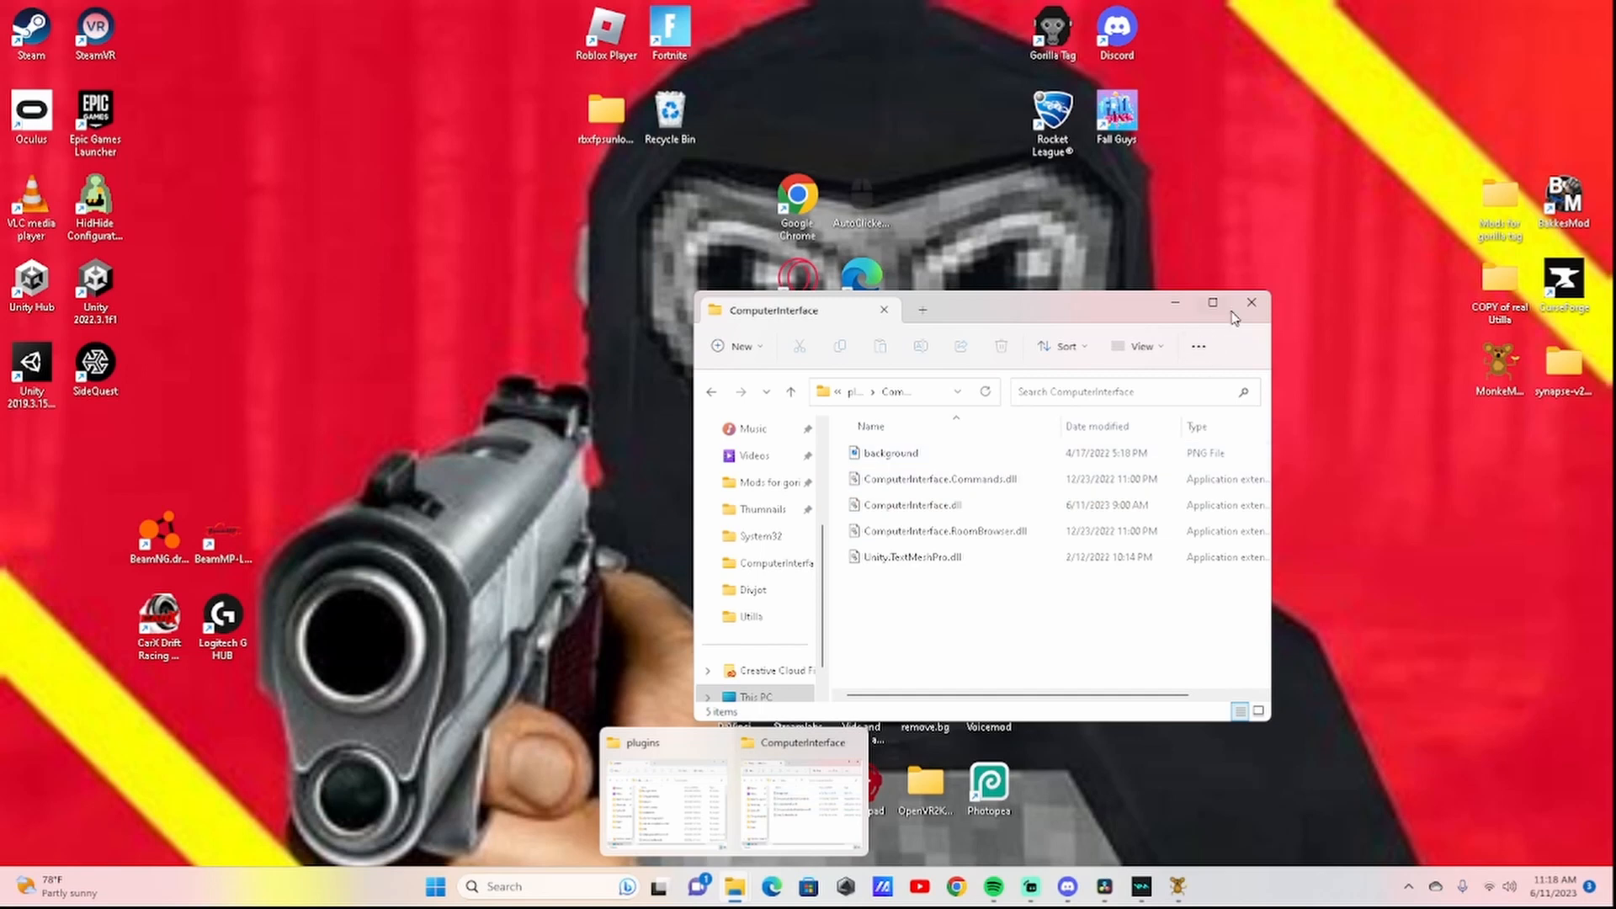
left_click(1251, 303)
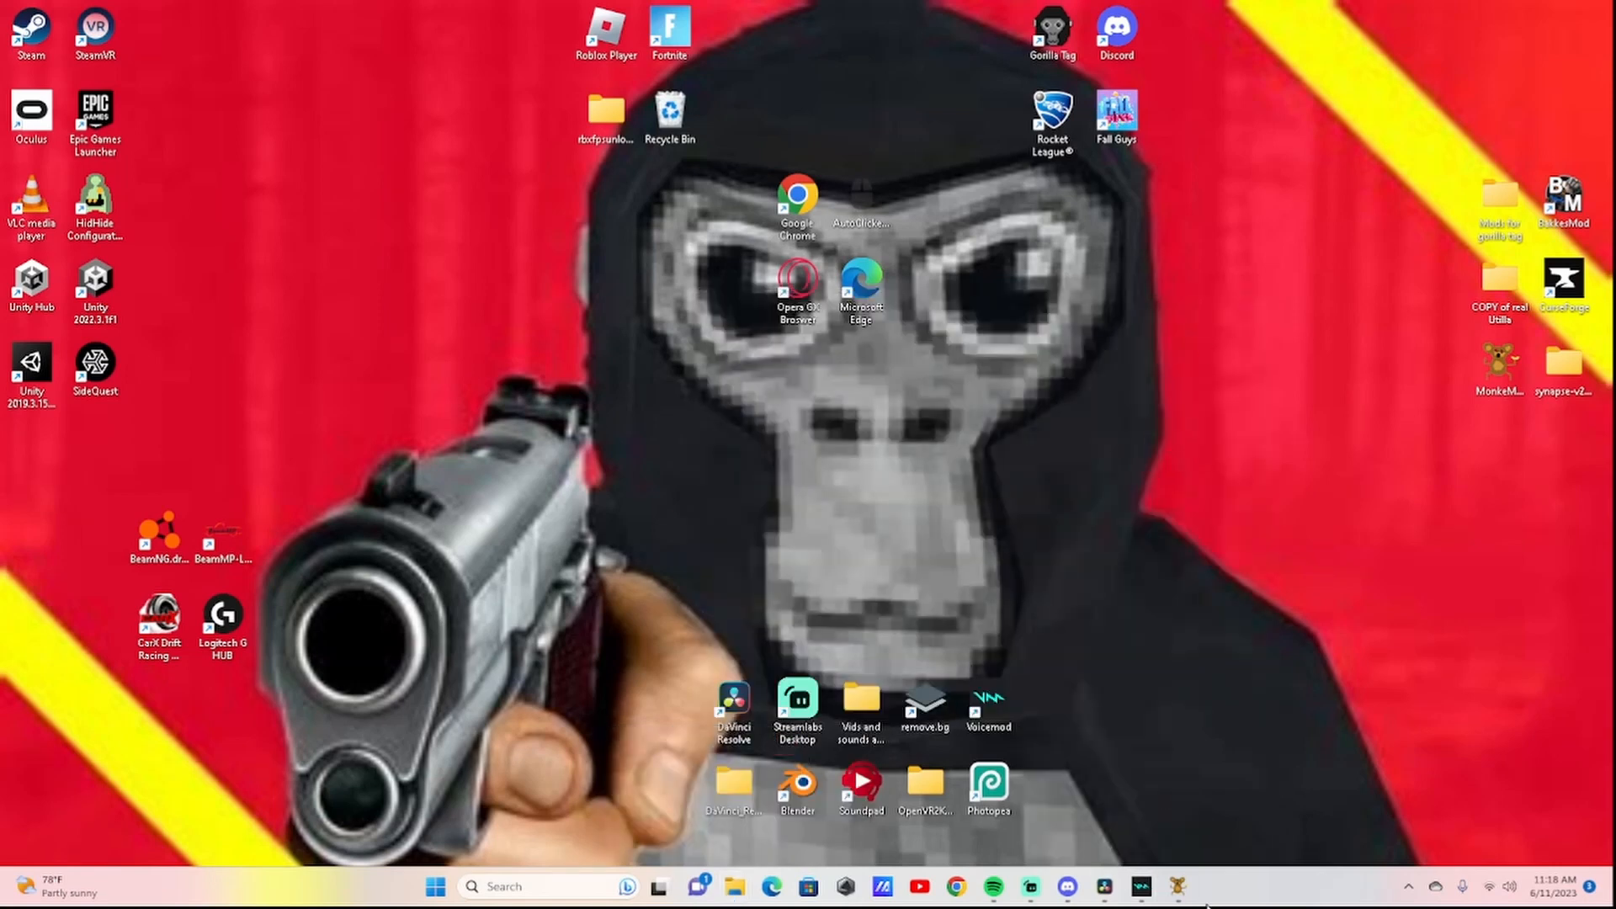
- Restore Monke Mod Manager from the taskbar on its Utilities tab and close its window
left_click(1175, 886)
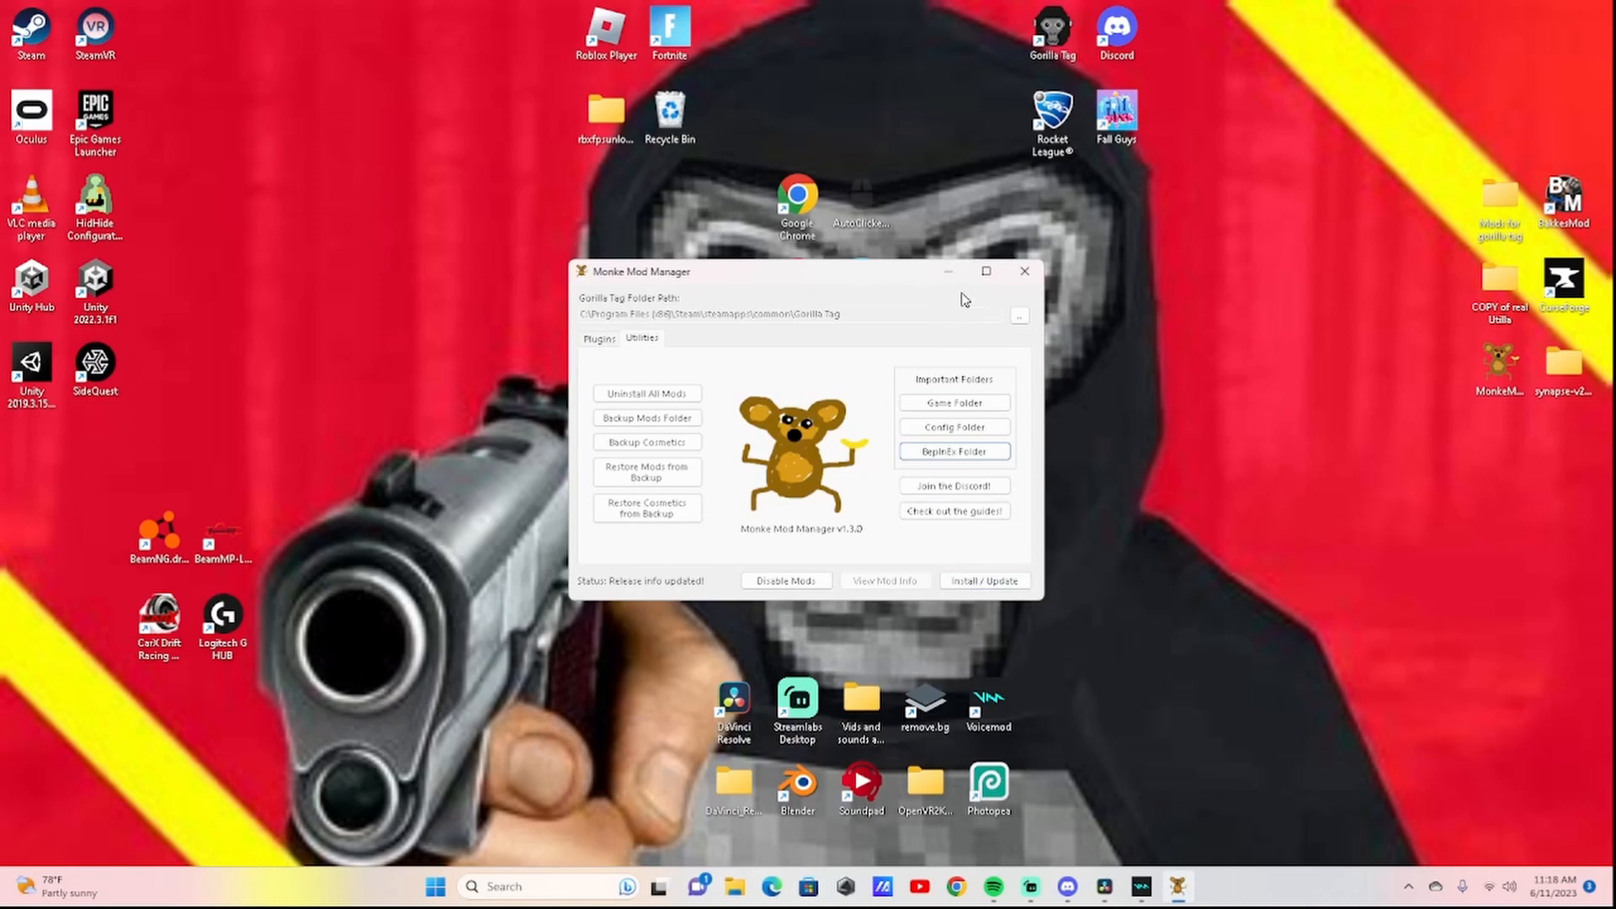
left_click(1023, 271)
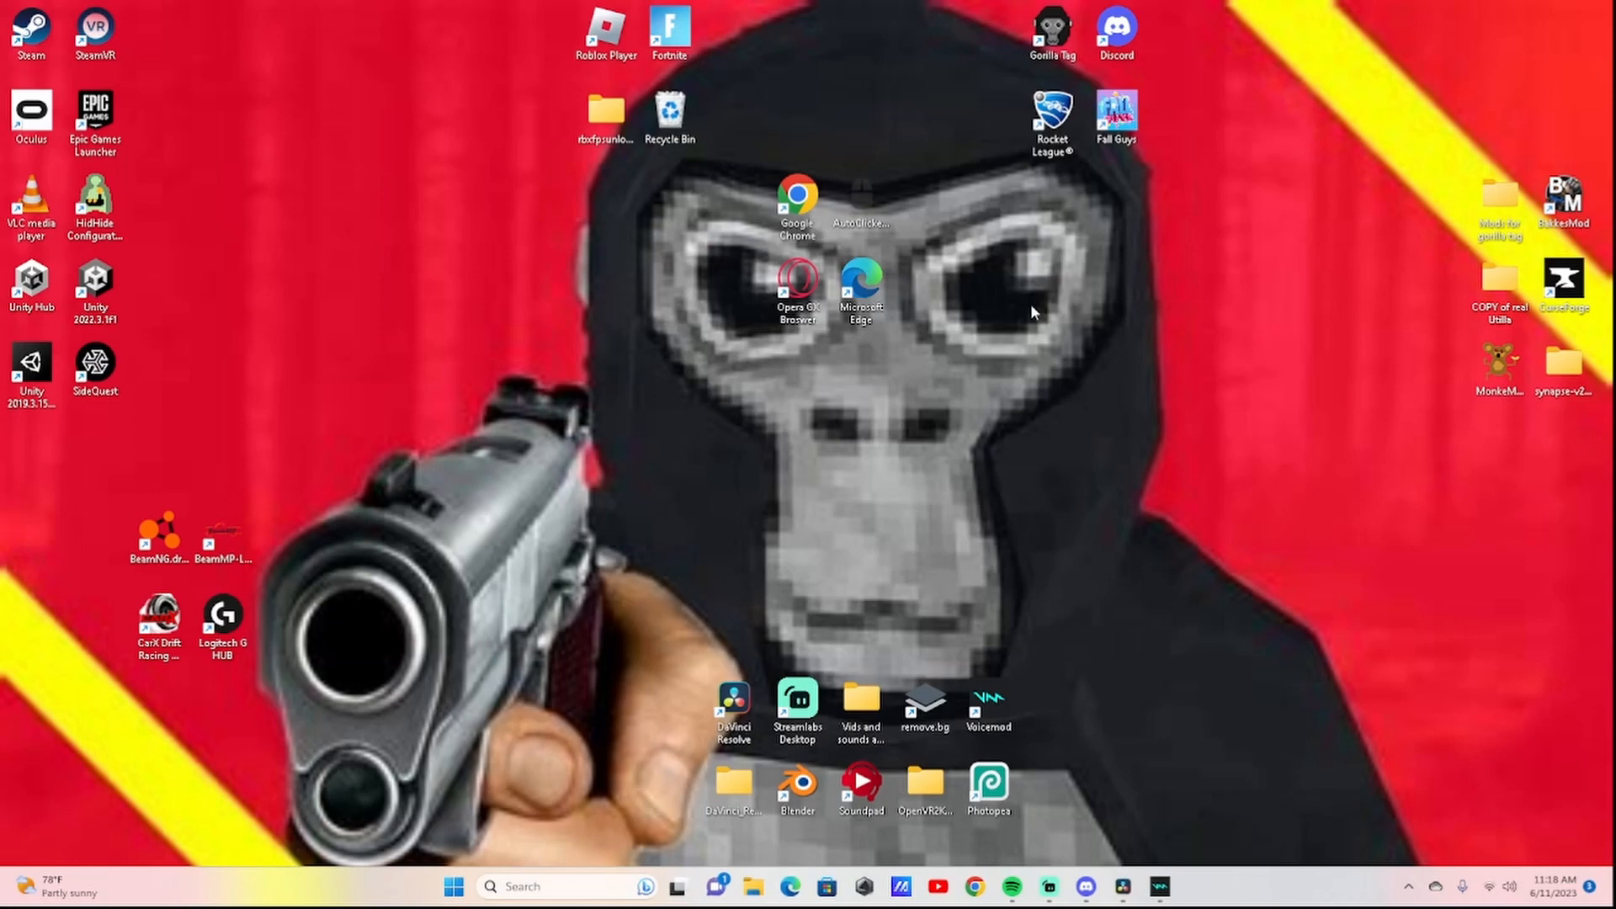
mouse_move(1018, 319)
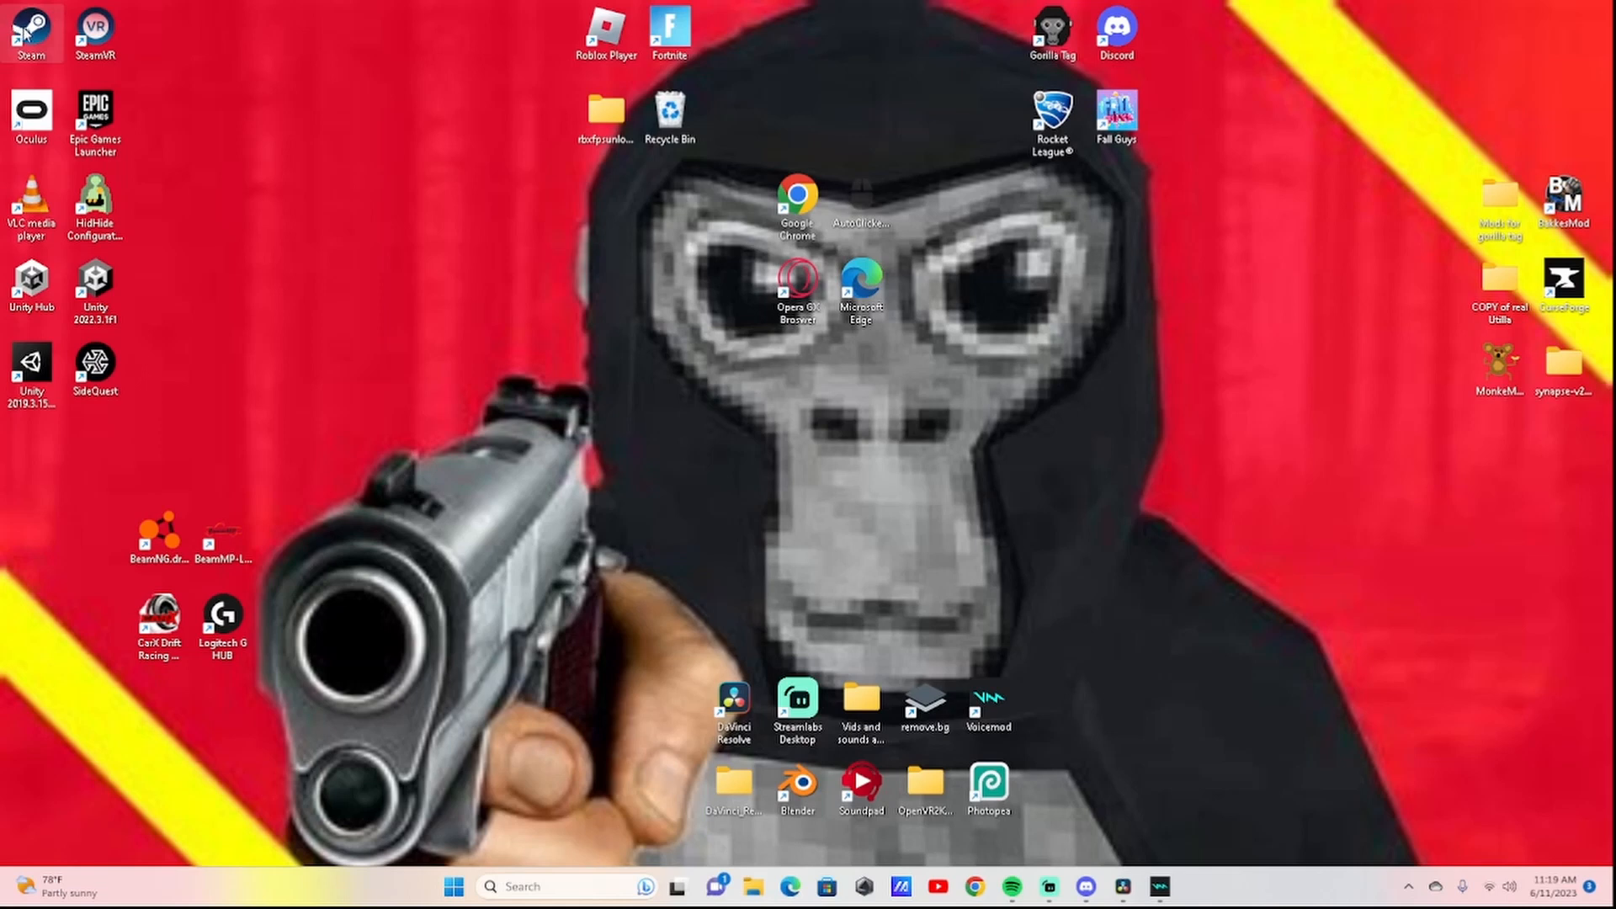
mouse_move(31, 26)
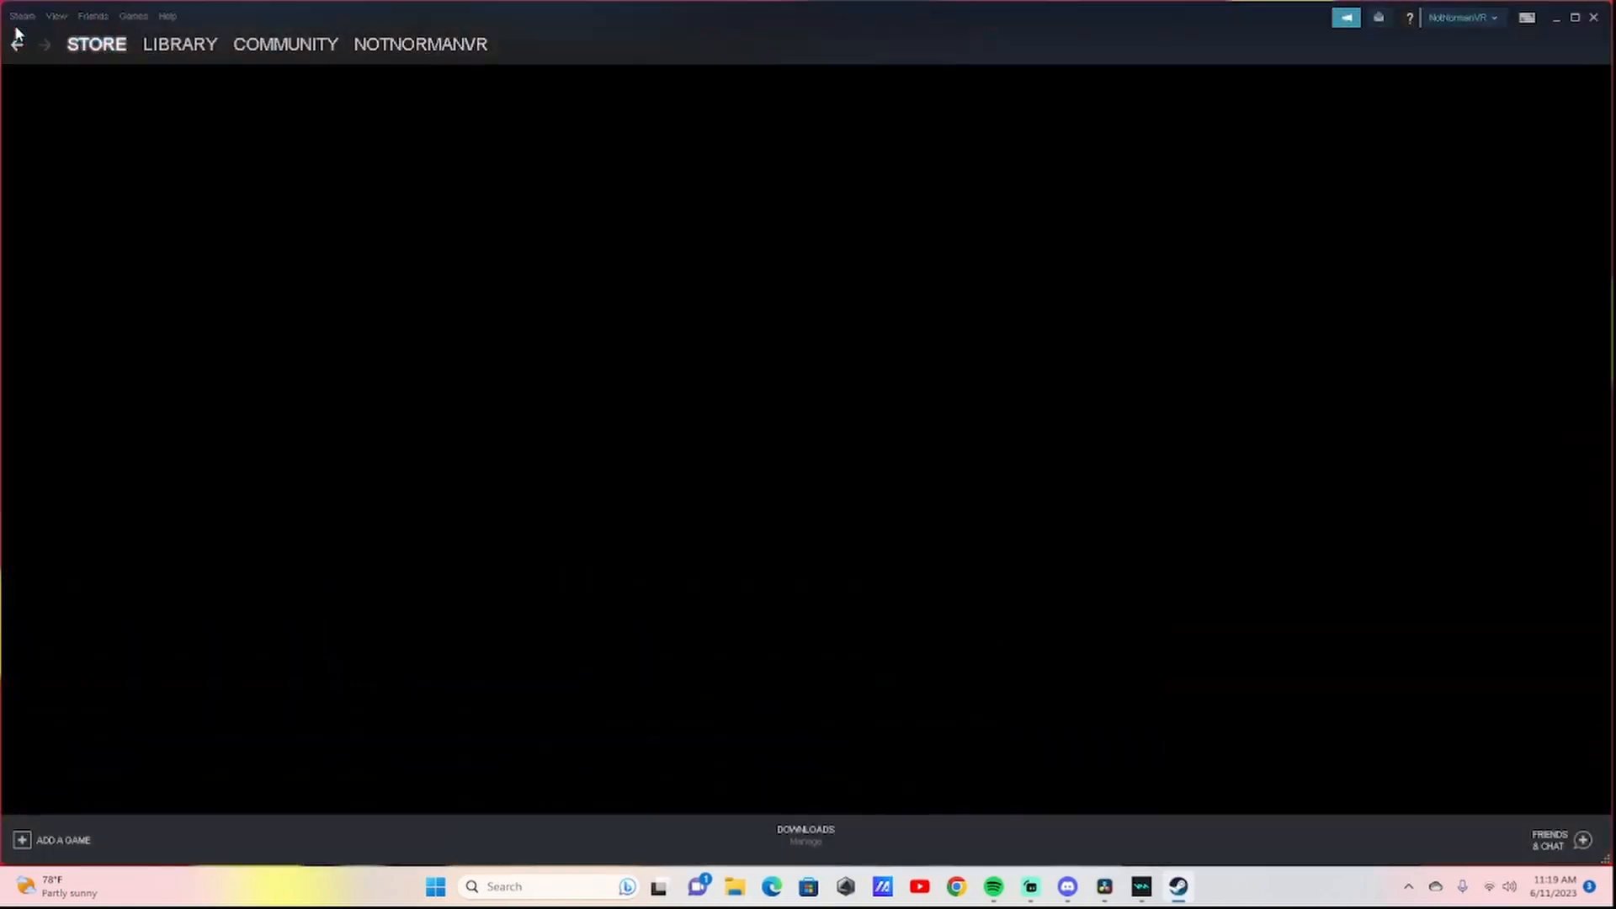
- Play Gorilla Tag from the Steam library with 'Launch Gorilla Tag in Steam VR Mode' selected
left_click(179, 43)
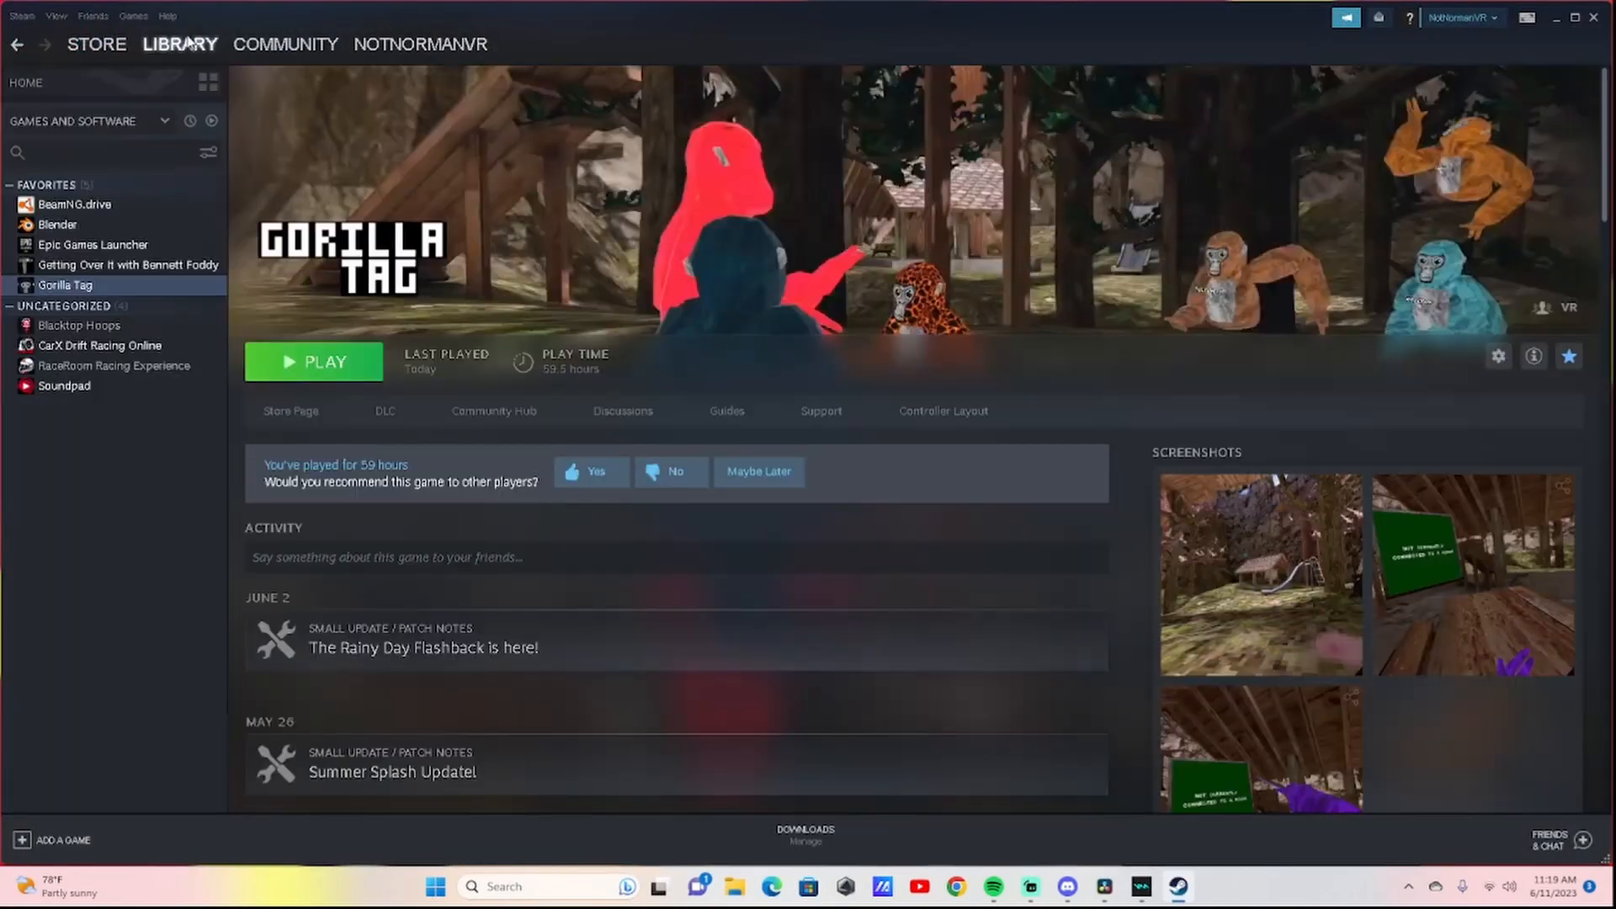
left_click(323, 361)
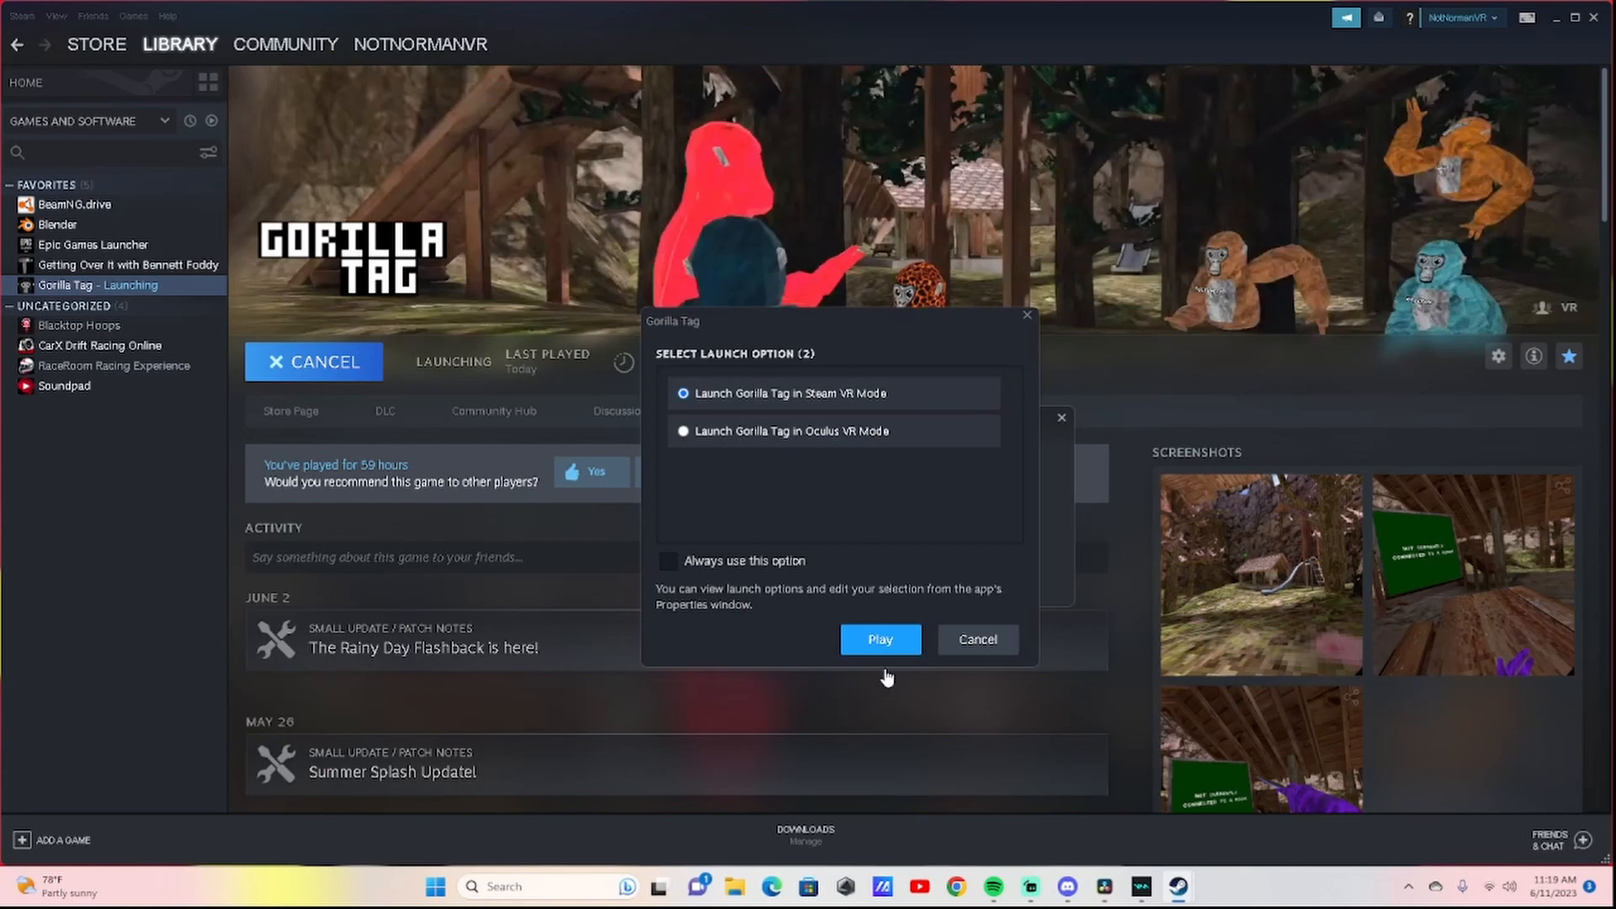
left_click(879, 639)
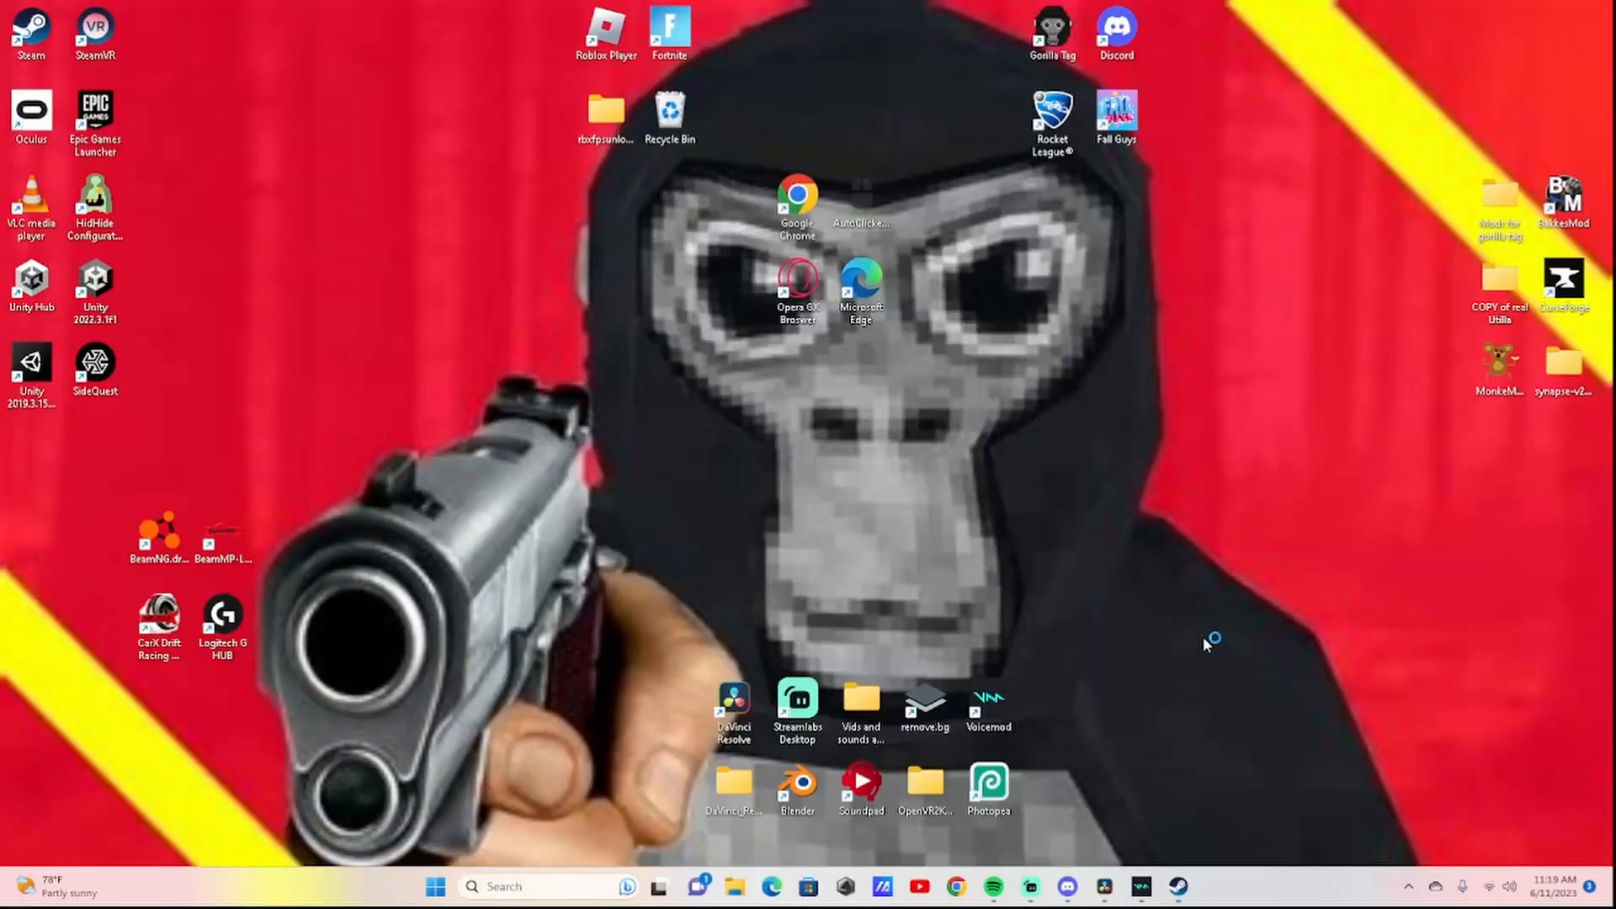
mouse_move(1205, 644)
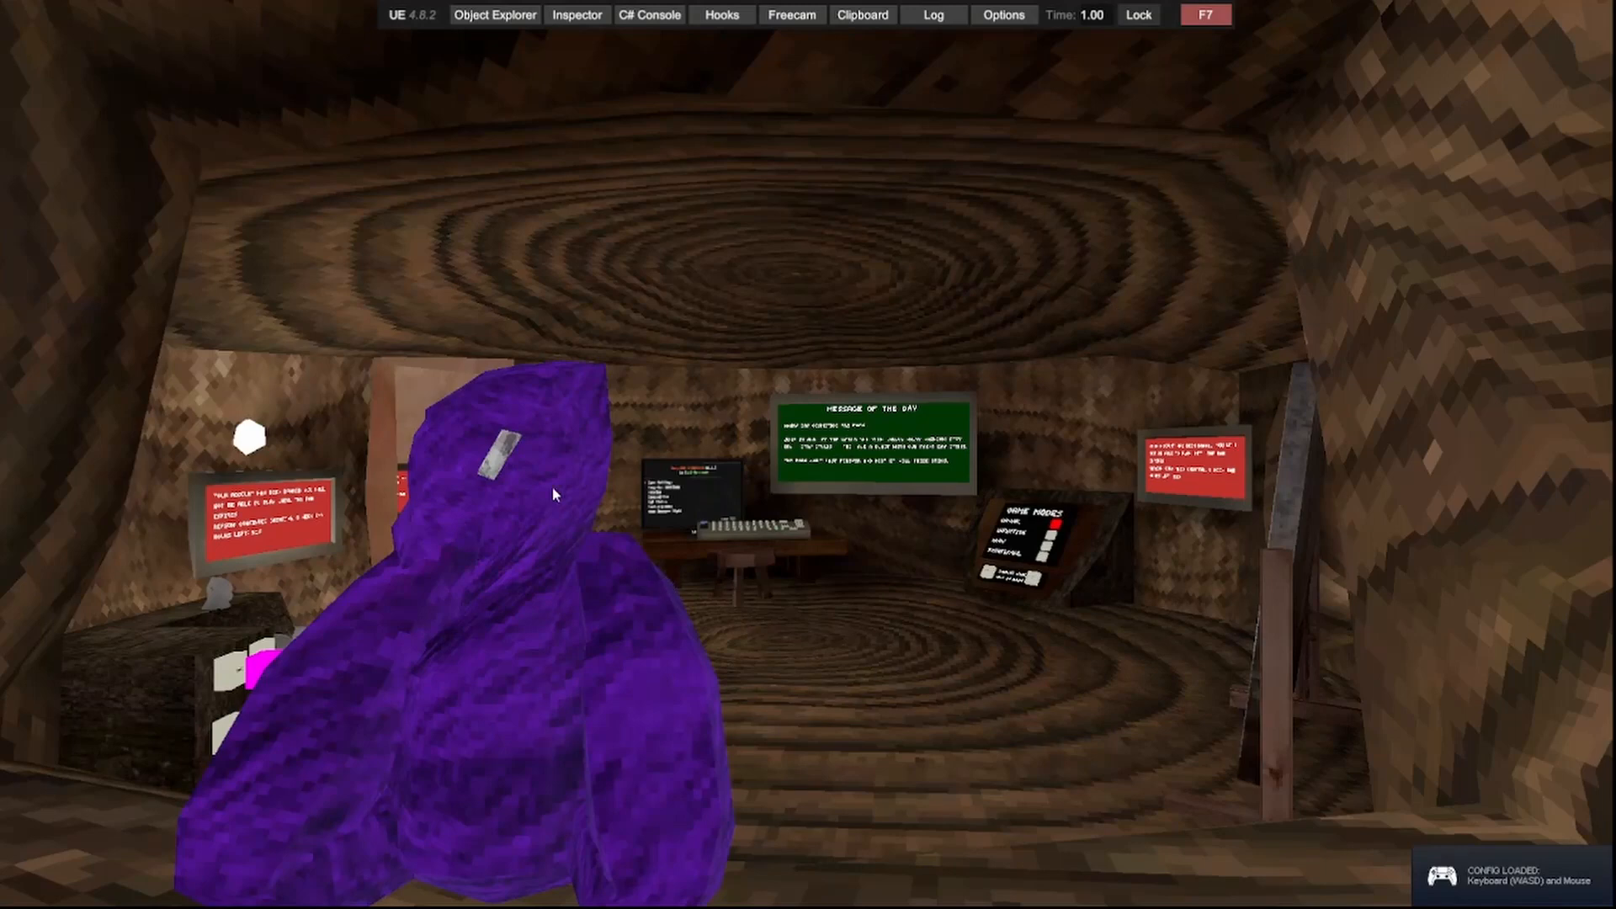
mouse_move(688, 484)
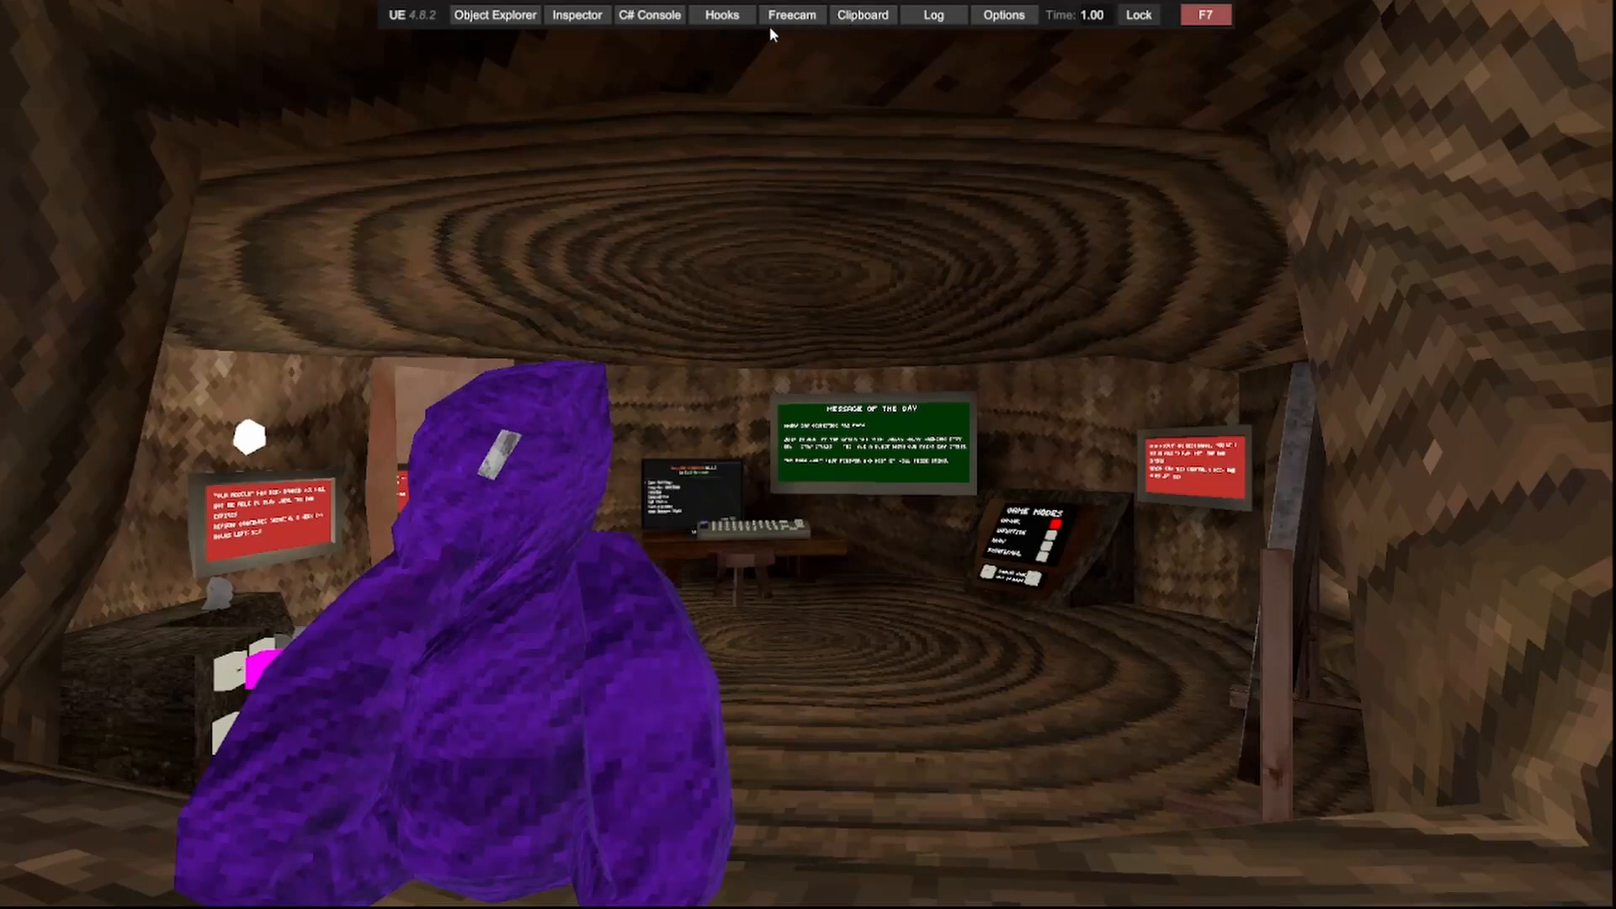
- Open the Unity Explorer Freecam panel in the loaded treehouse, then close it again
left_click(791, 15)
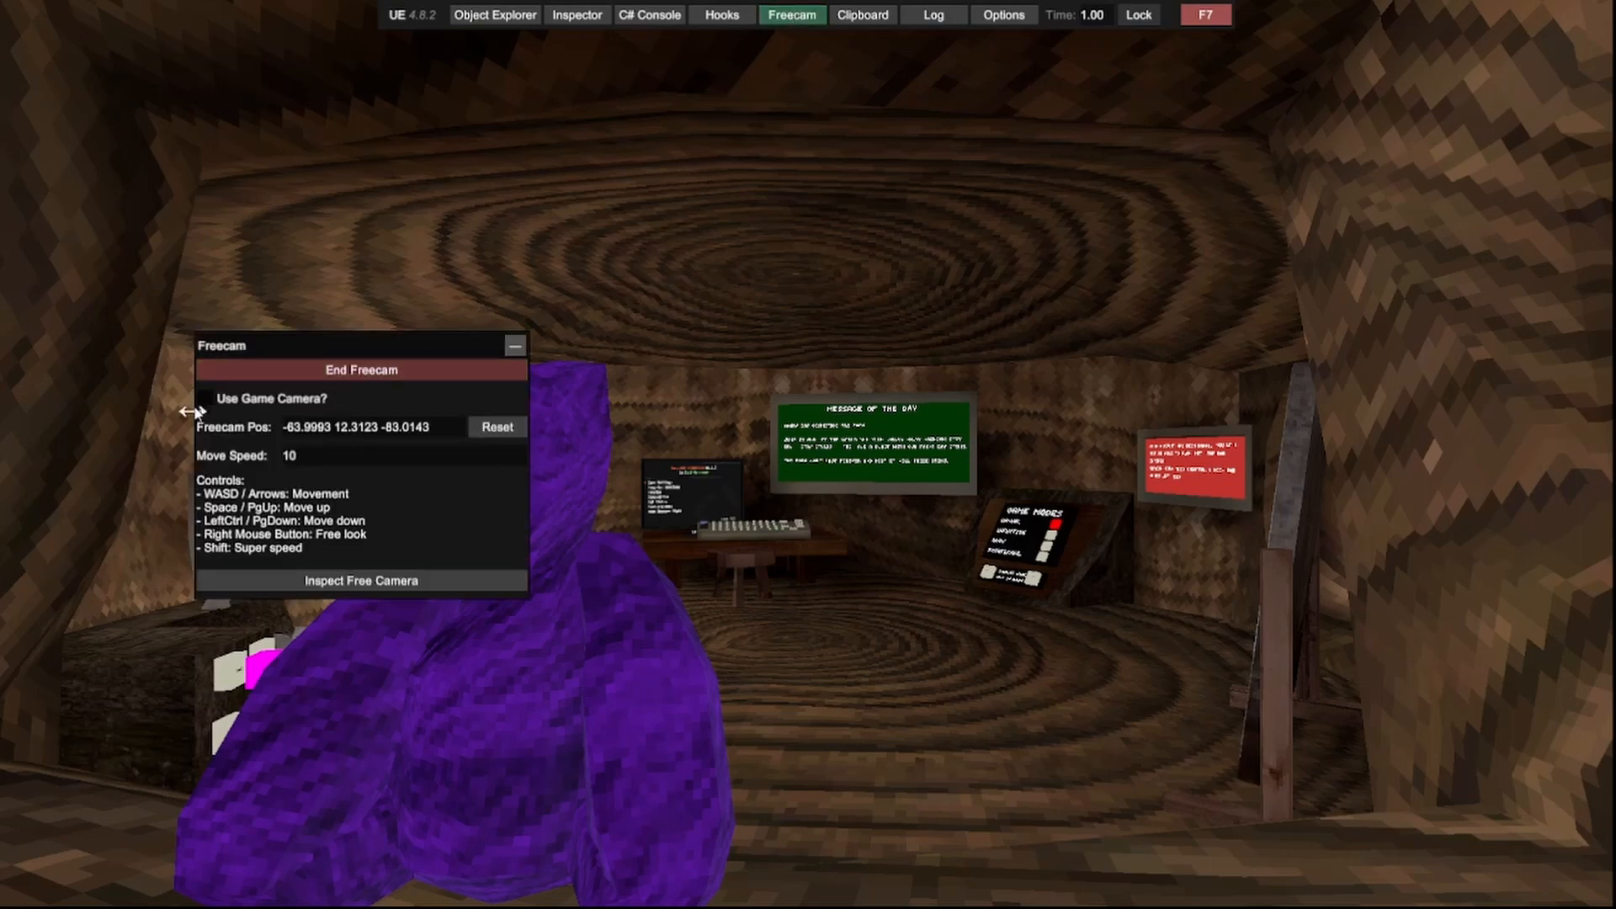
left_click(360, 369)
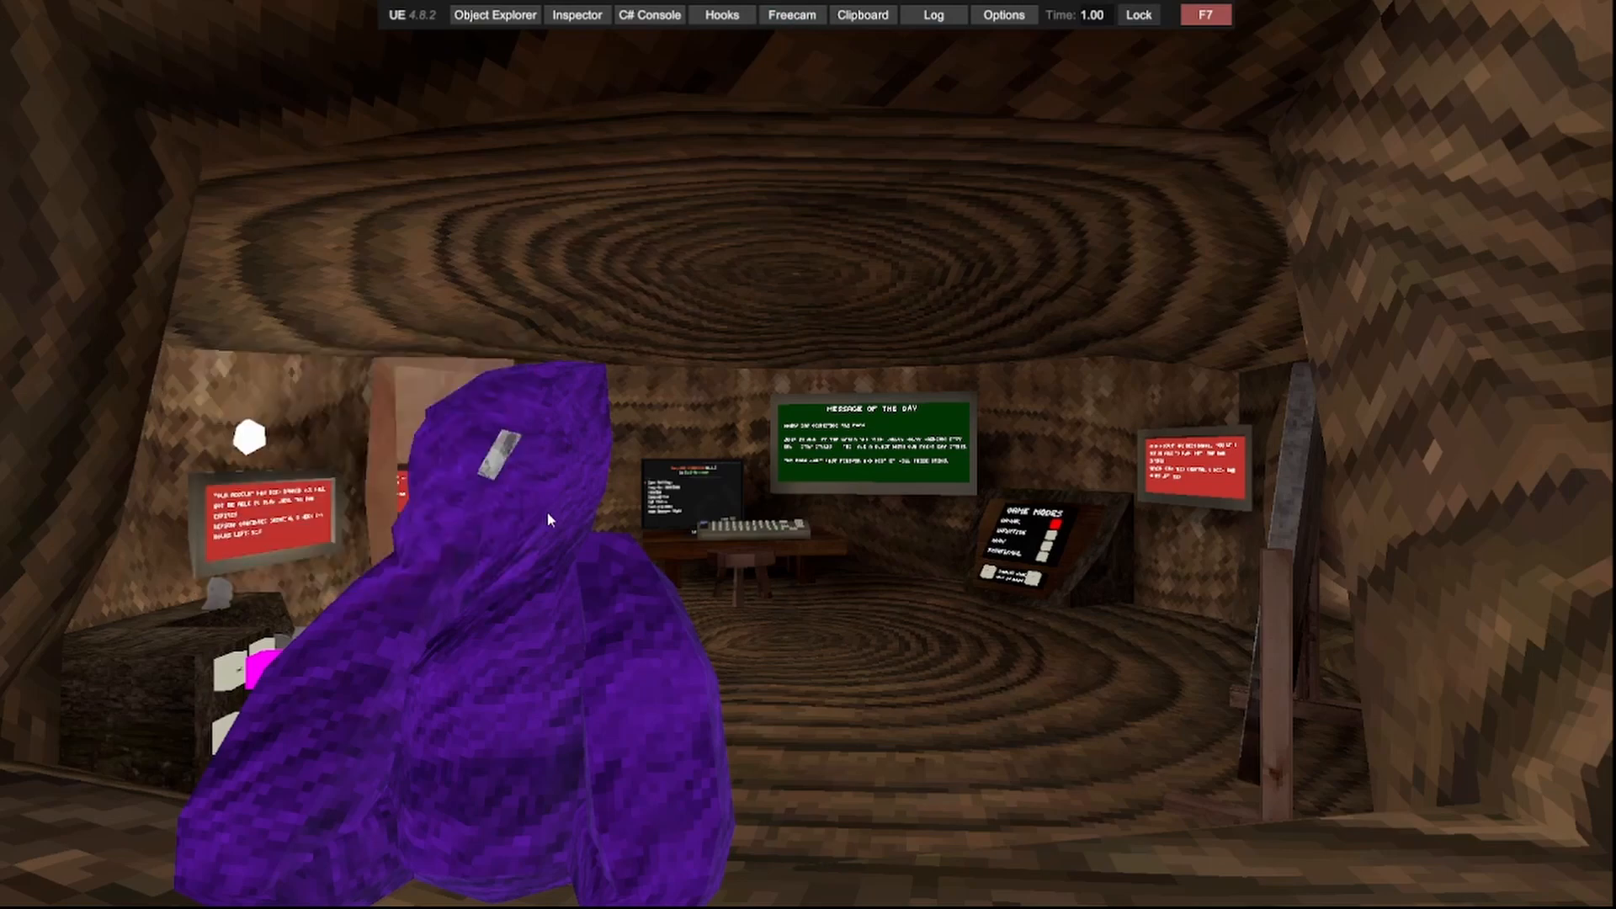